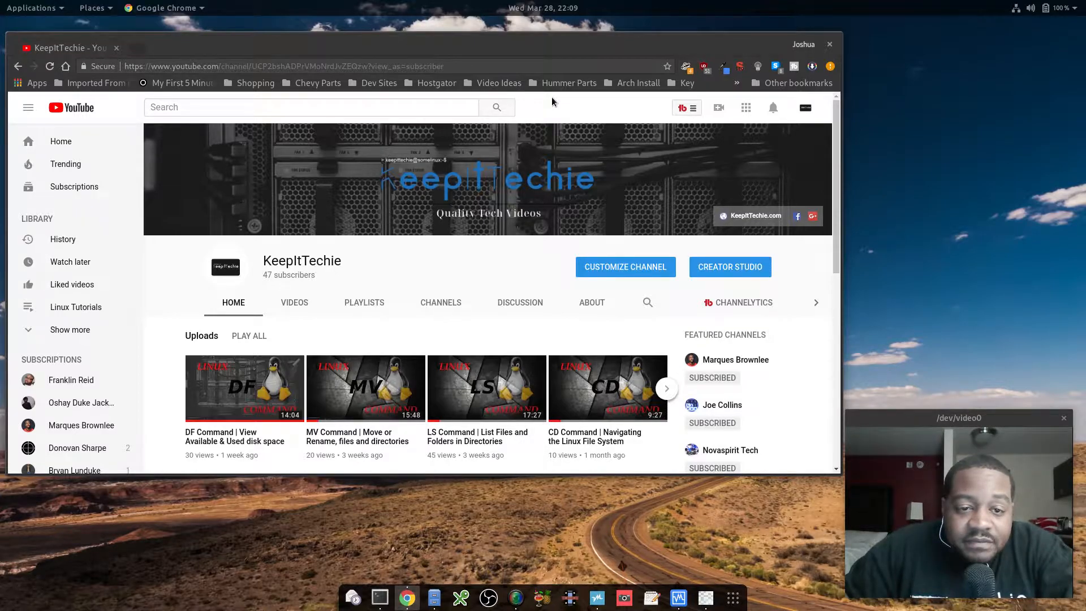
pyautogui.moveTo(630, 185)
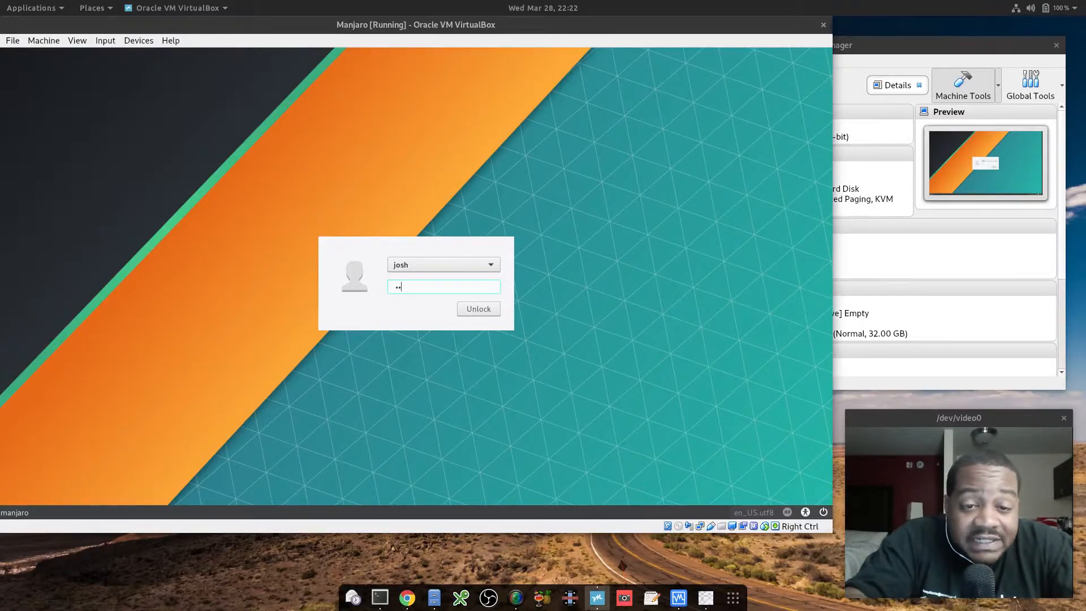
# - Enter the account password on the Manjaro lock screen without submitting it
pyautogui.write('••')
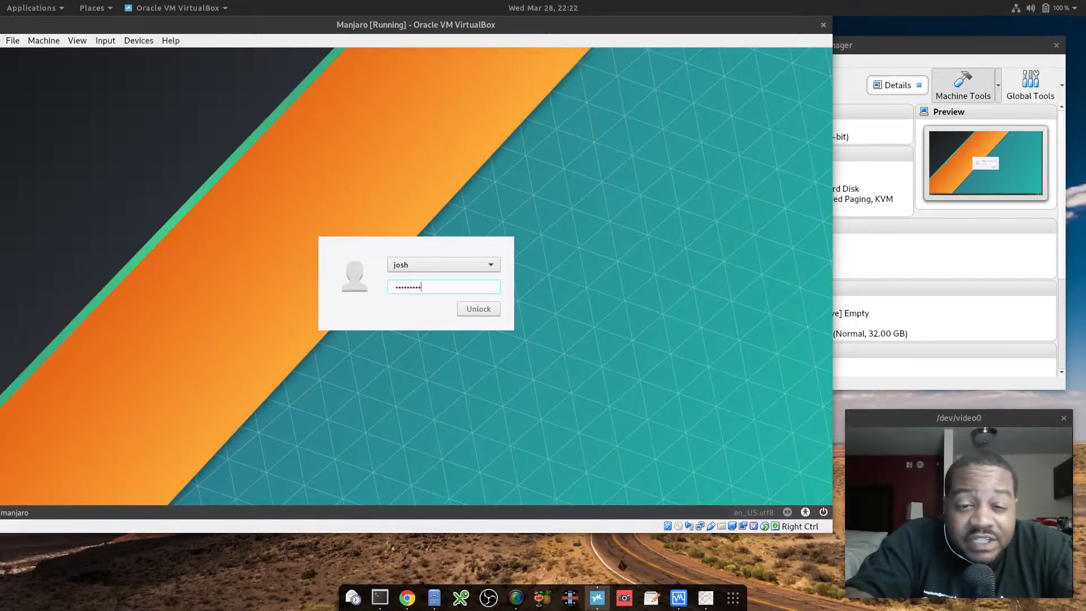
# - Unlock the session and launch Terminal Emulator from the application menu
pyautogui.click(478, 308)
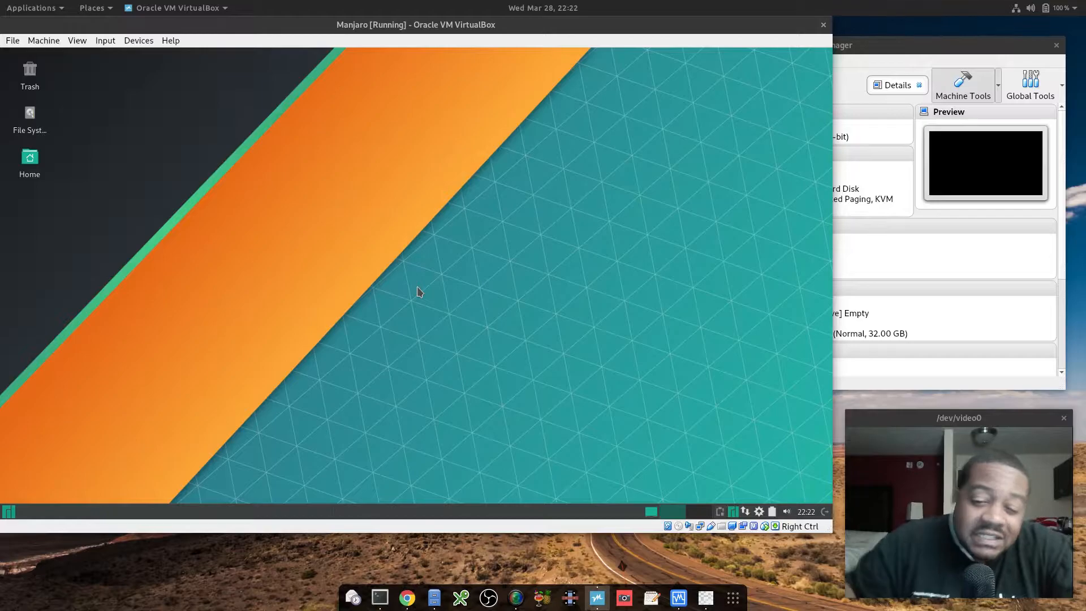
pyautogui.moveTo(19, 485)
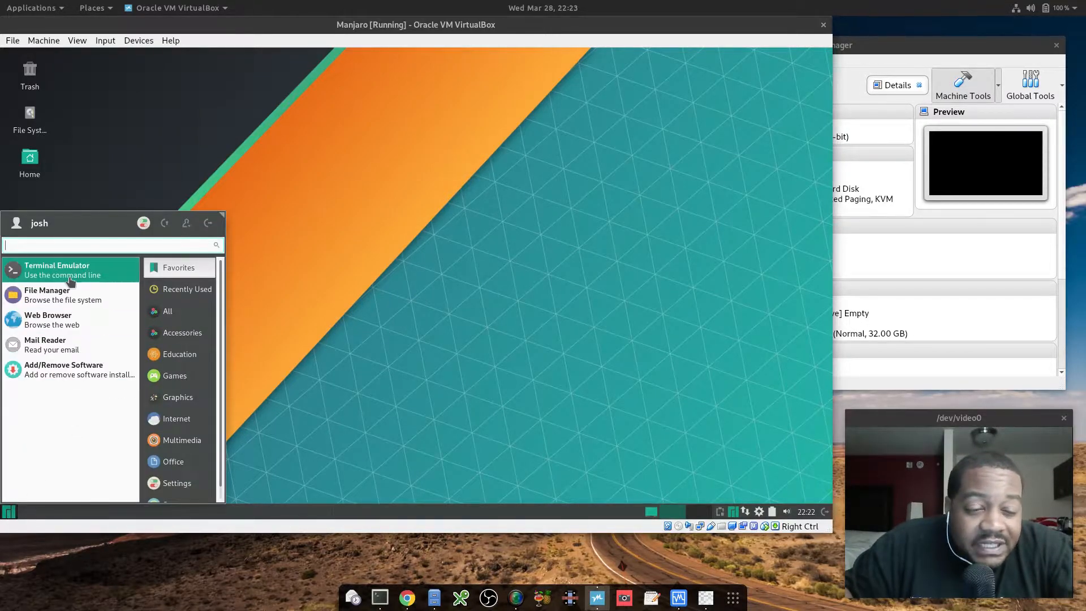
pyautogui.moveTo(81, 410)
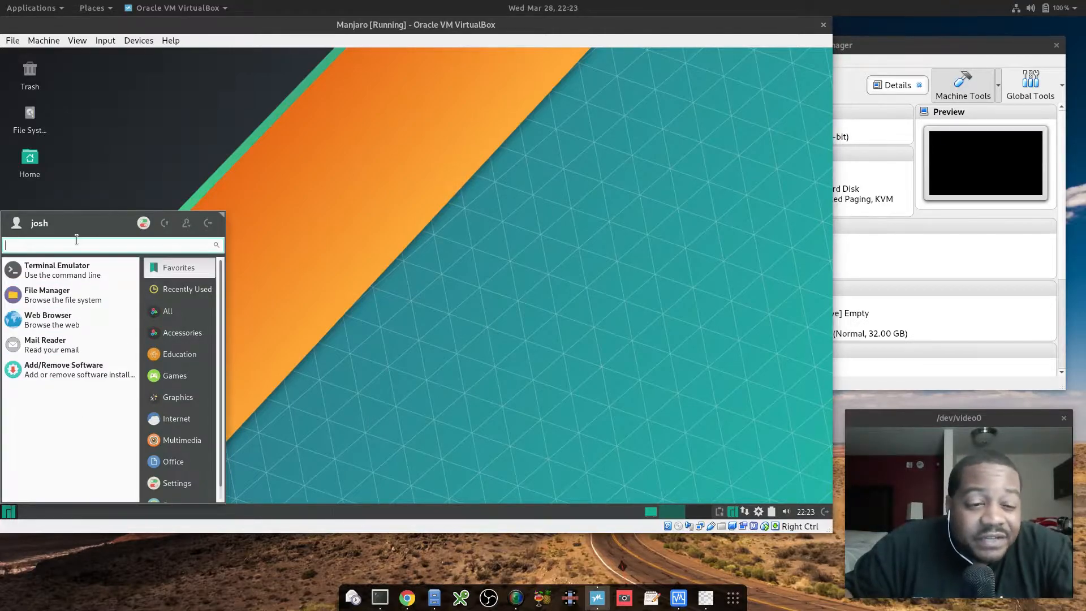
pyautogui.moveTo(62, 269)
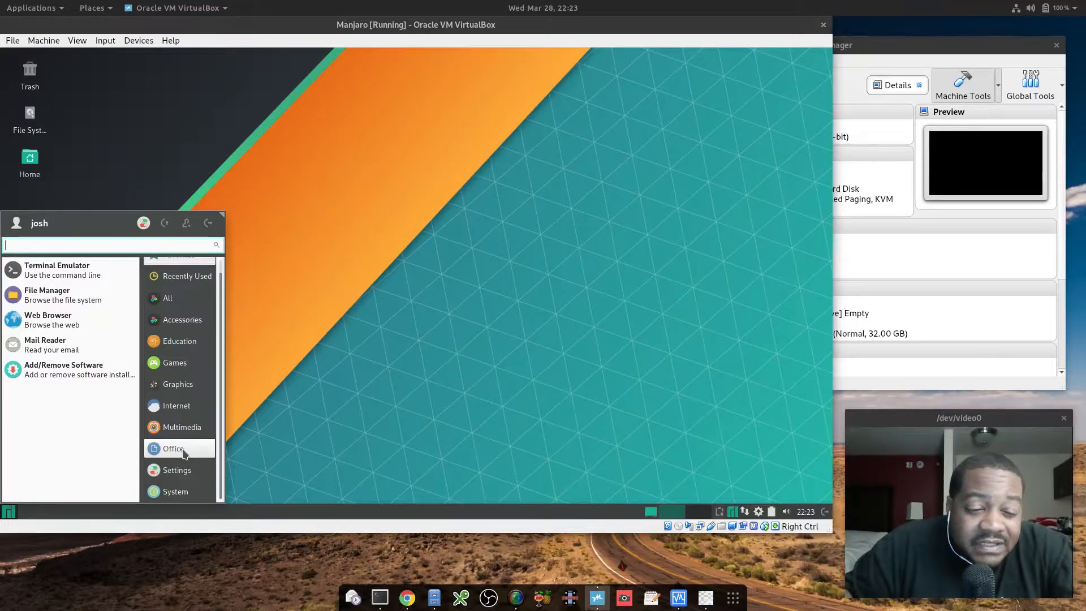
pyautogui.moveTo(175, 362)
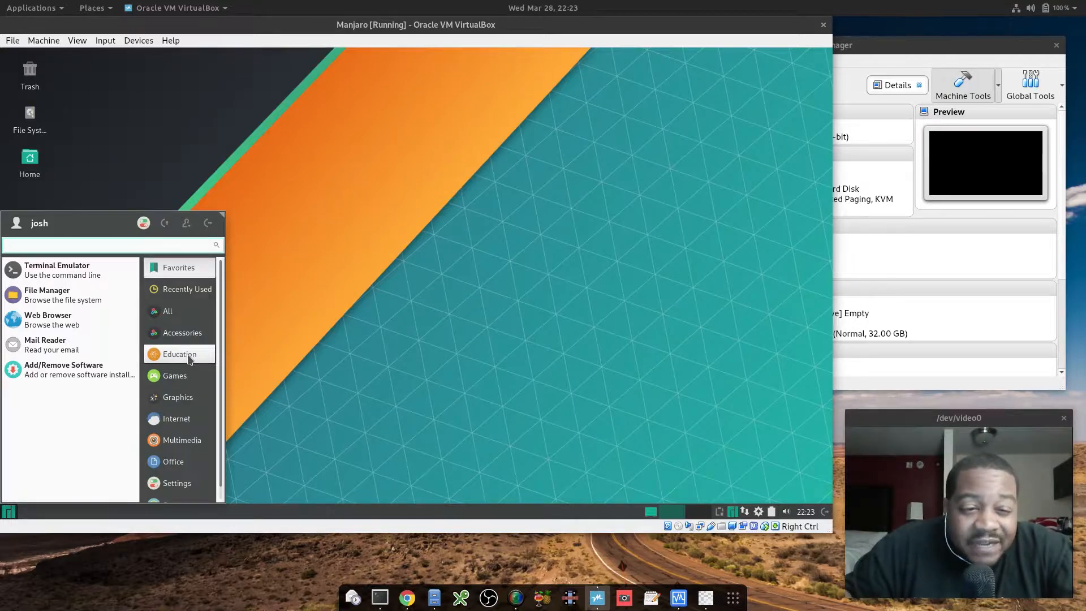
pyautogui.moveTo(177, 397)
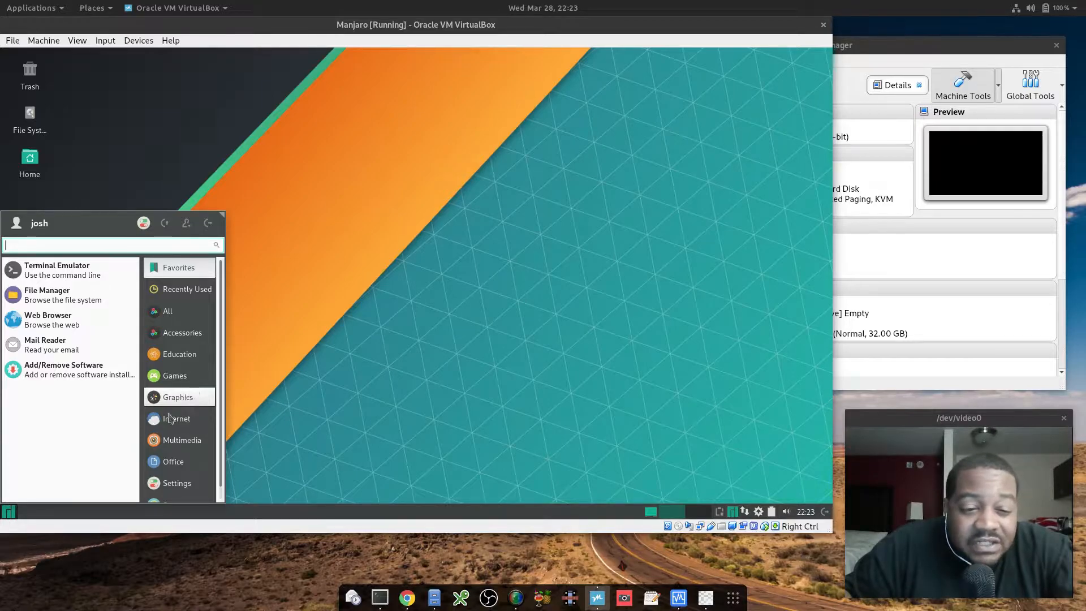
pyautogui.moveTo(177, 419)
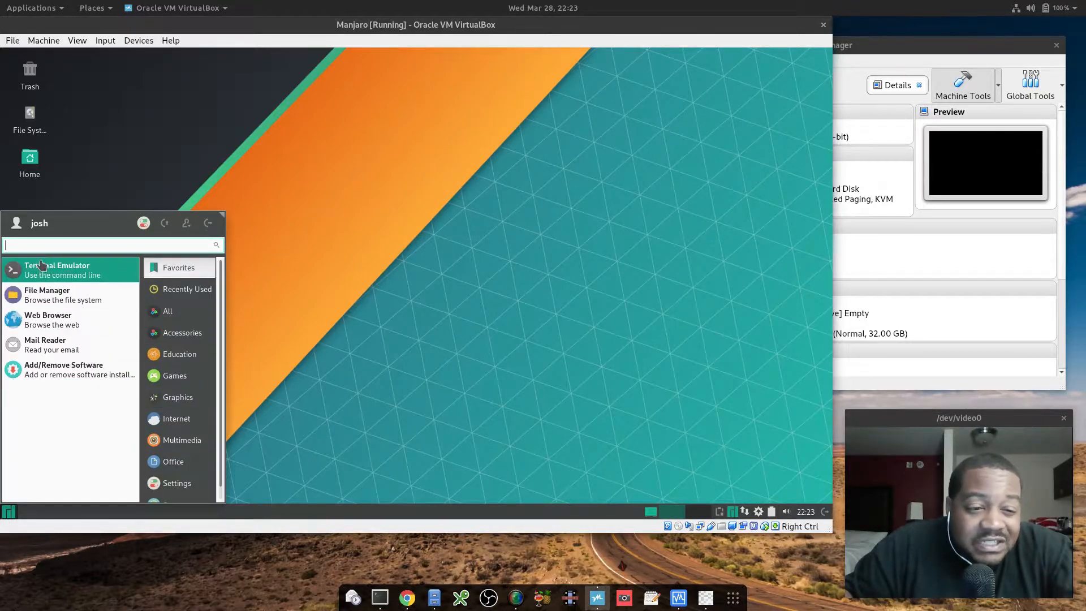
pyautogui.moveTo(94, 391)
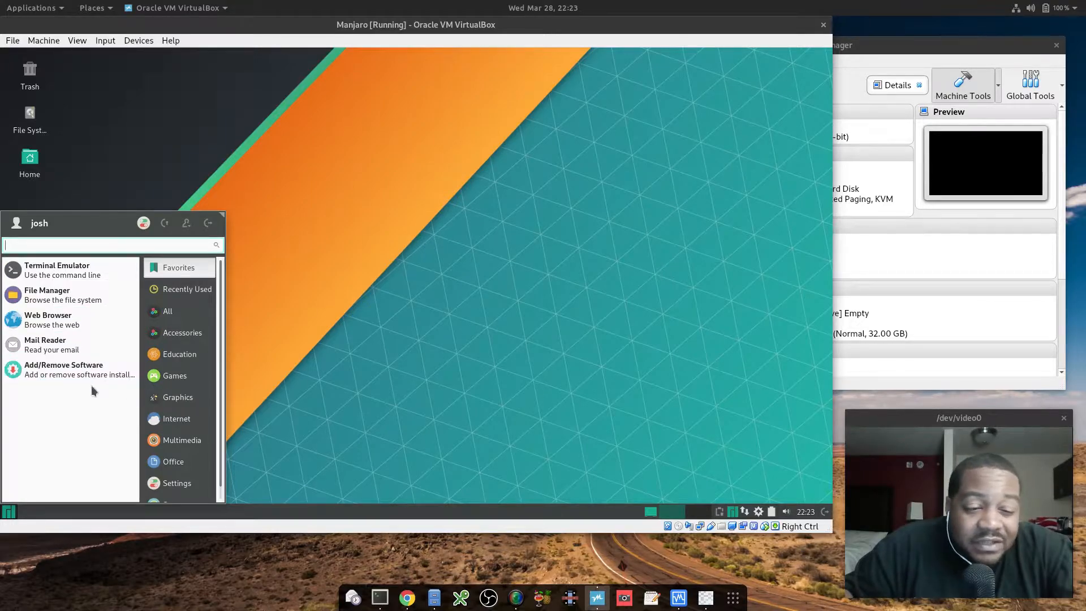
pyautogui.moveTo(63, 369)
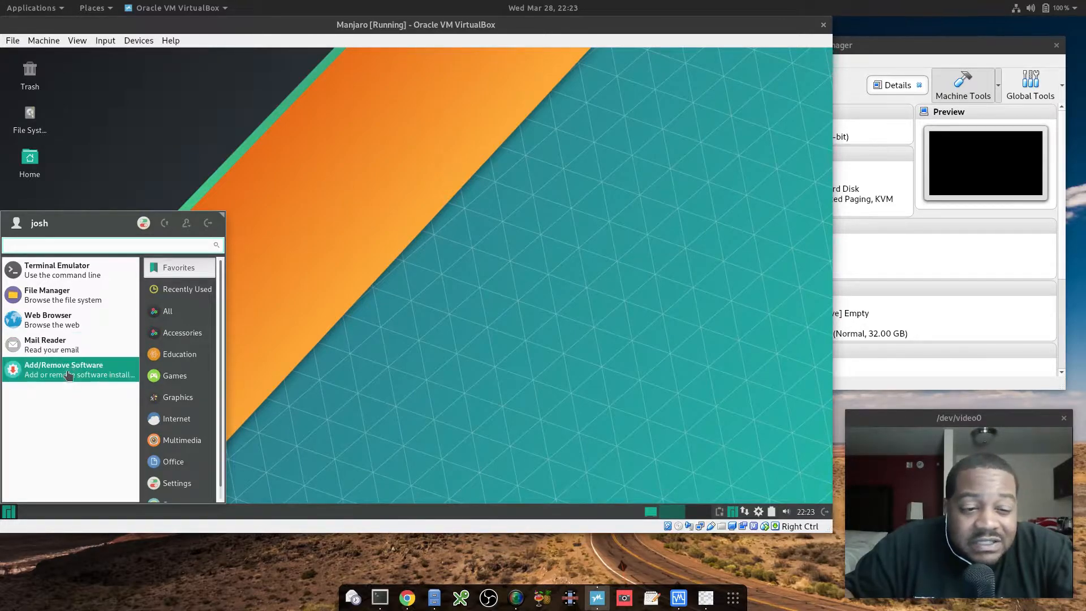
pyautogui.moveTo(178, 397)
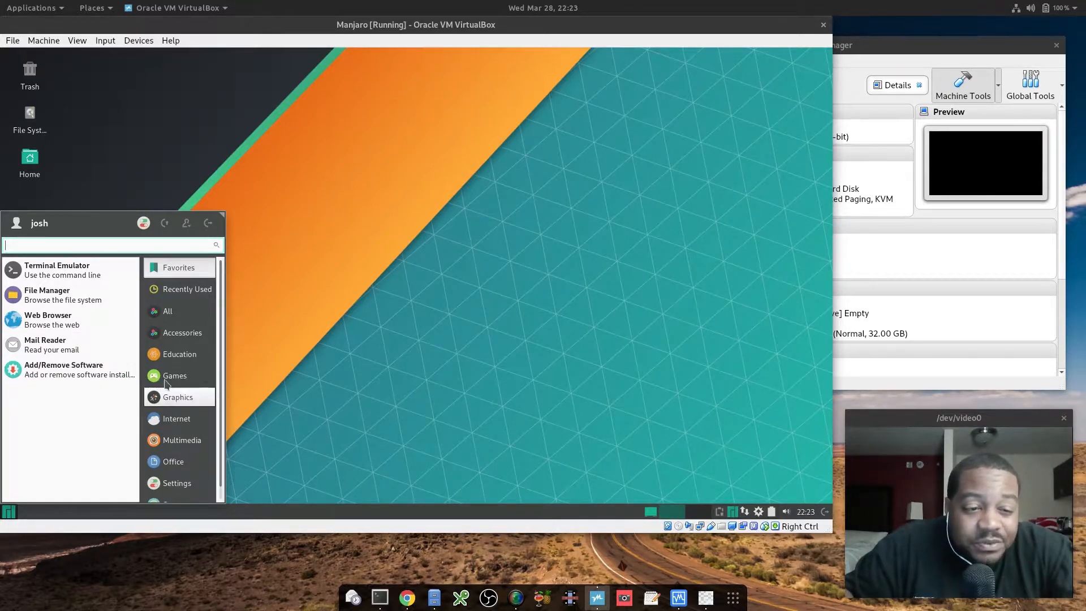
pyautogui.click(57, 269)
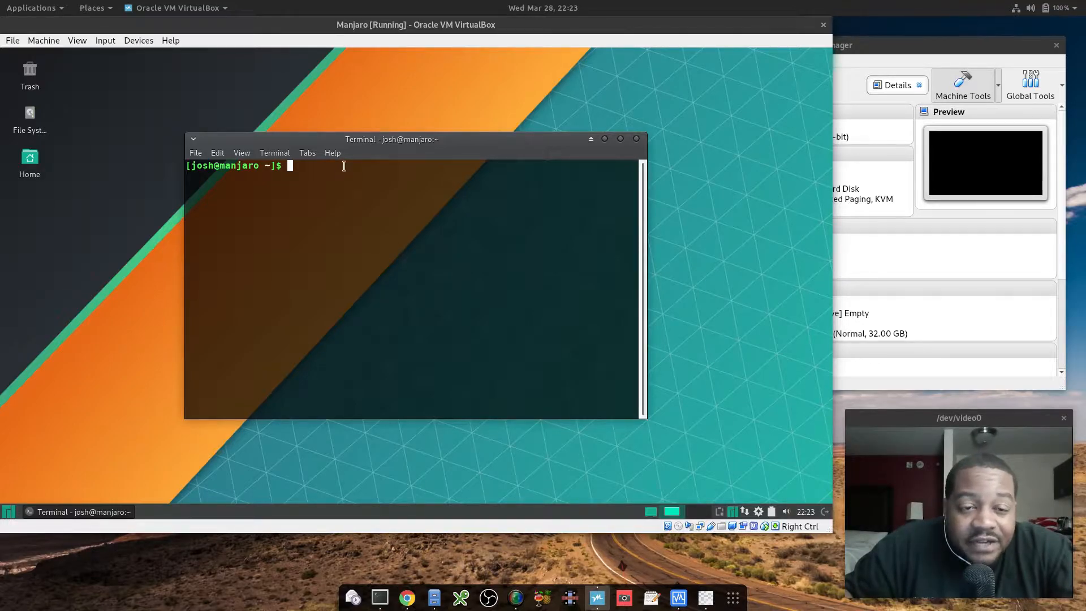
# - Zoom in the terminal text via View and resize the window to a moderate size
pyautogui.click(242, 152)
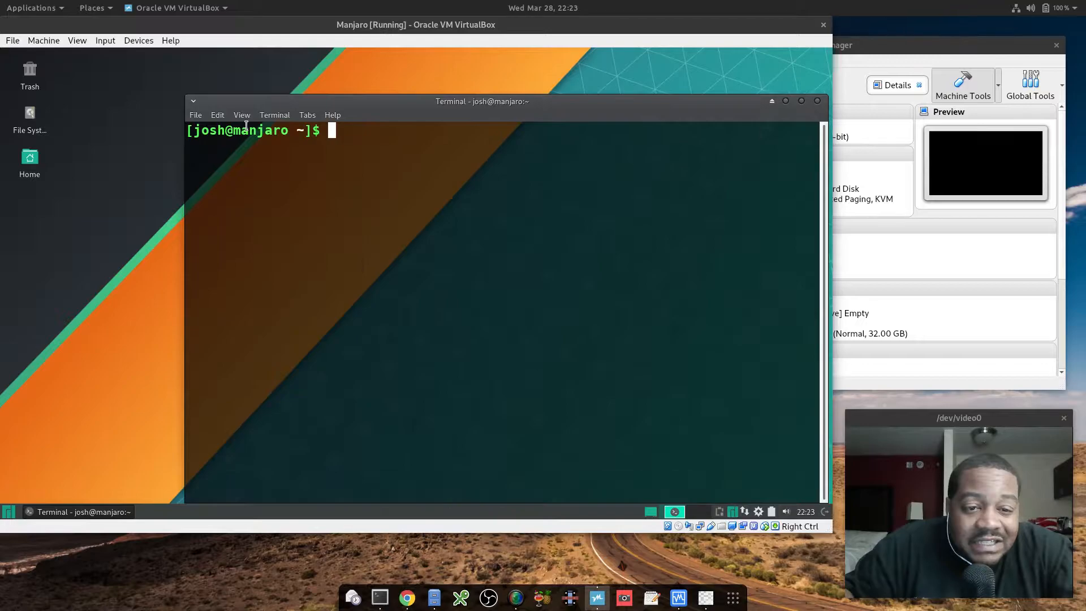
pyautogui.click(241, 115)
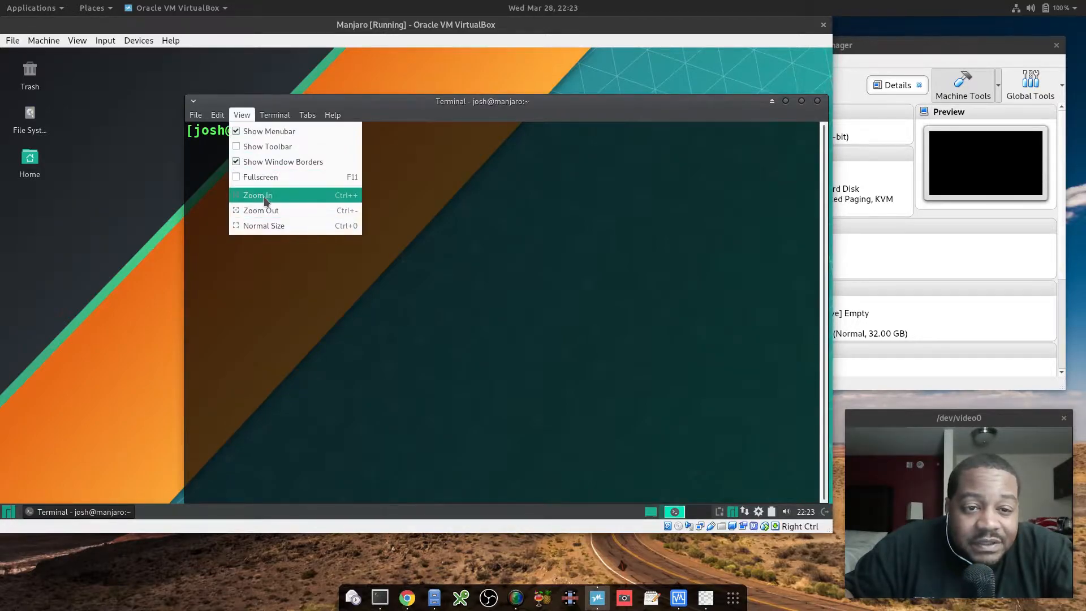
pyautogui.click(257, 195)
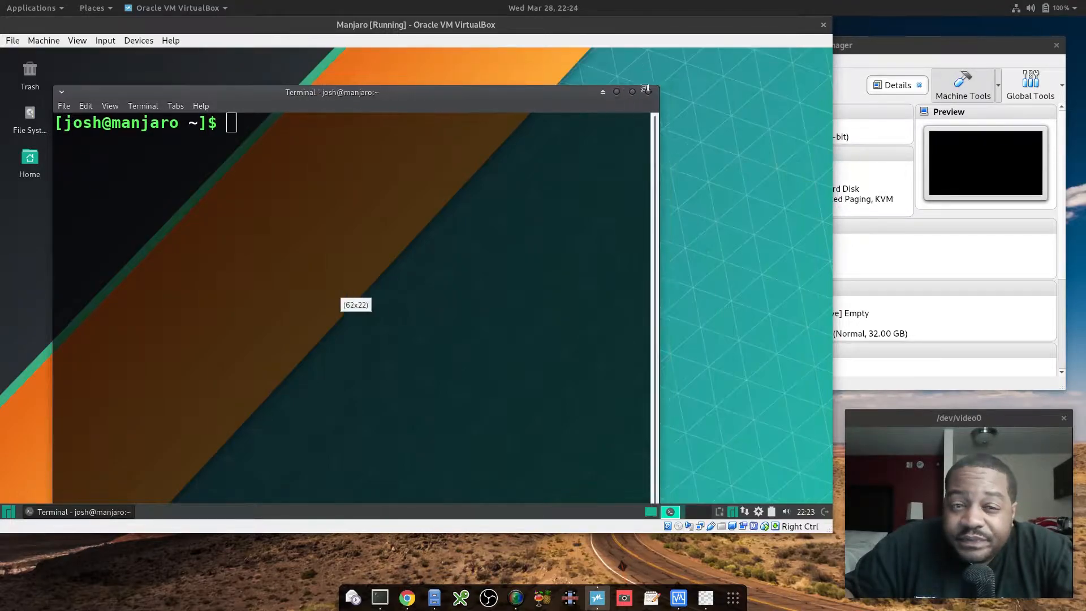
pyautogui.moveTo(331, 91); pyautogui.dragTo(409, 167)
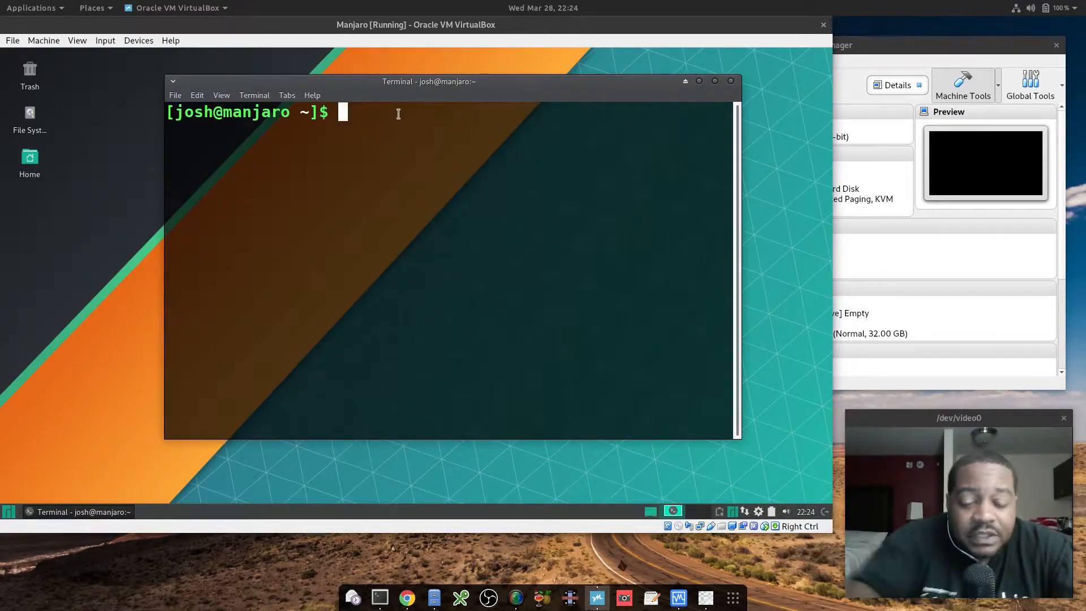
pyautogui.write('ls')
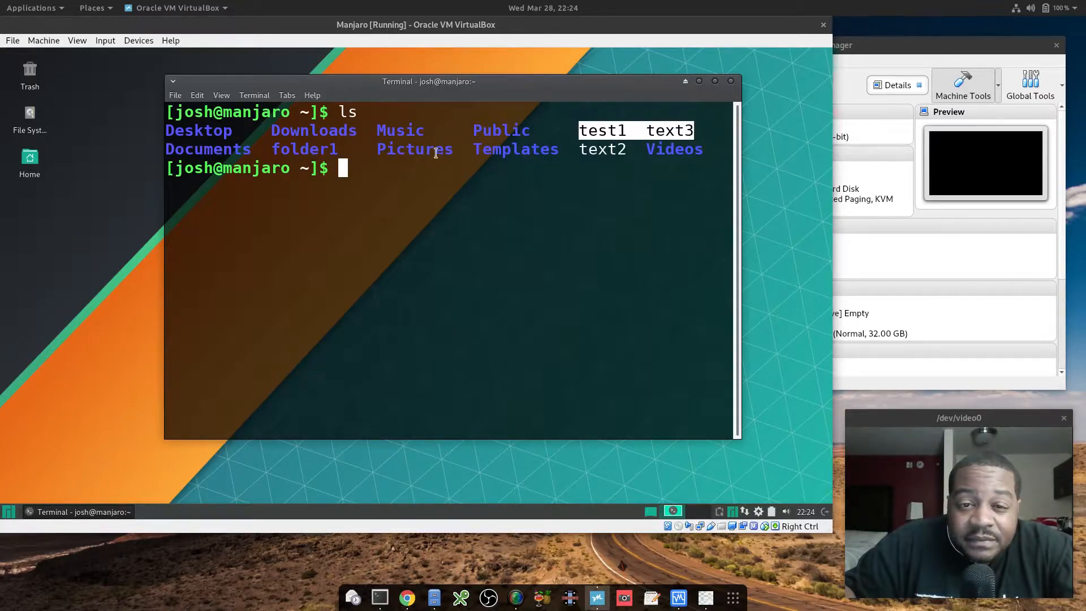
pyautogui.doubleClick(305, 148)
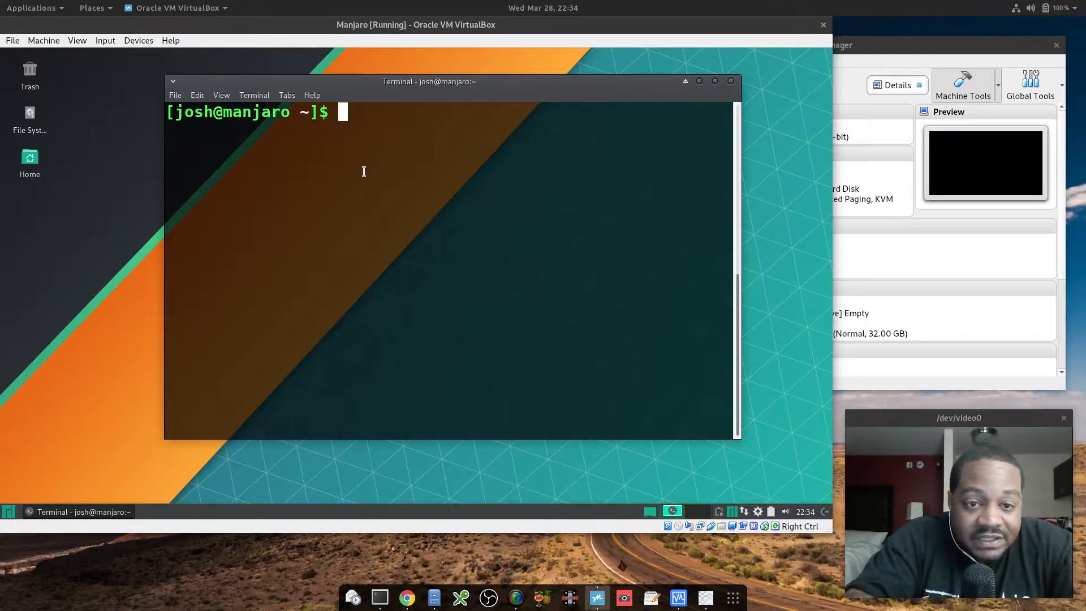
# - Run cp test1 folder1/ and confirm overwriting the existing copy with y
pyautogui.write('c')
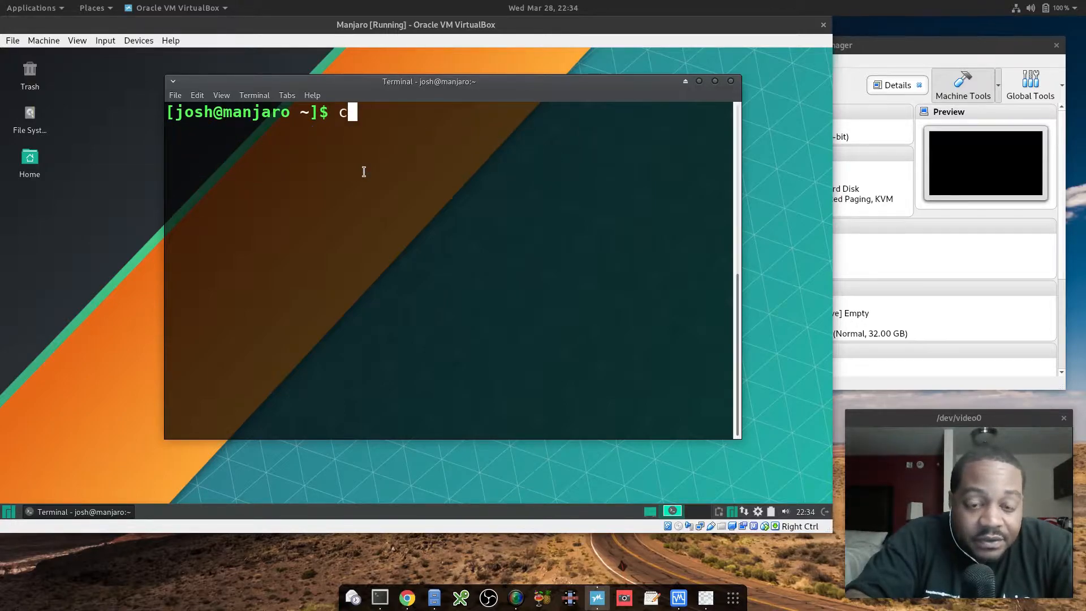
pyautogui.write('p t')
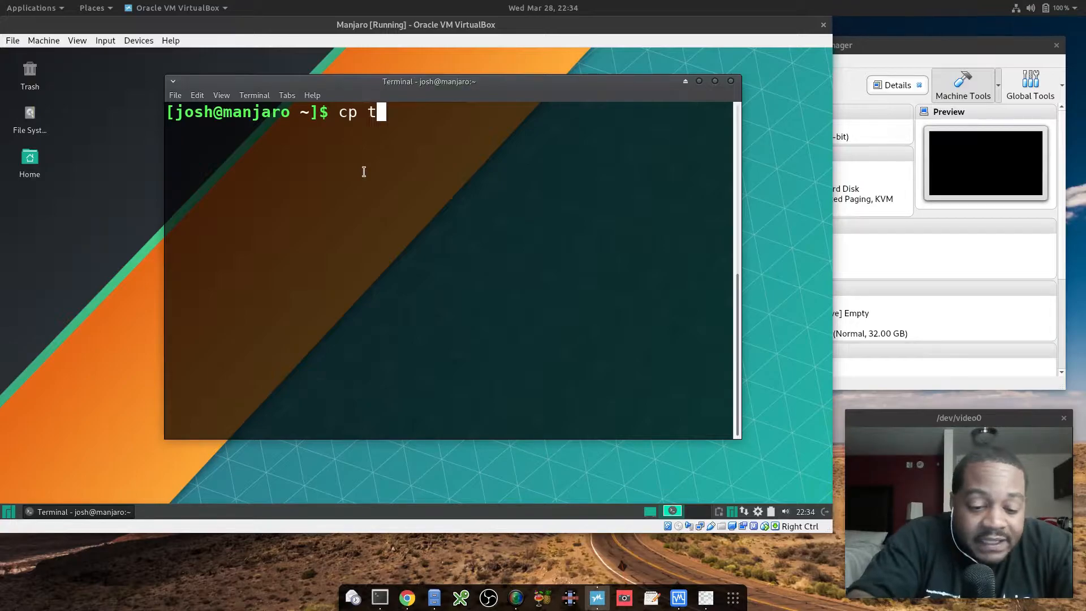
pyautogui.write('est')
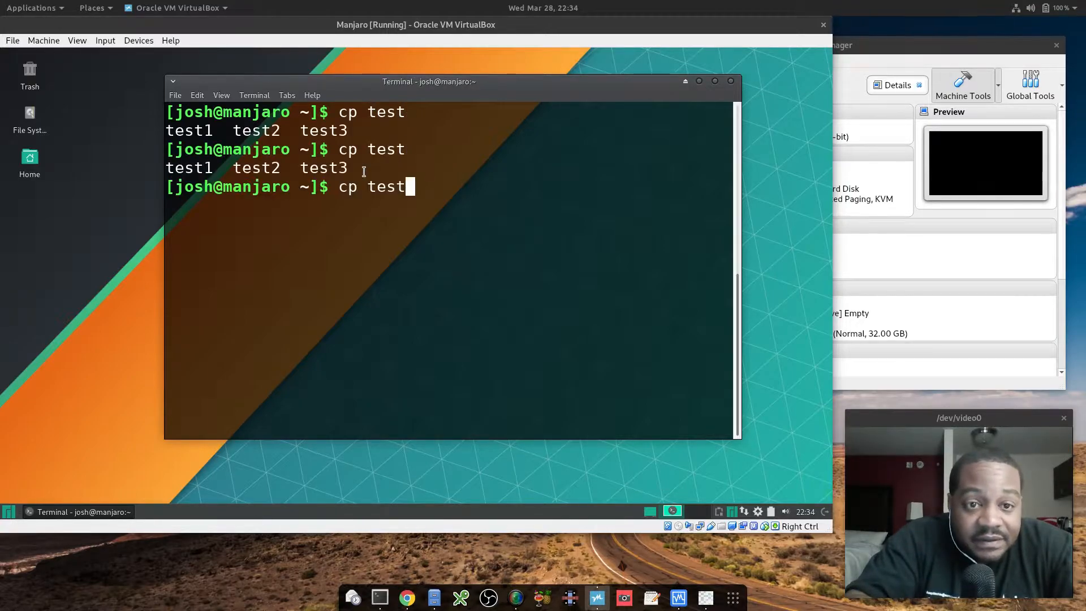
pyautogui.write('1')
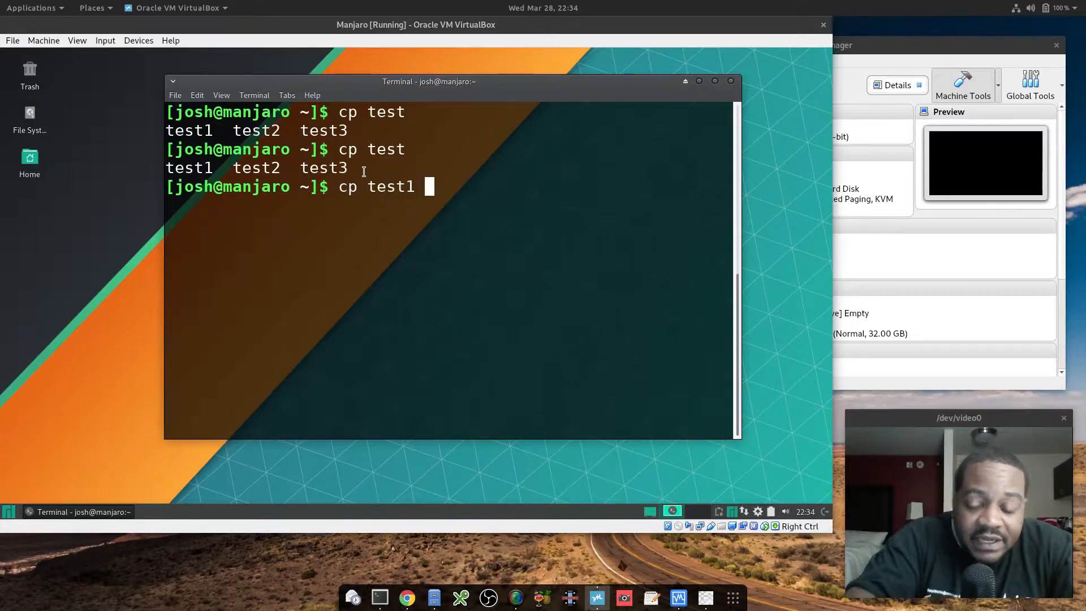
pyautogui.write('folder1/')
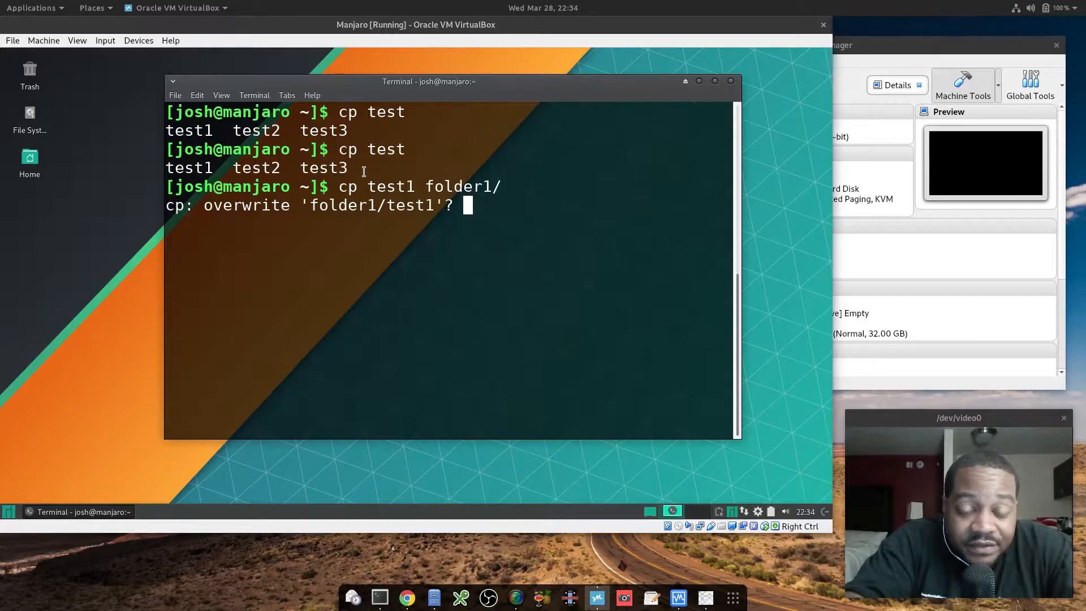
pyautogui.write('y')
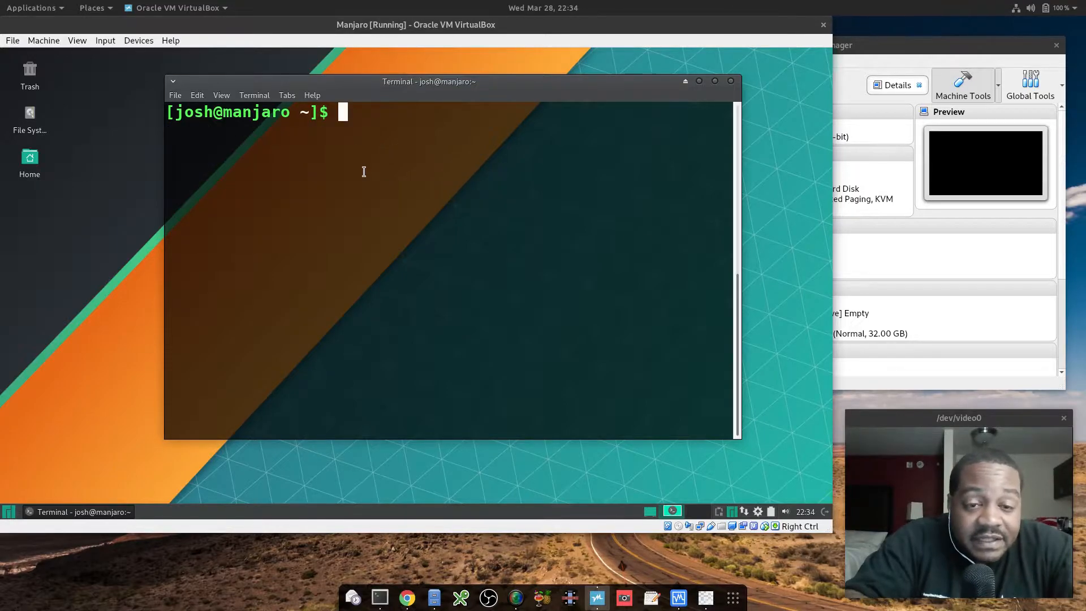
# - List folder1, remove folder1/test1 with rm, then clear the screen
pyautogui.write('ls')
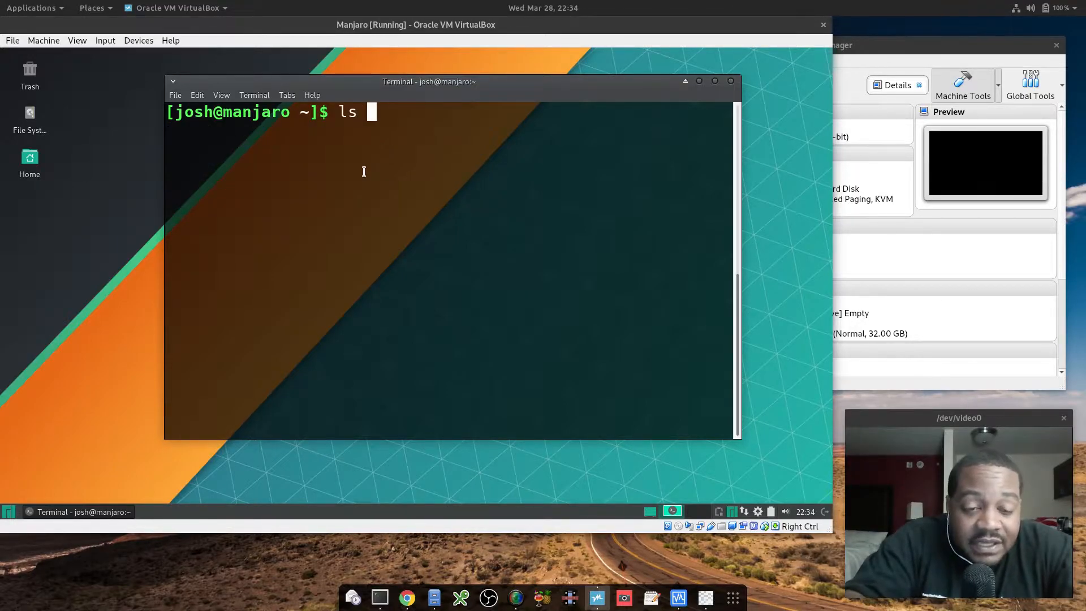
pyautogui.write('folder1/')
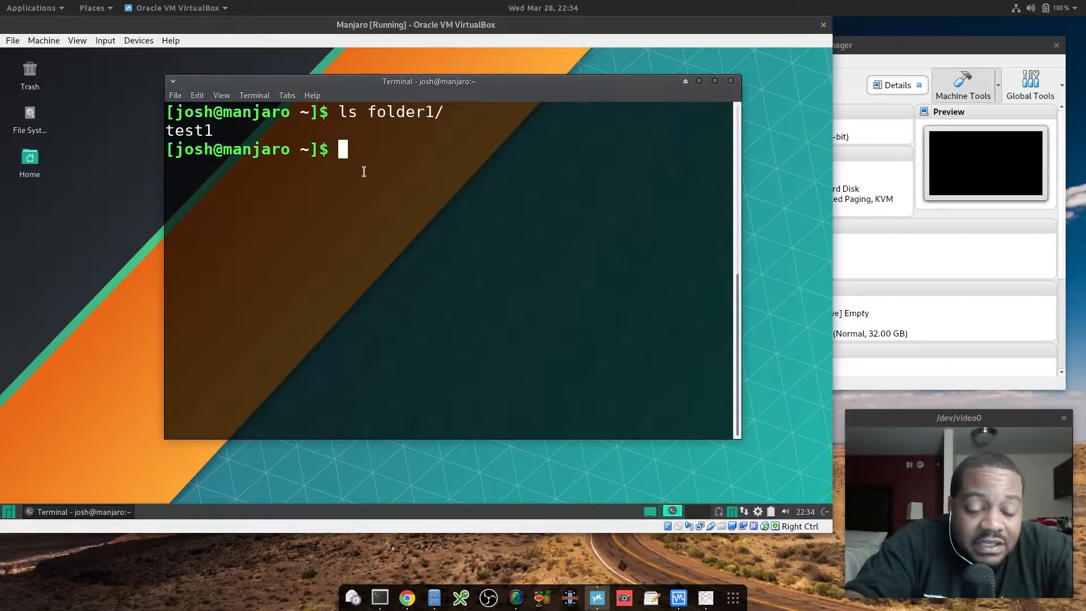
pyautogui.write('rm')
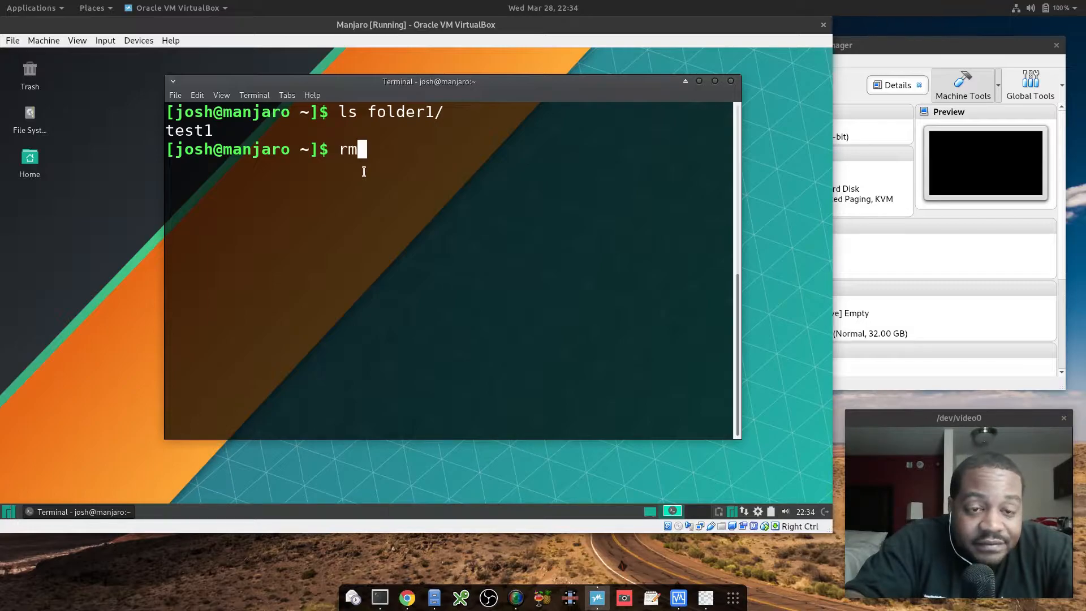
pyautogui.write('" "')
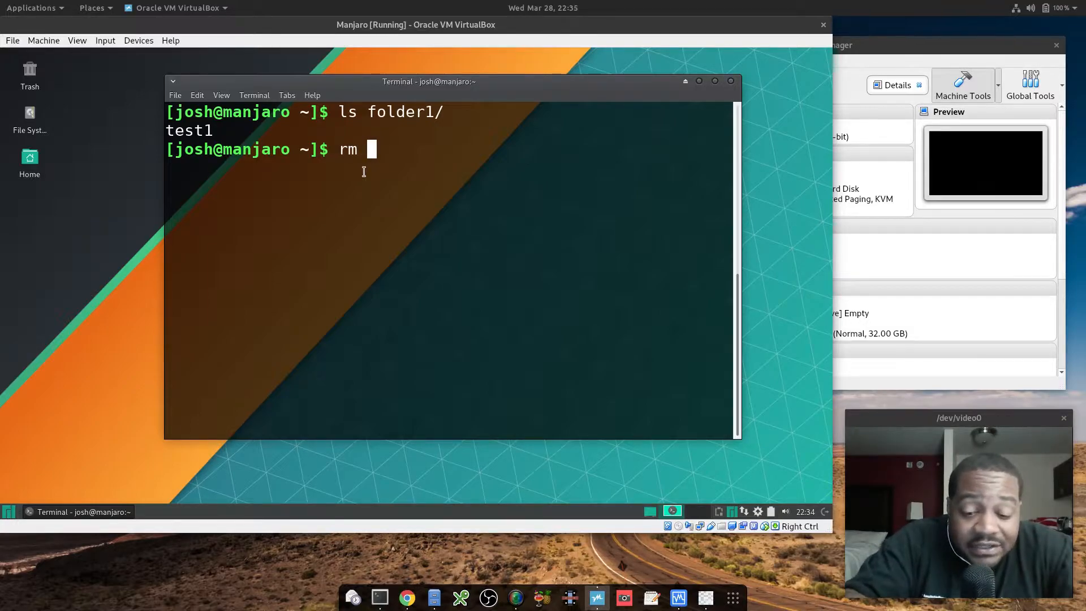
pyautogui.write('folder1/')
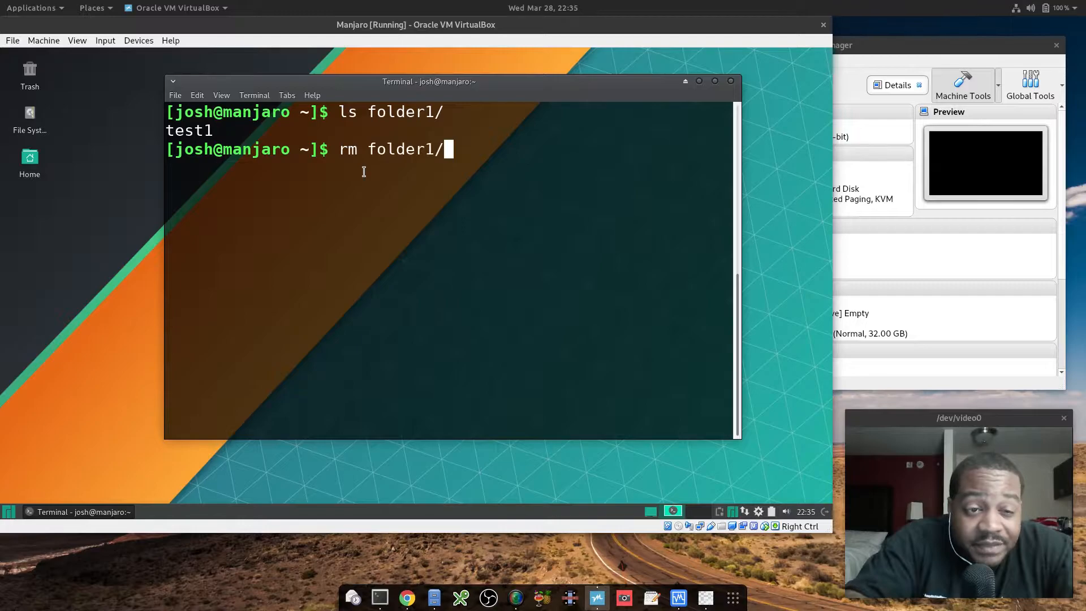
pyautogui.write('test1')
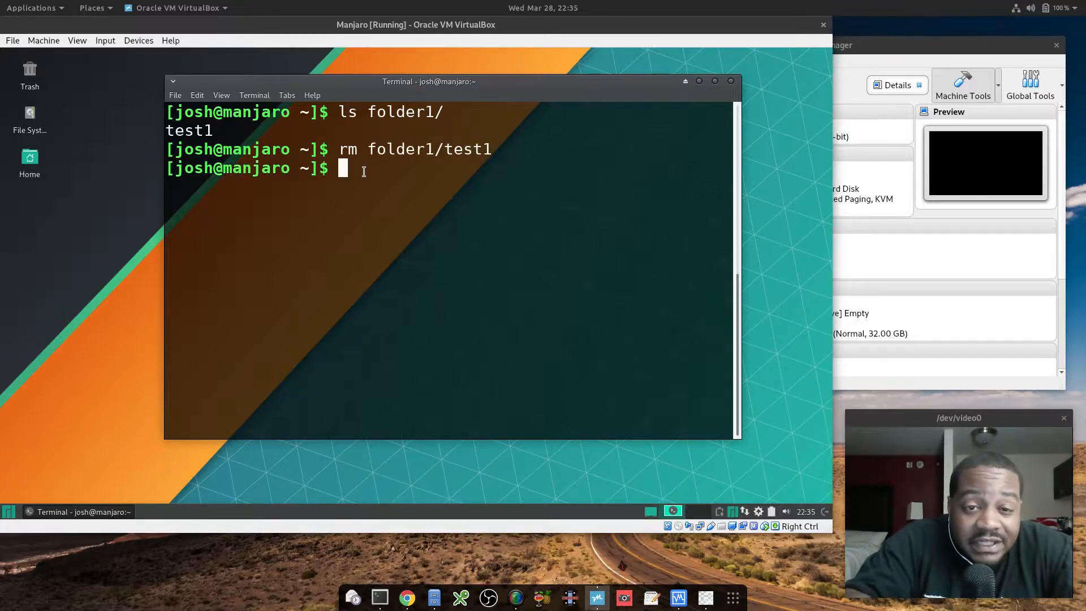
pyautogui.write('clea')
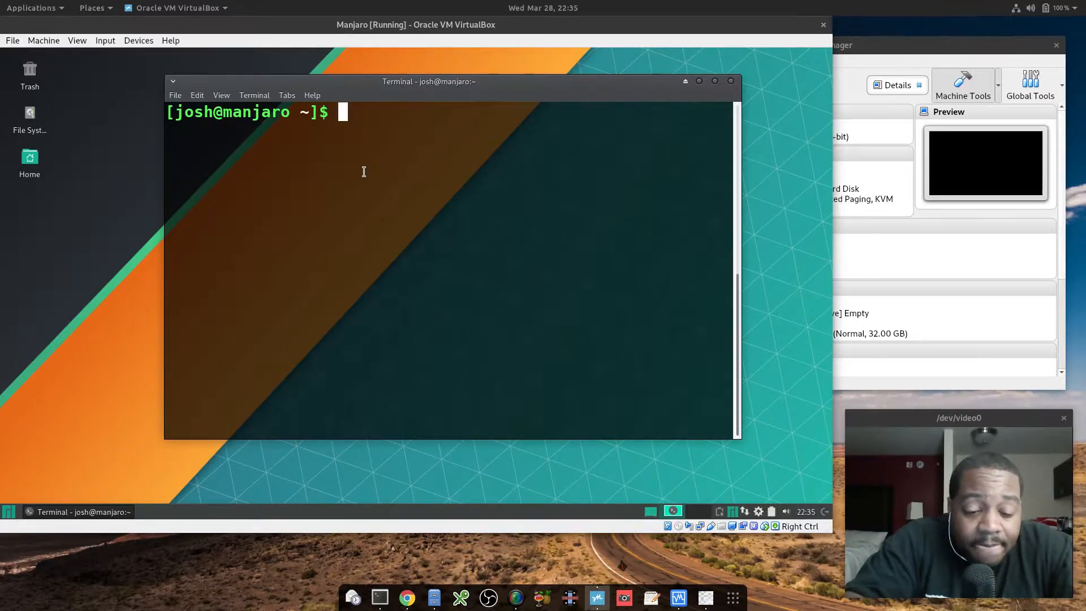
# - Run cp test* folder1/ to copy every file starting with test into folder1
pyautogui.write('cp')
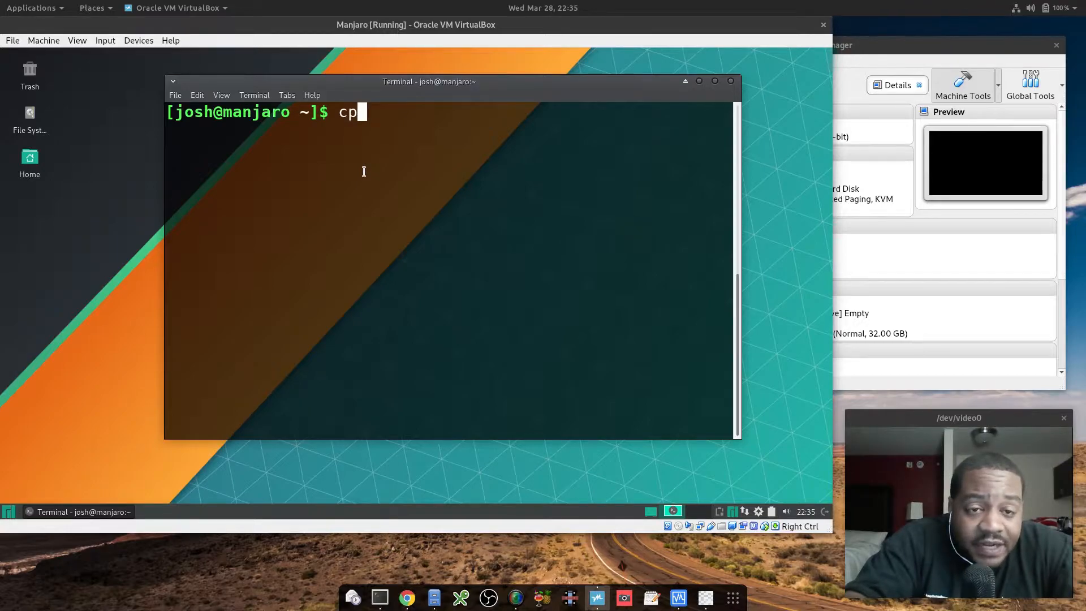
pyautogui.write('" "')
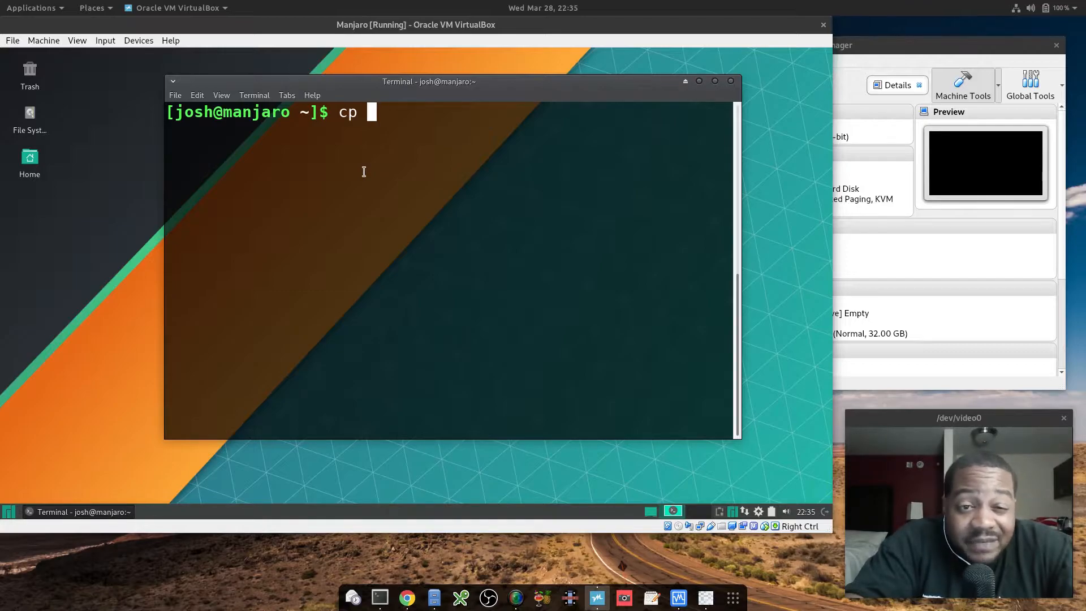
pyautogui.write('t')
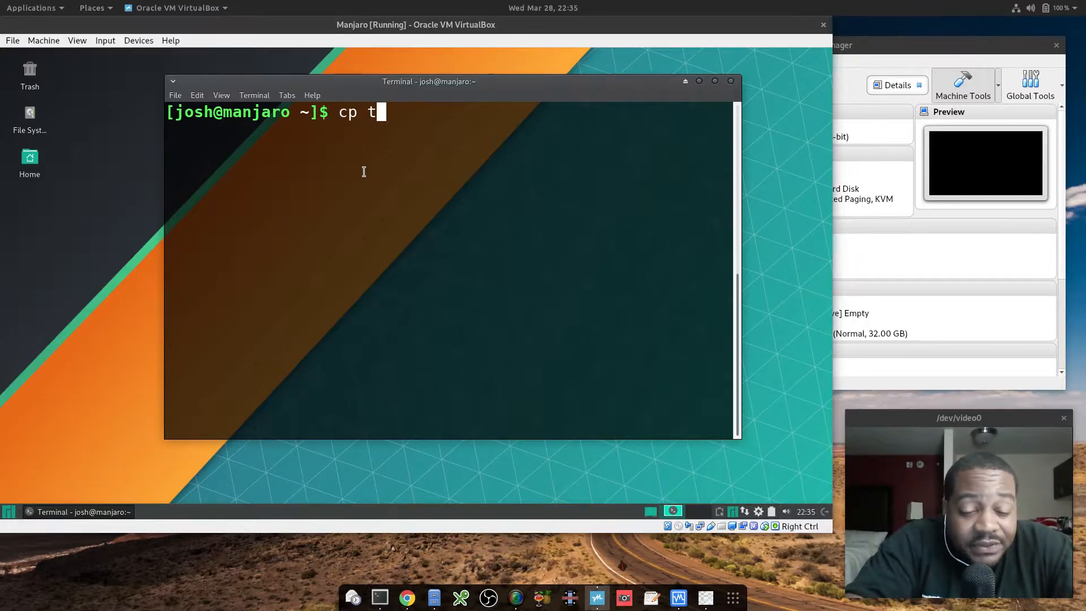
pyautogui.write('est*')
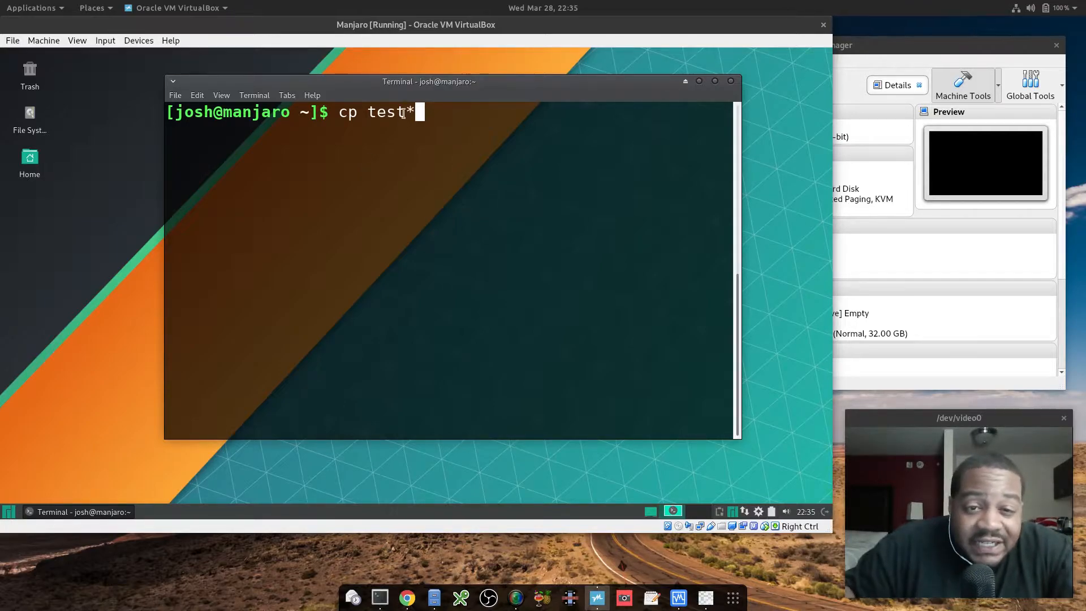
pyautogui.doubleClick(388, 112)
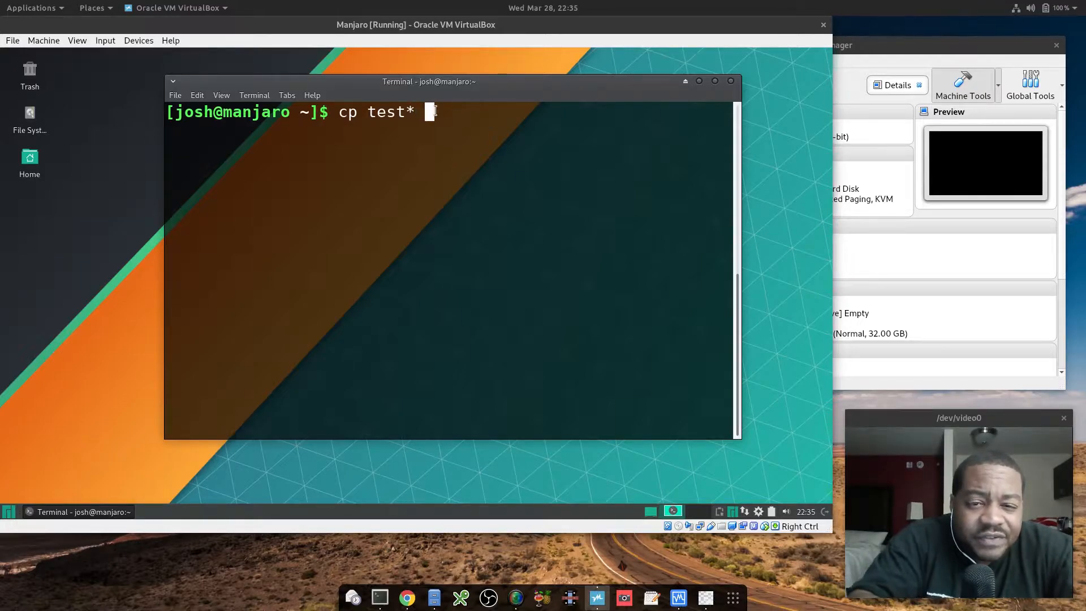
pyautogui.write('/')
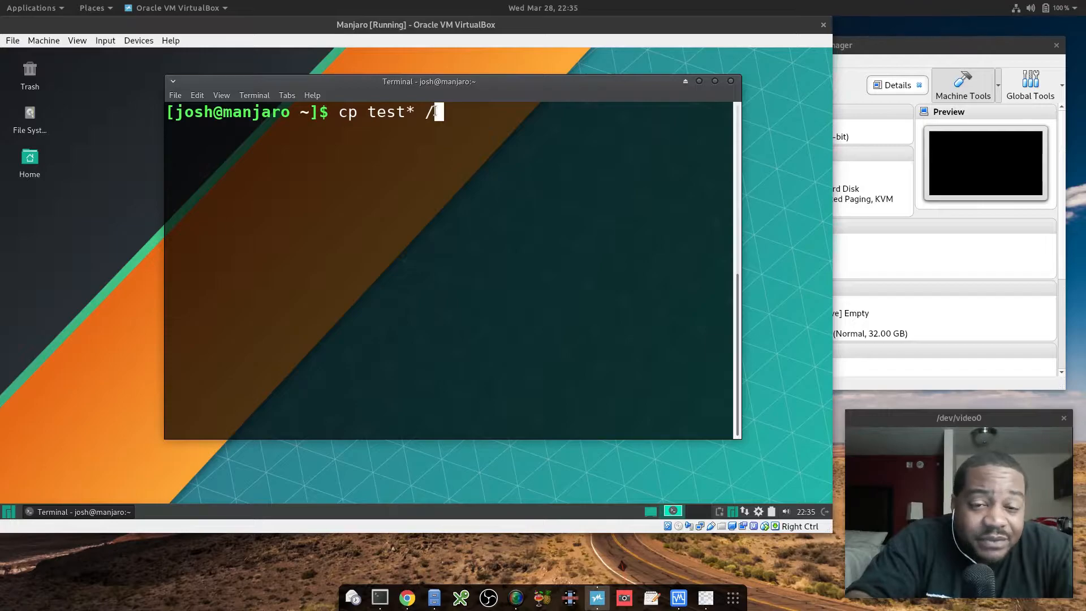
pyautogui.write('fol')
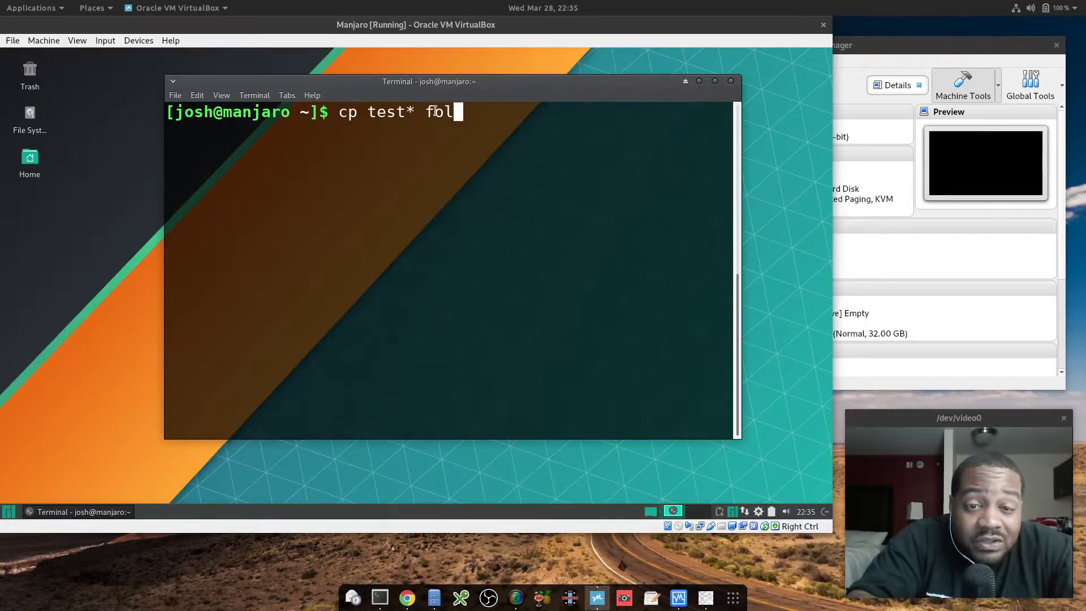
pyautogui.write('der1/')
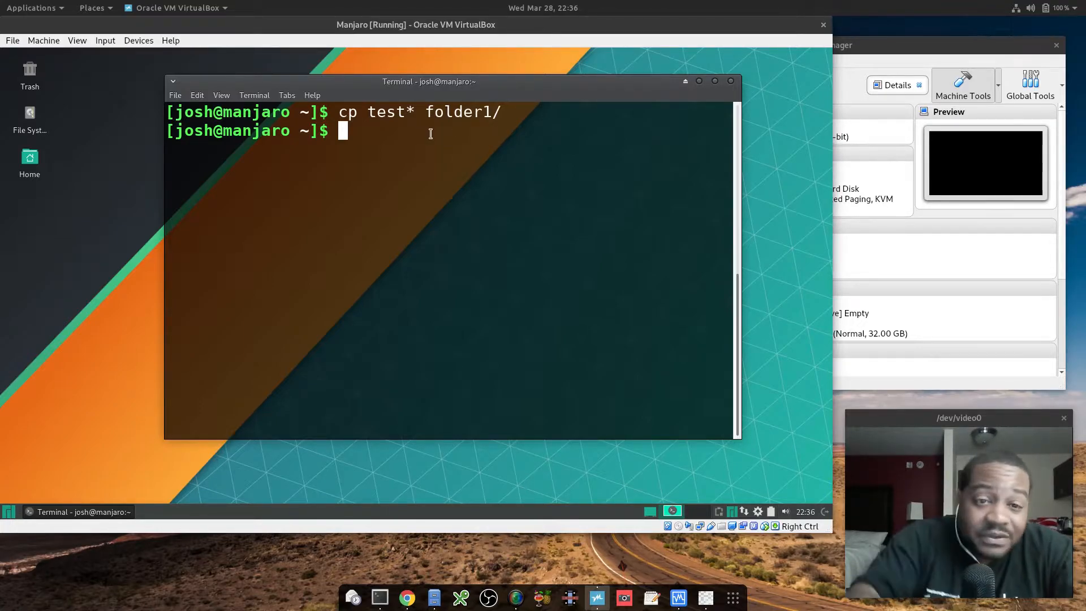
# - List folder1 to show test1, test2 and test3
pyautogui.write('ls')
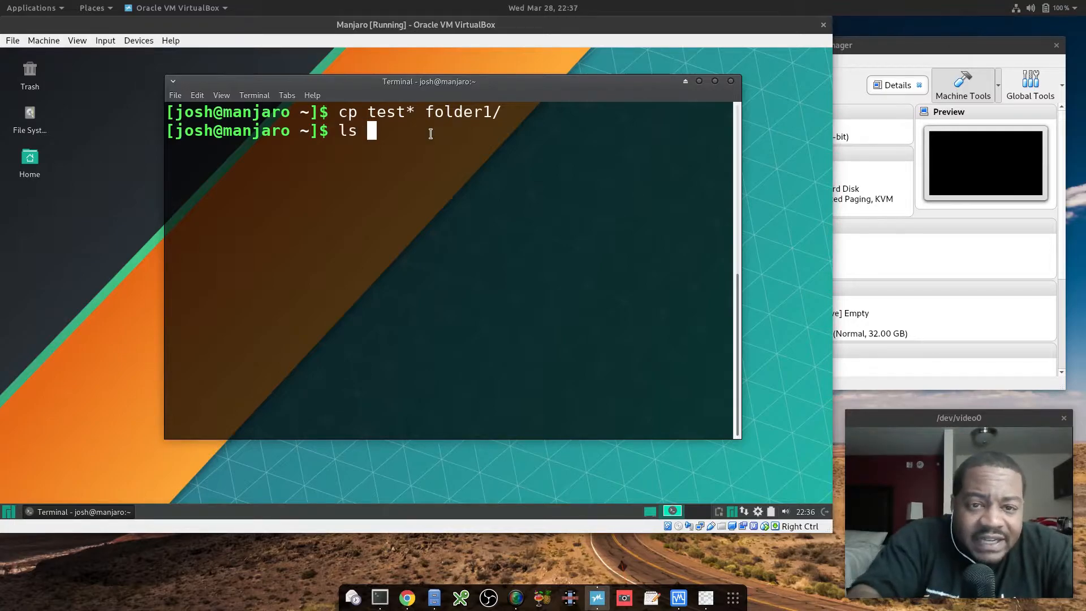
pyautogui.write('fol')
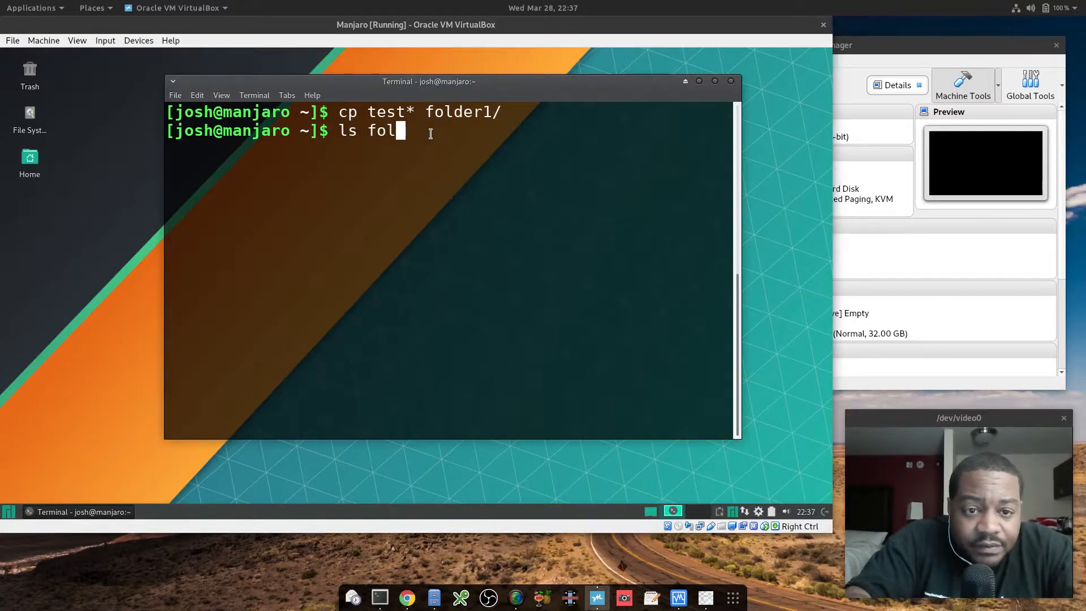
pyautogui.press('Return')
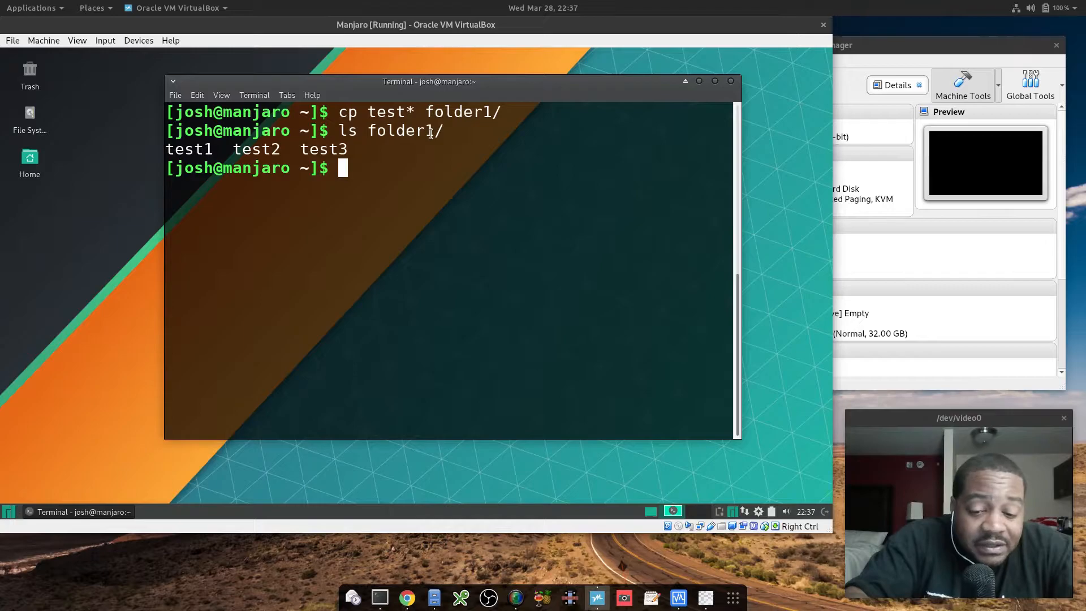
# - Run cp folder1 Documents/ and get the omitting-directory error for missing -r
pyautogui.write('cp')
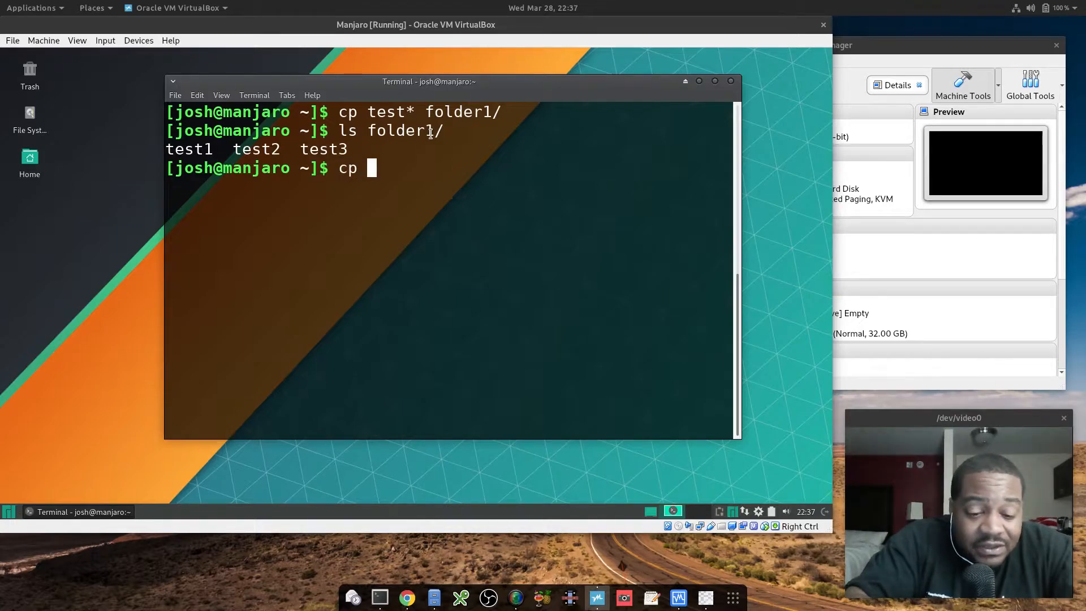
pyautogui.write('folder1')
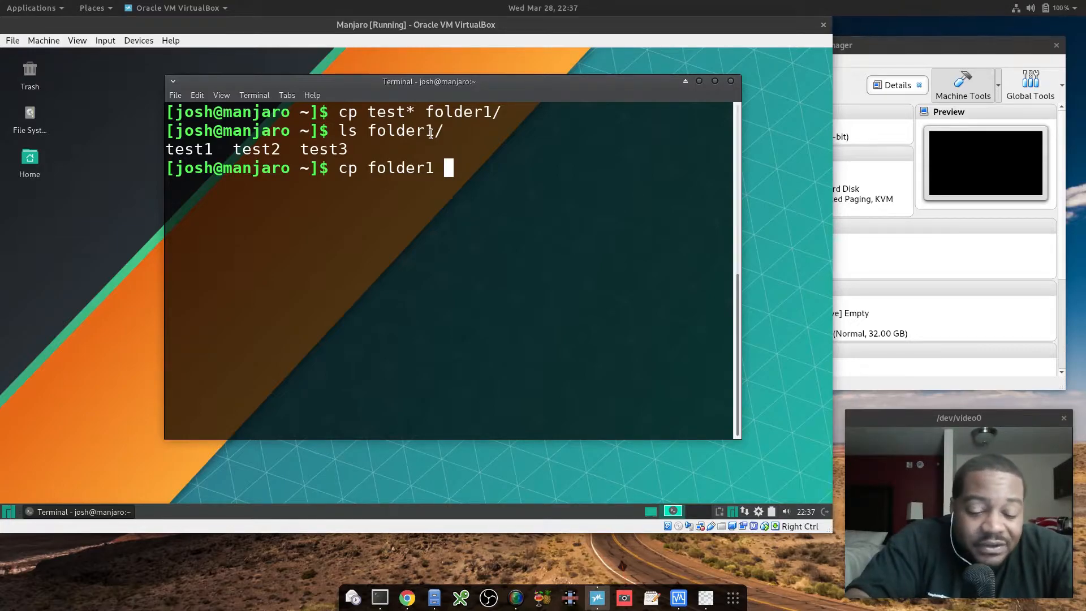
pyautogui.write('Documents/')
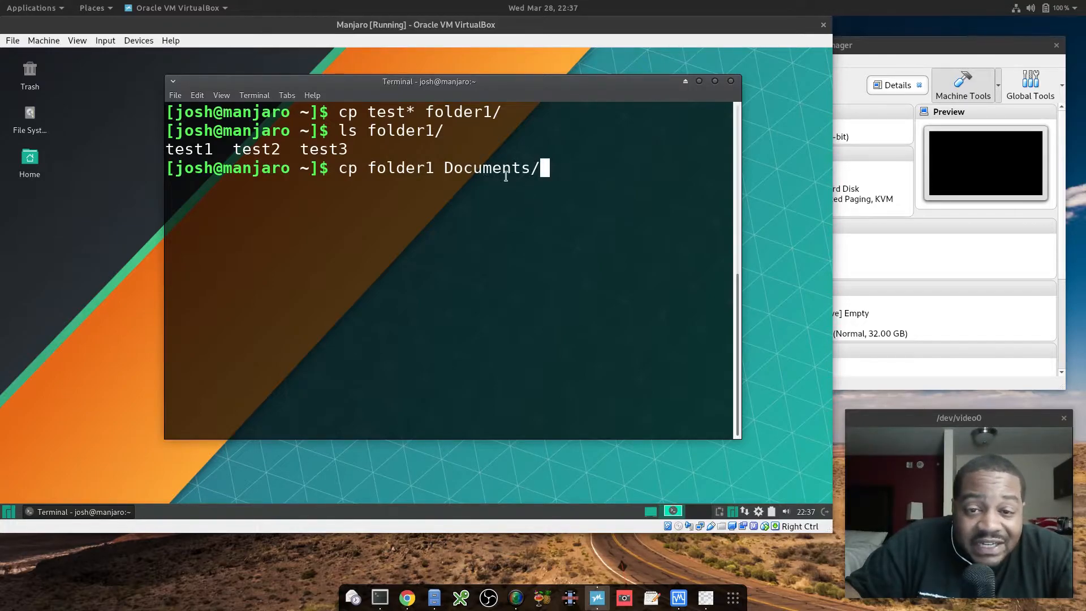
pyautogui.moveTo(440, 179)
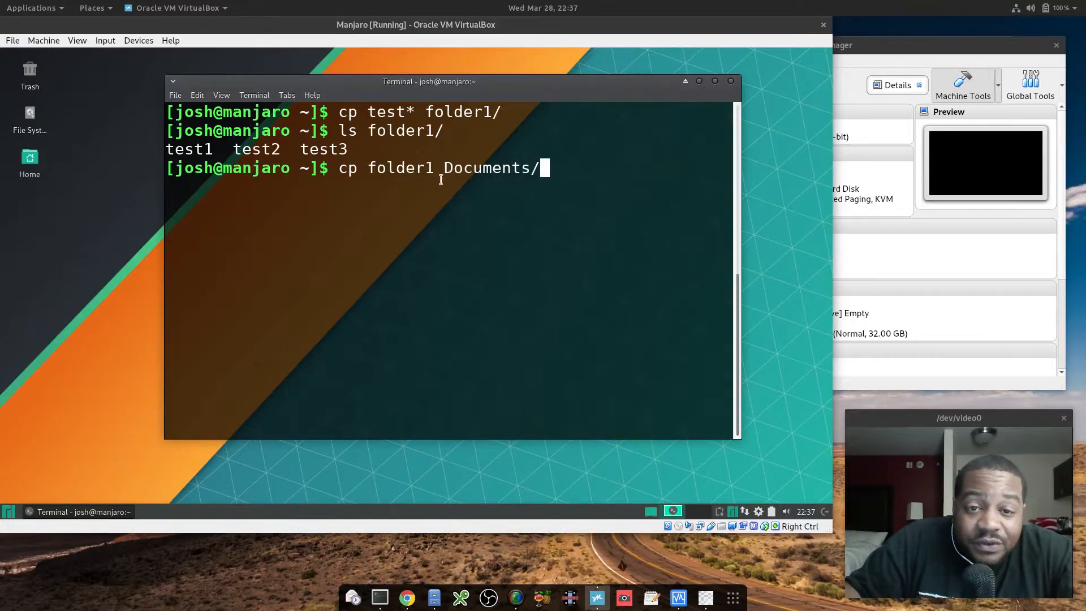
pyautogui.doubleClick(400, 167)
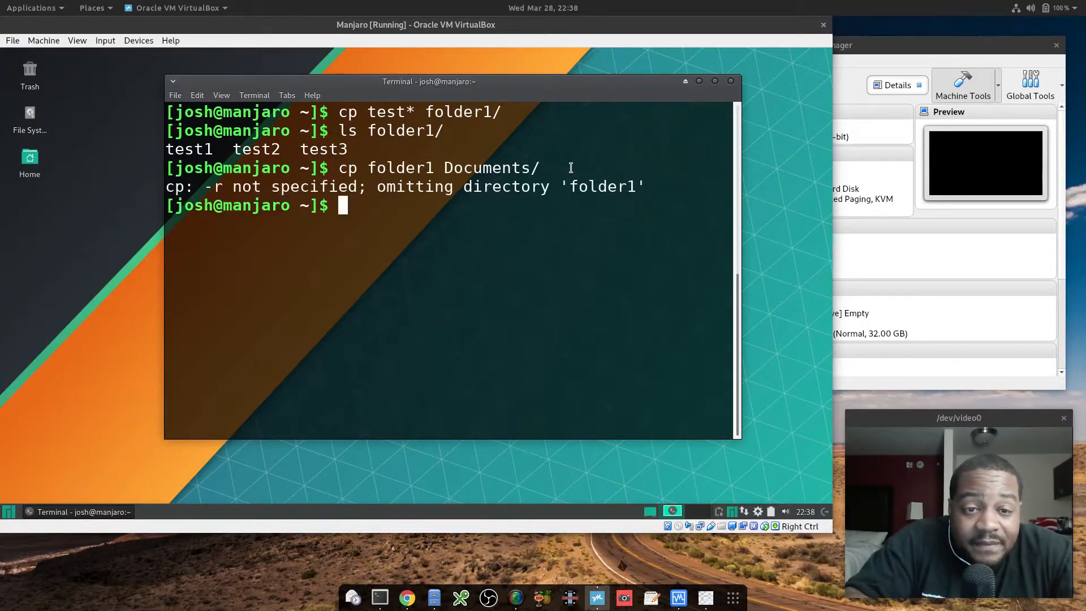
# - Rerun the copy as cp -r folder1 Documents/ so it completes without error
pyautogui.write('cp folder1 Documents/')
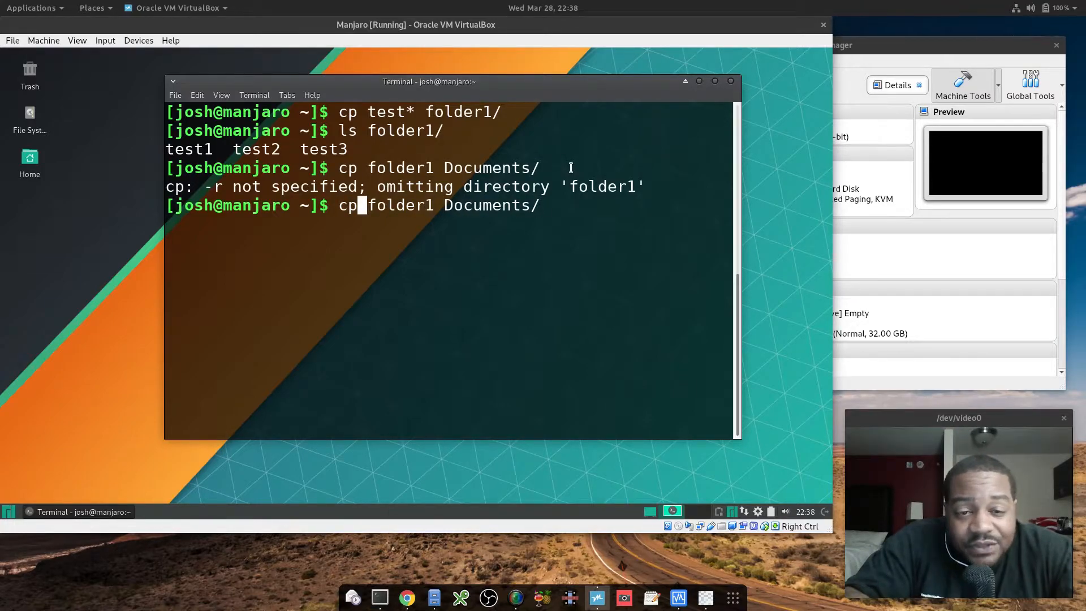
pyautogui.write('-')
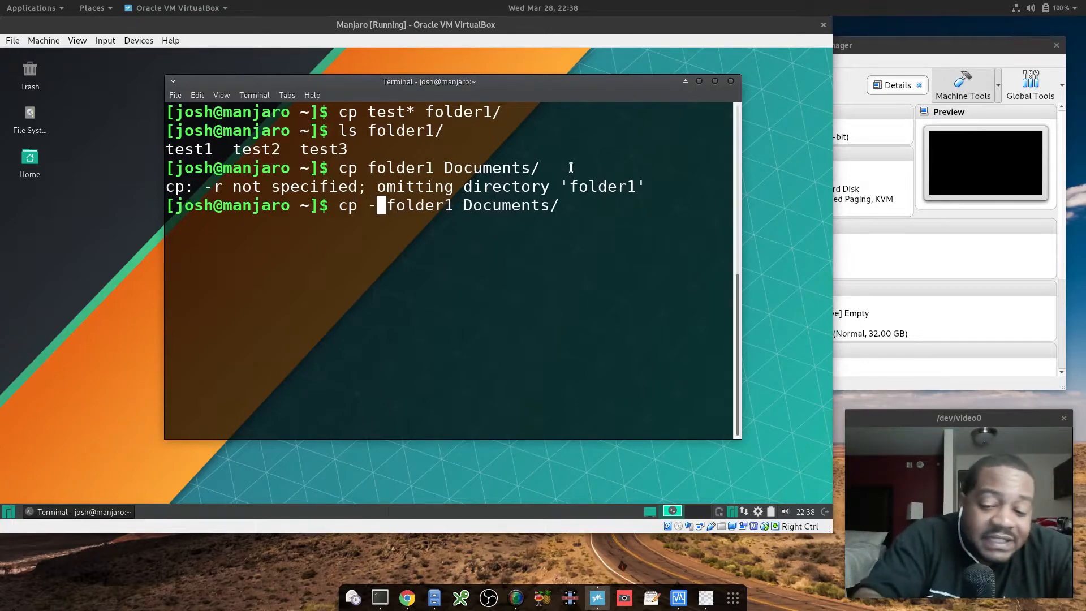
pyautogui.write('r')
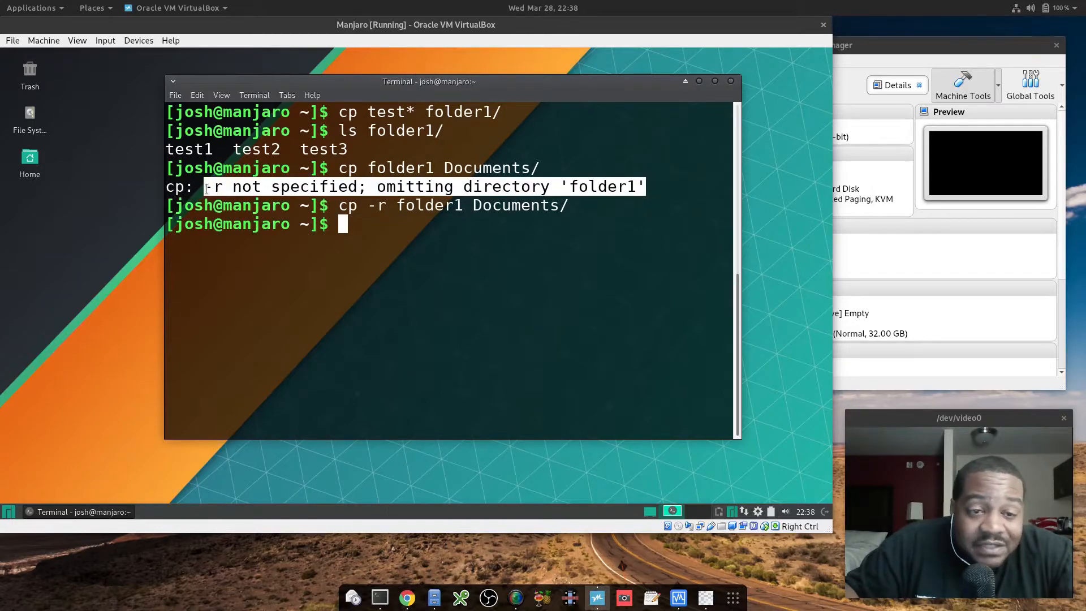
pyautogui.click(414, 217)
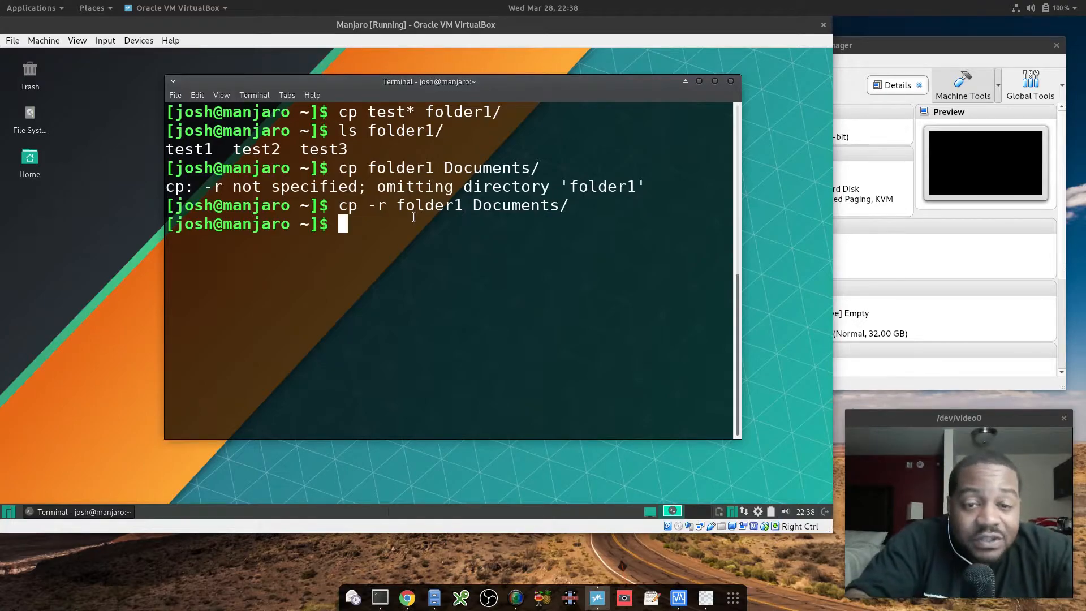
# - List Documents and Documents/folder1 to verify test1, test2, test3, then clear
pyautogui.write('ls')
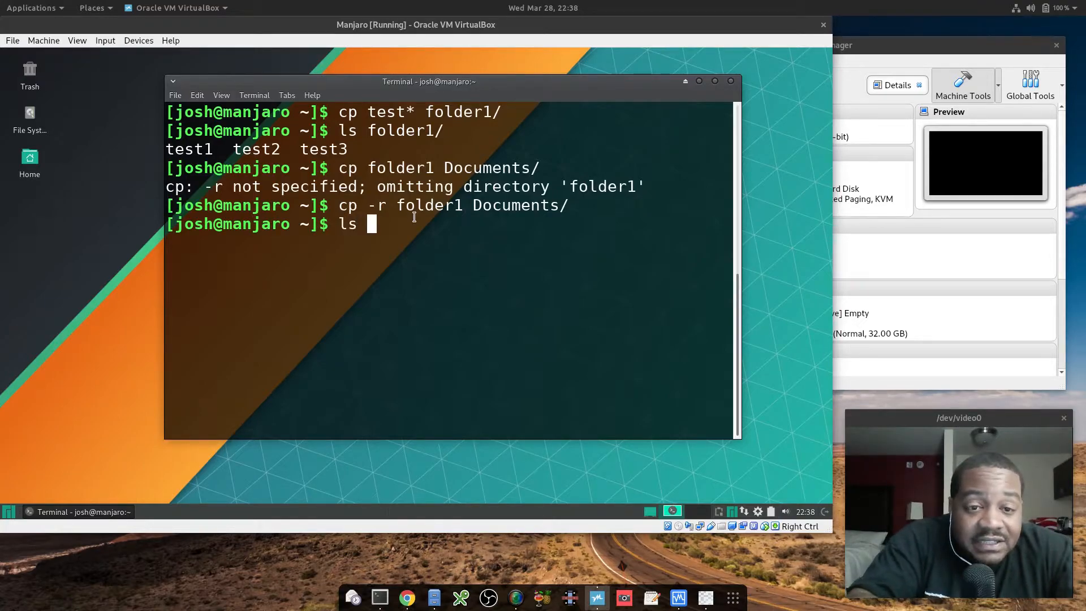
pyautogui.write('Documents/')
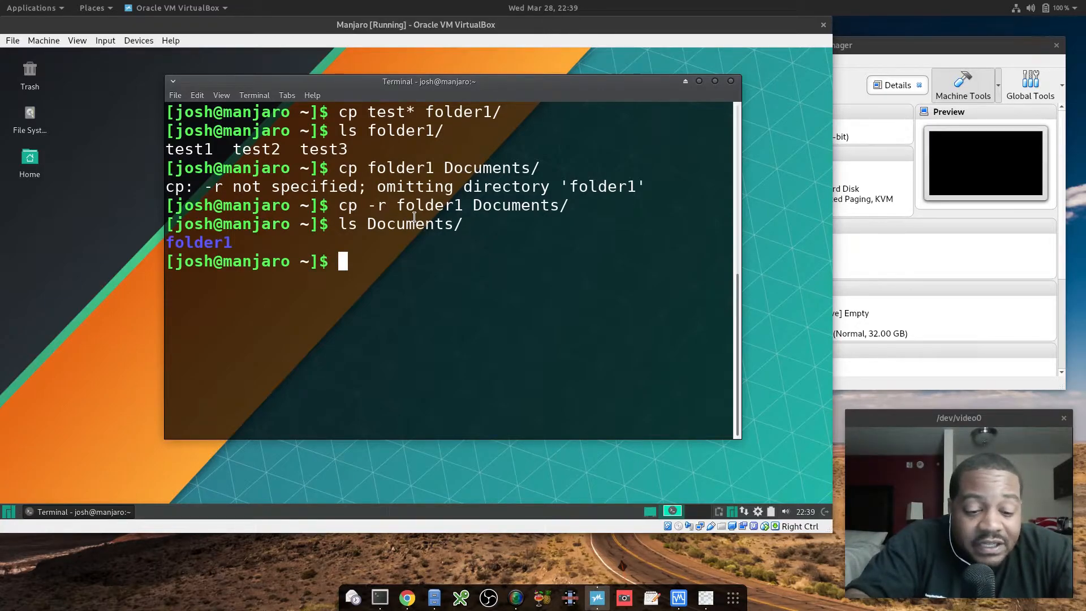
pyautogui.write('ls')
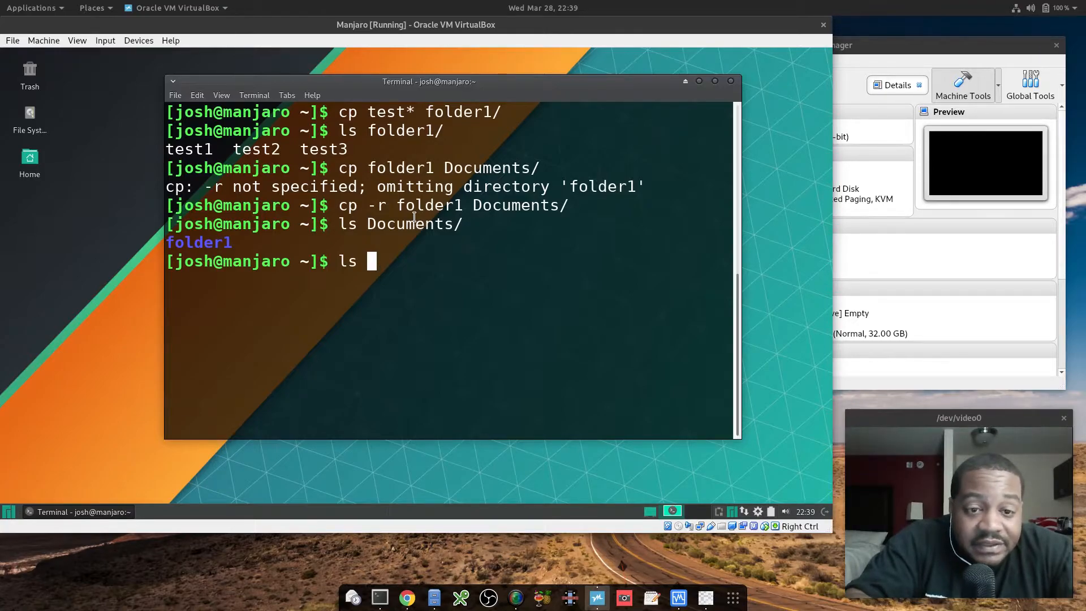
pyautogui.write('Documents/folder1/')
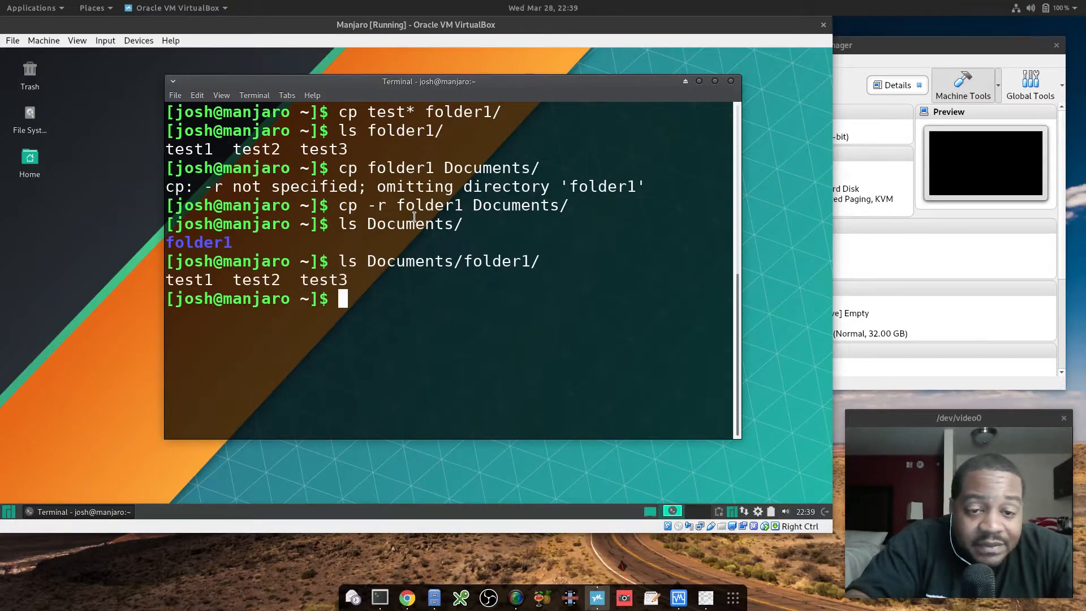
pyautogui.write('clea')
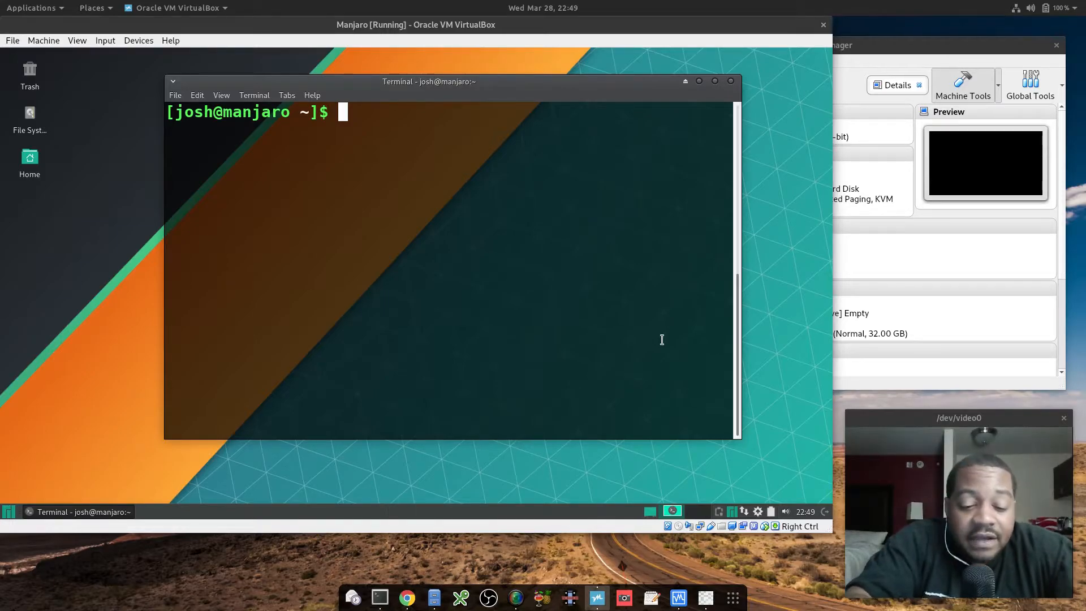
# - Write "some super fly text" into test2 with echo
pyautogui.write('e')
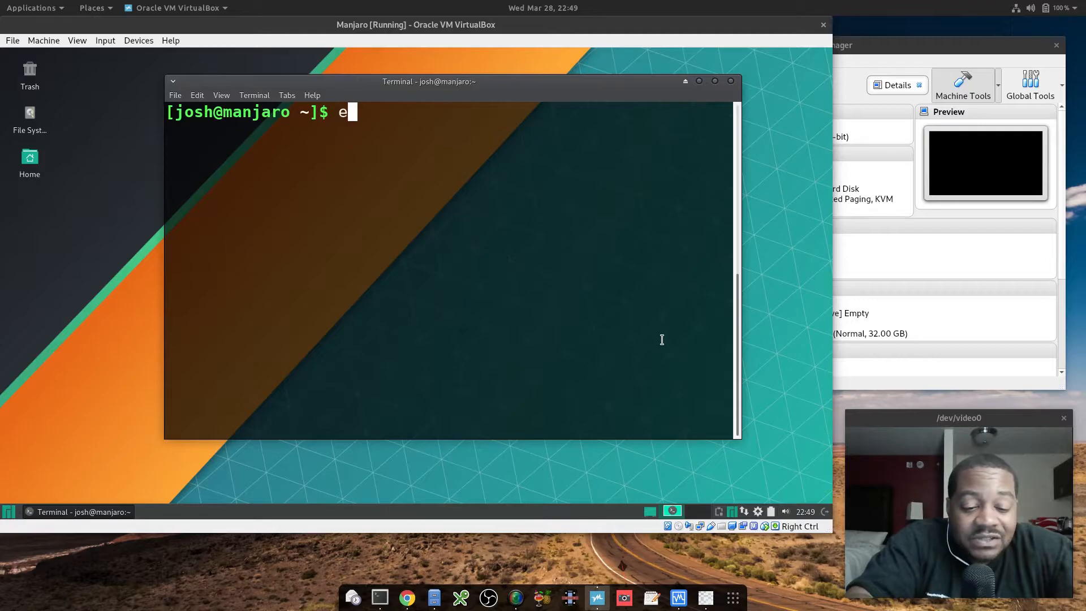
pyautogui.write('cho')
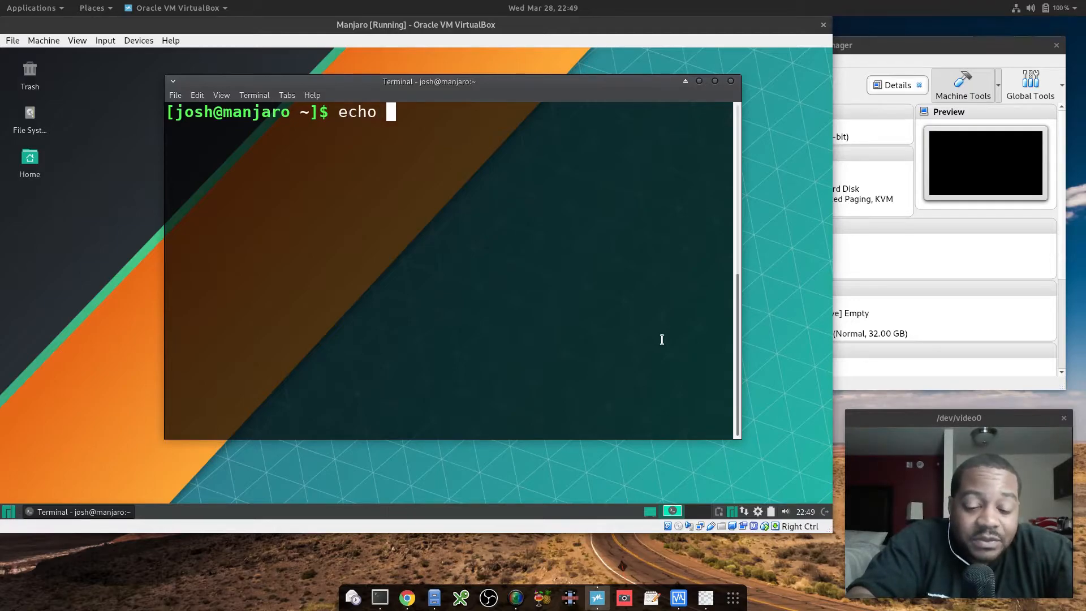
pyautogui.write('"')
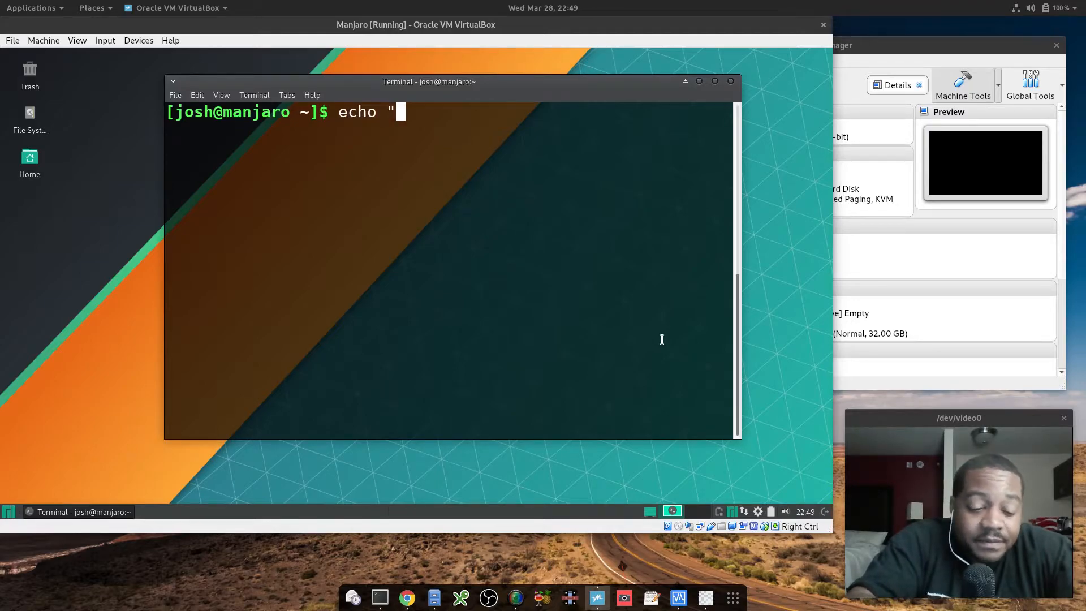
pyautogui.write('some')
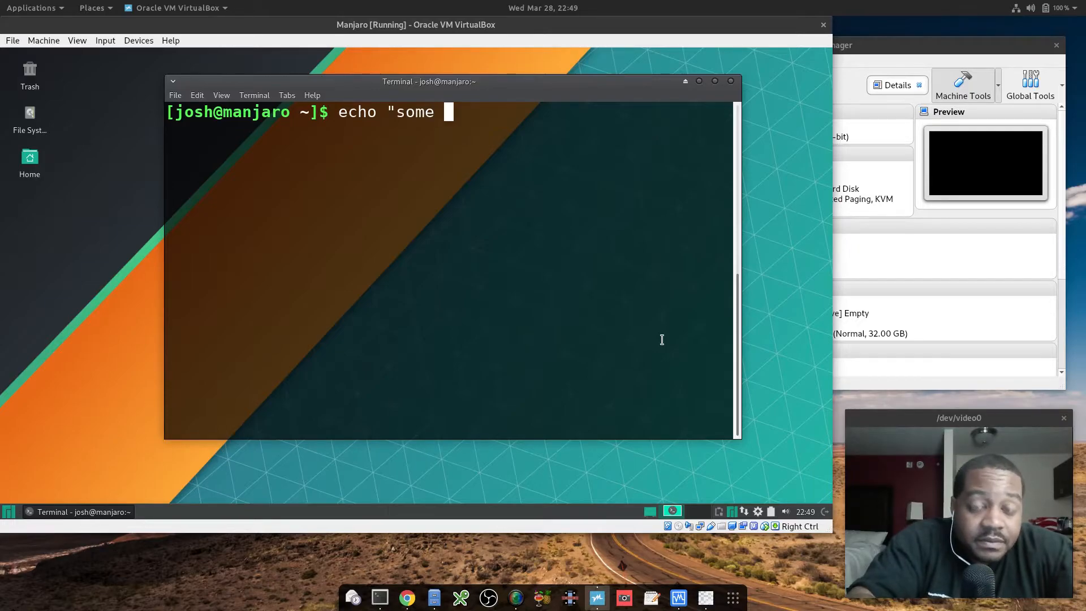
pyautogui.write('super')
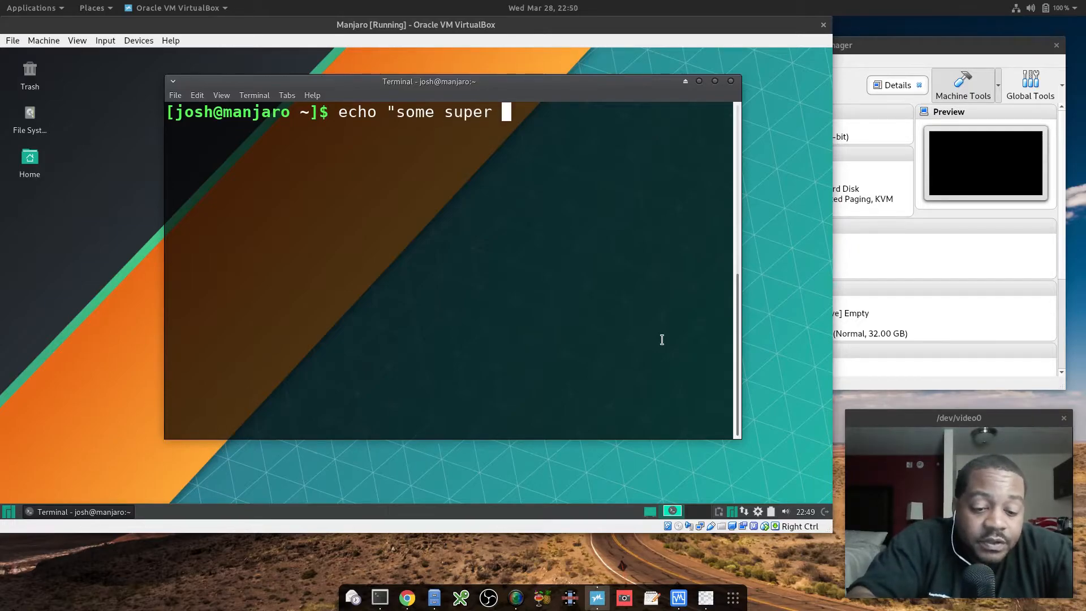
pyautogui.write('fly')
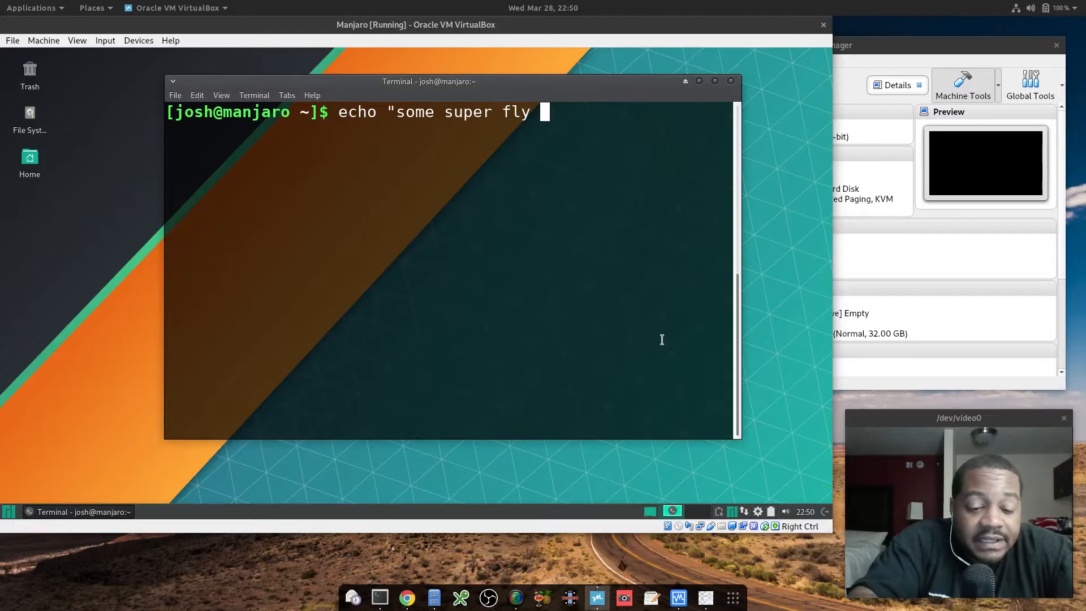
pyautogui.write('text"')
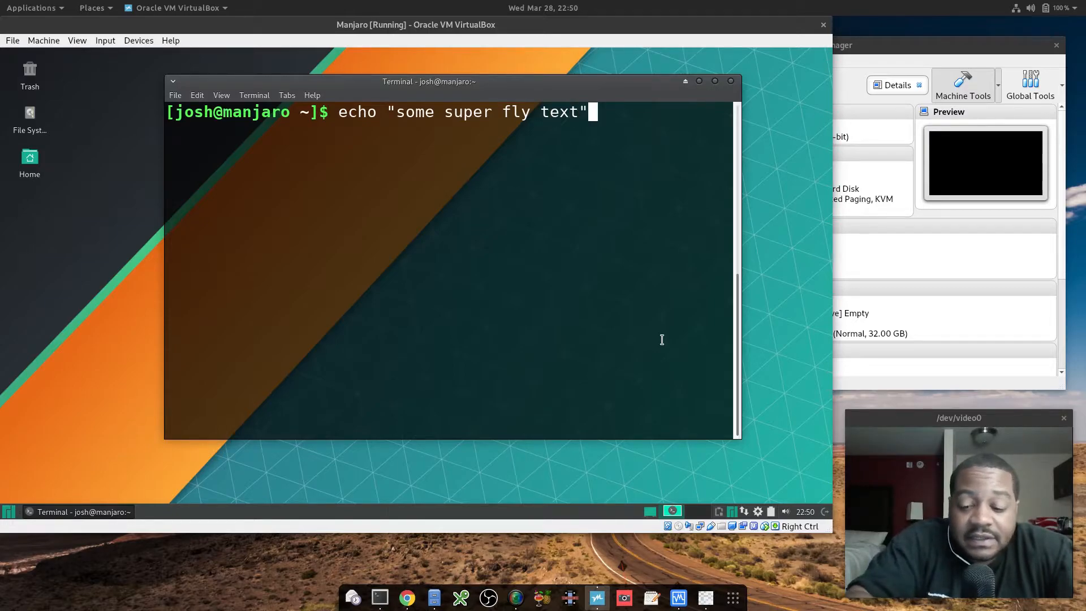
pyautogui.write('>')
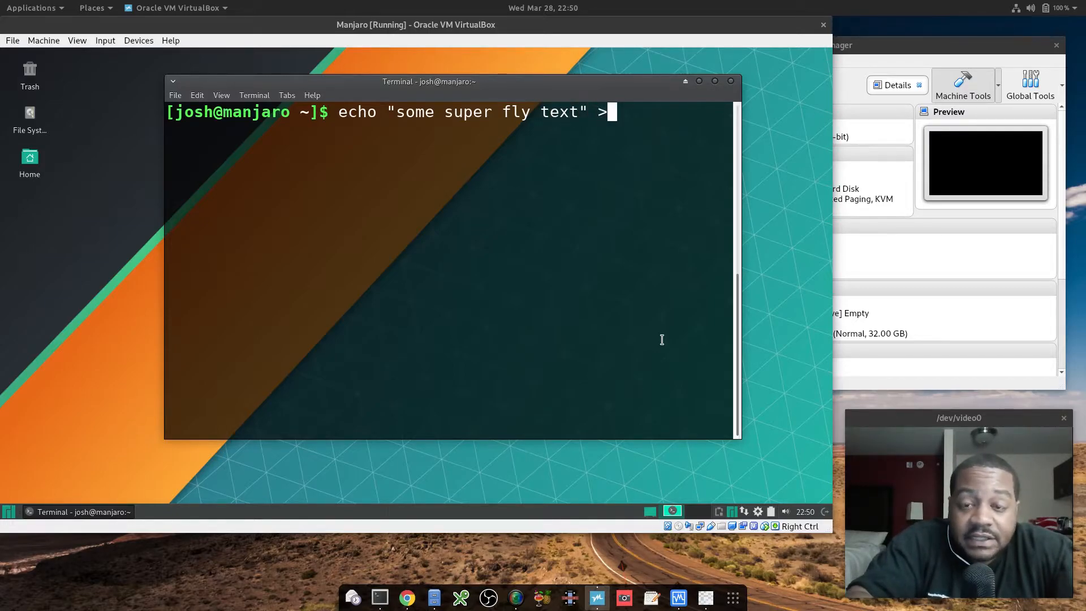
pyautogui.write('te')
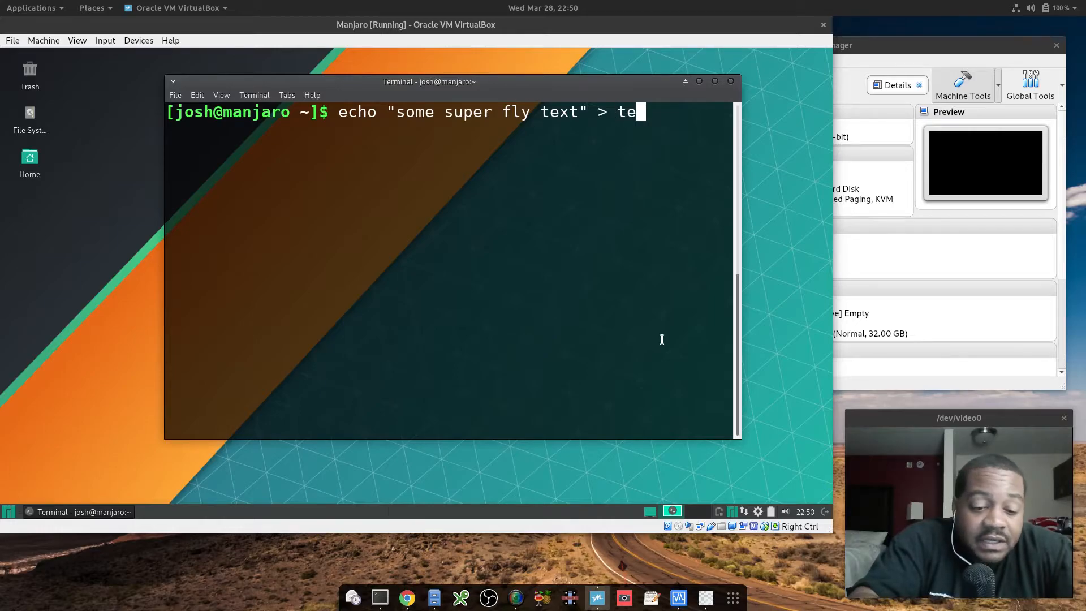
pyautogui.write('st2')
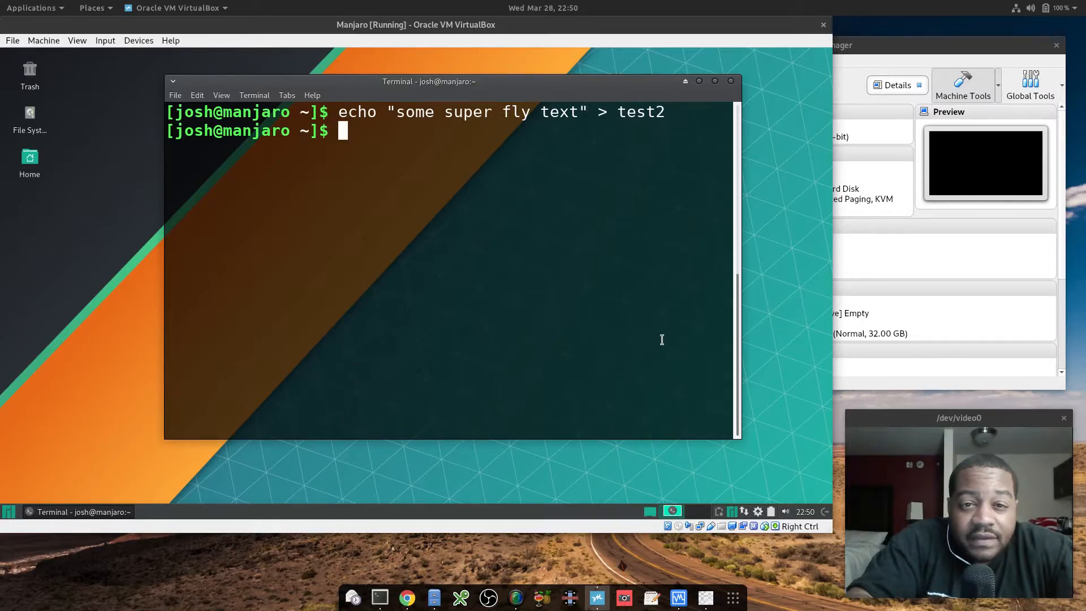
# - Edit the recalled echo to write "some fly text" into test1, confirm with cat, and clear
pyautogui.write('echo "some super fly text" > test2')
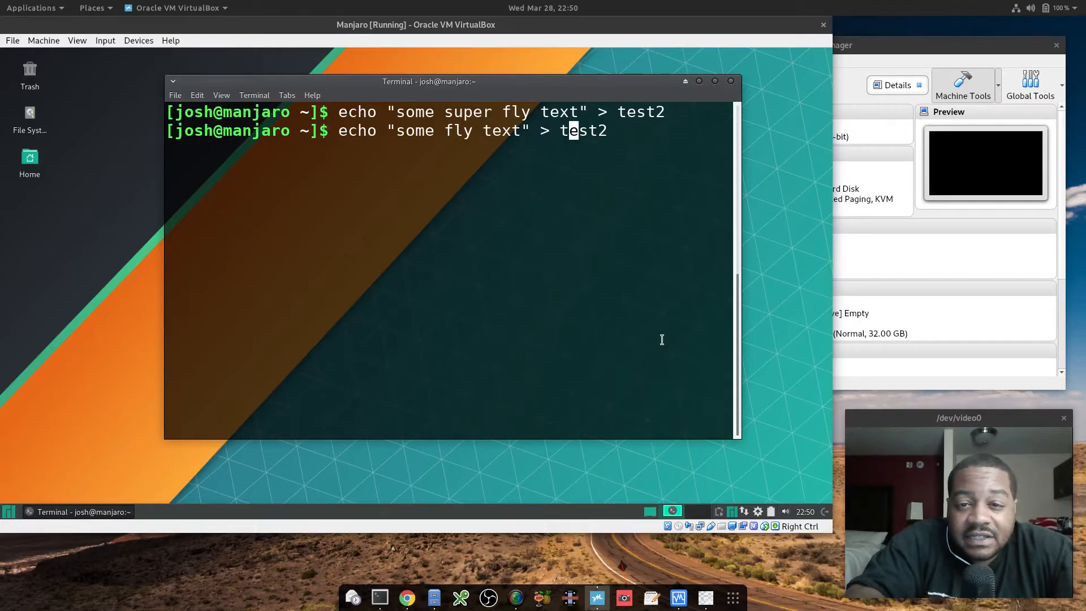
pyautogui.press('BackSpace')
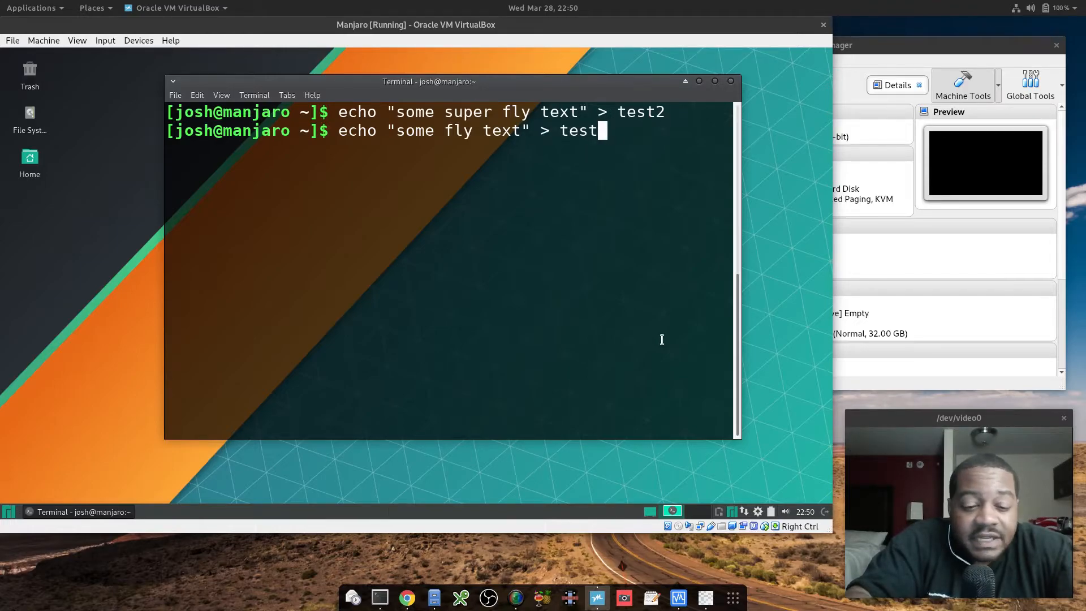
pyautogui.press('Return')
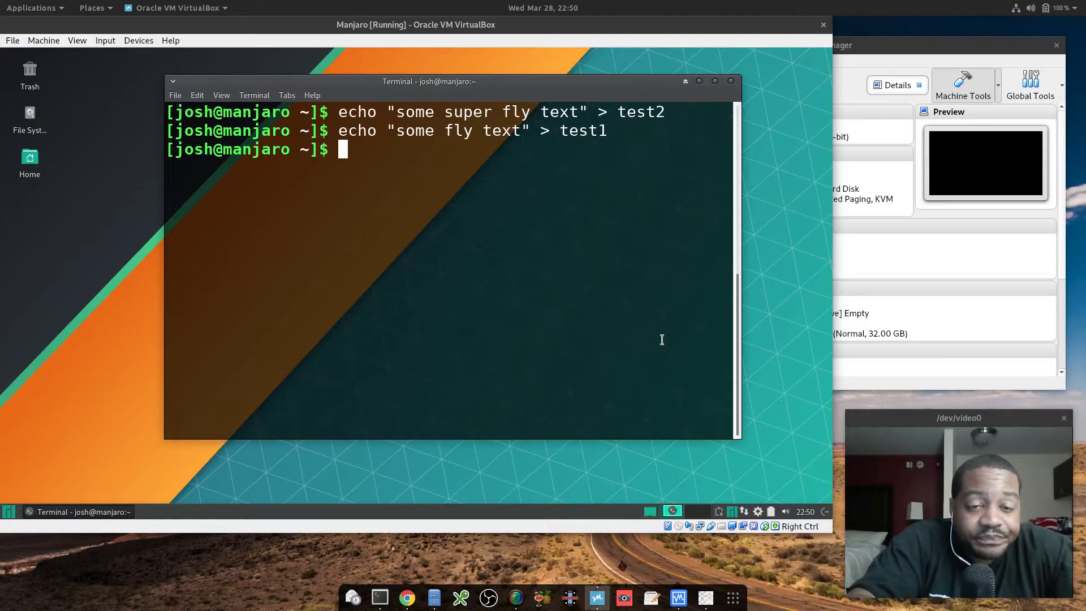
pyautogui.write('cat')
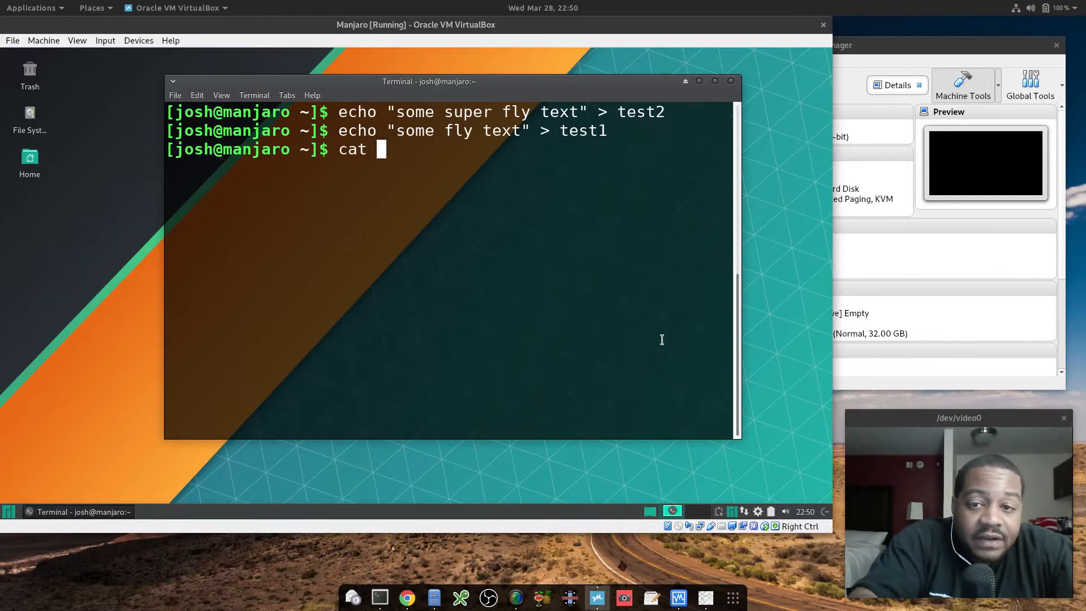
pyautogui.write('test1')
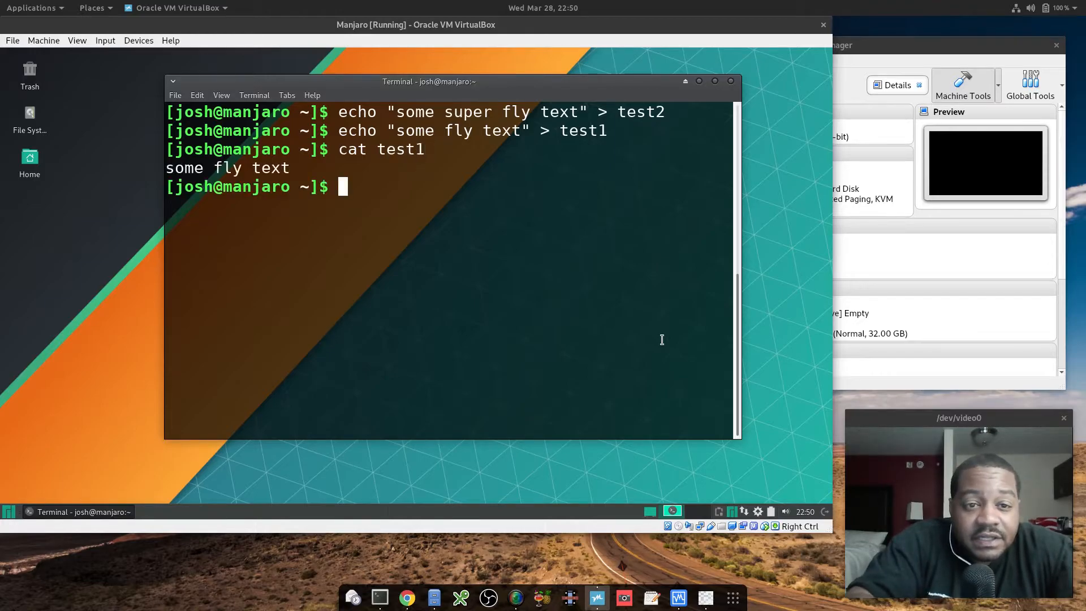
pyautogui.write('cat test1')
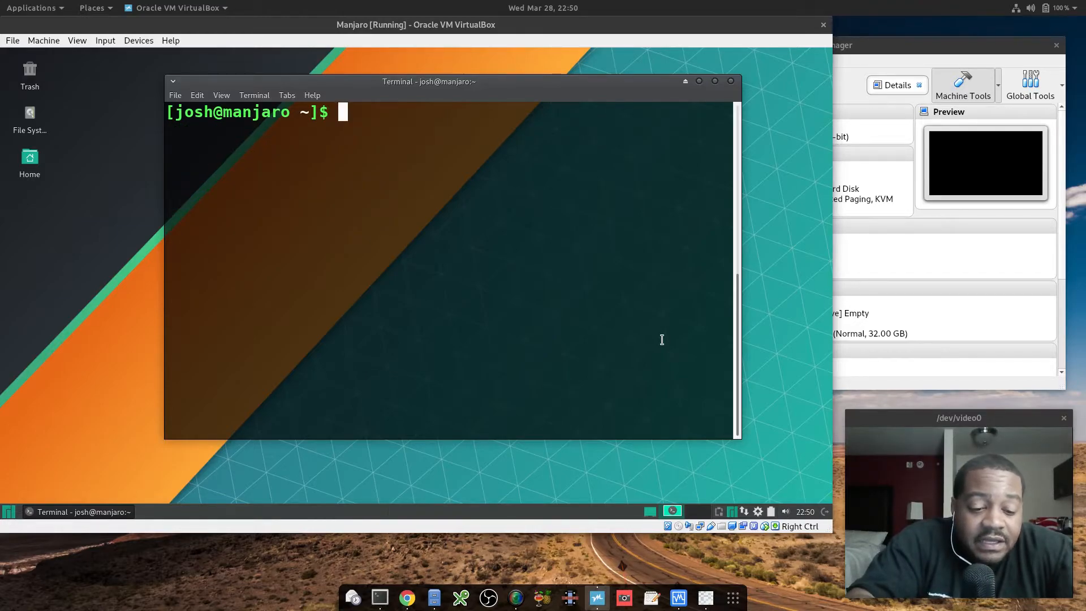
# - Copy test1 over test2 with cp -b, confirming the overwrite with y so a backup is kept
pyautogui.write('cp')
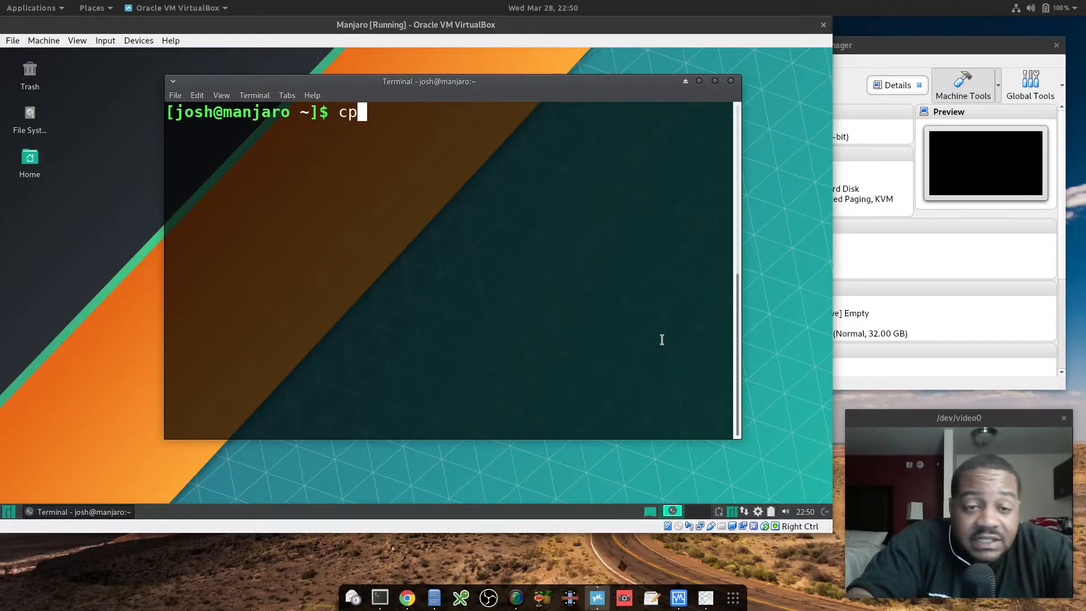
pyautogui.write('-b')
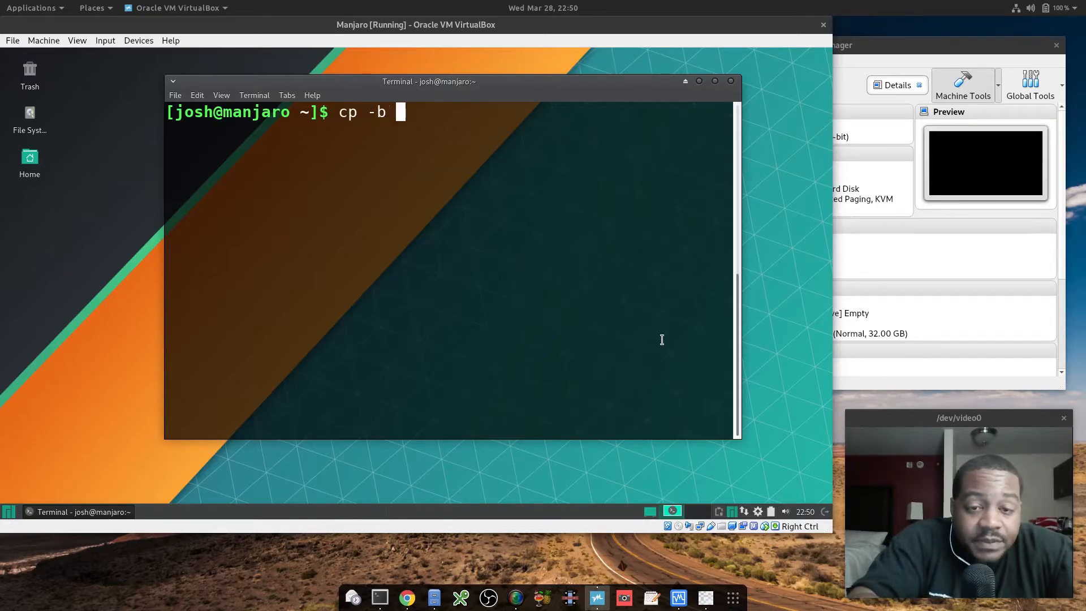
pyautogui.write('t')
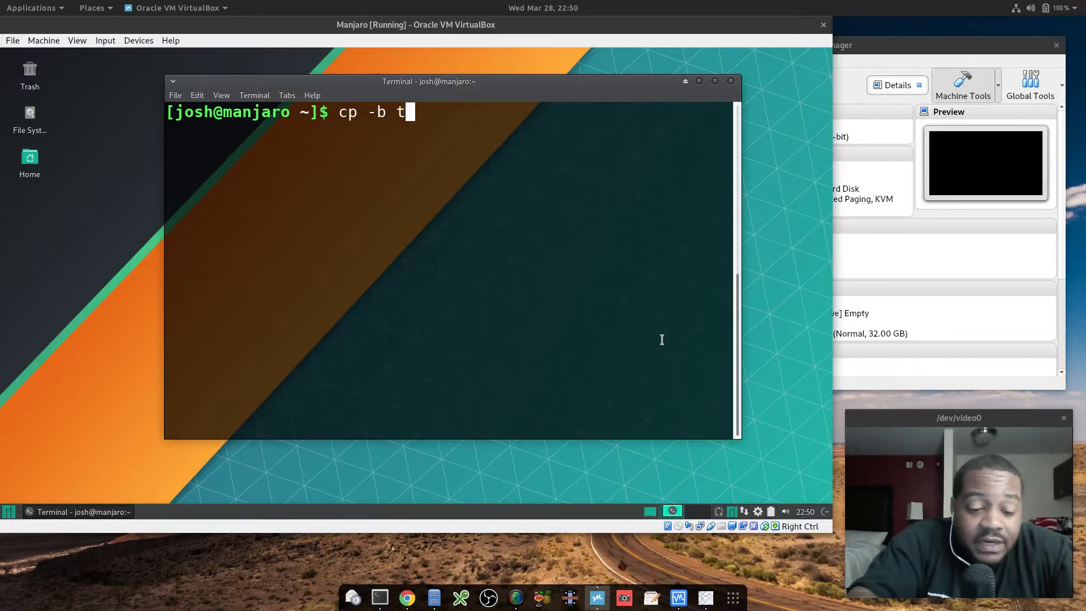
pyautogui.write('ext')
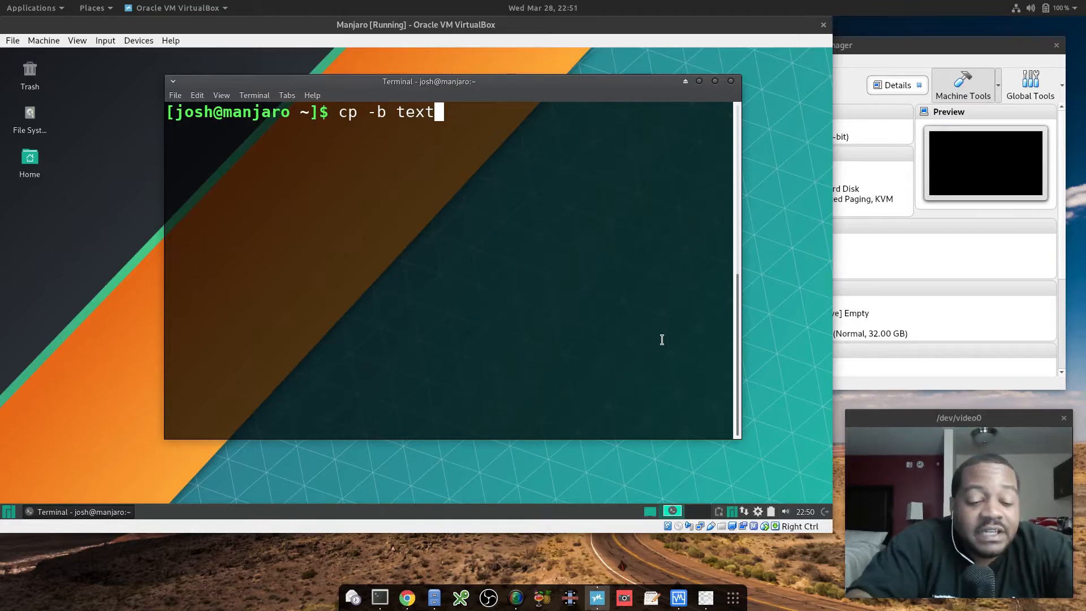
pyautogui.write('1')
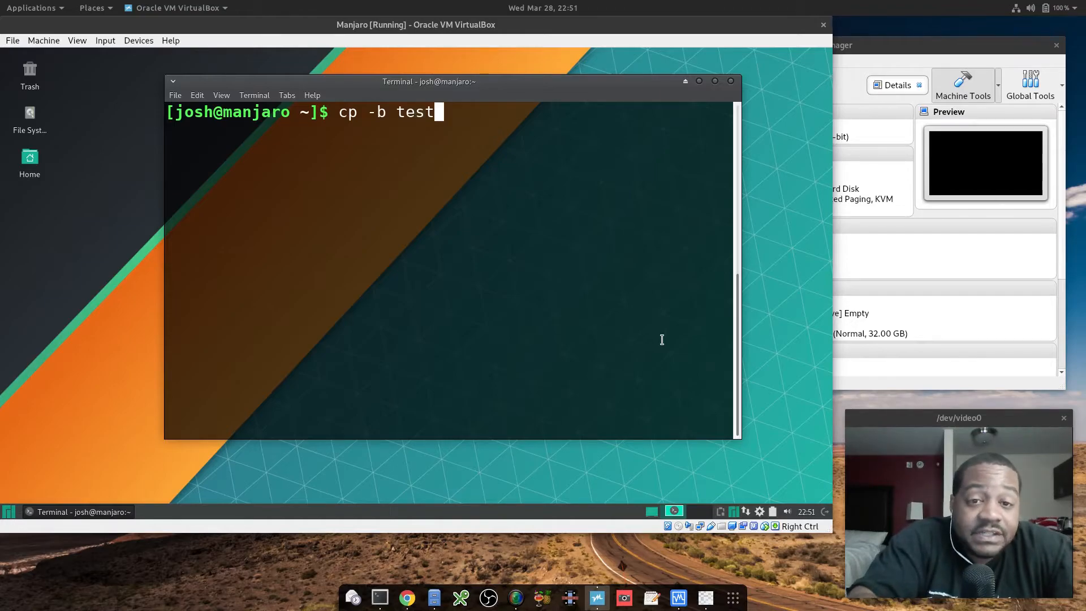
pyautogui.write('1')
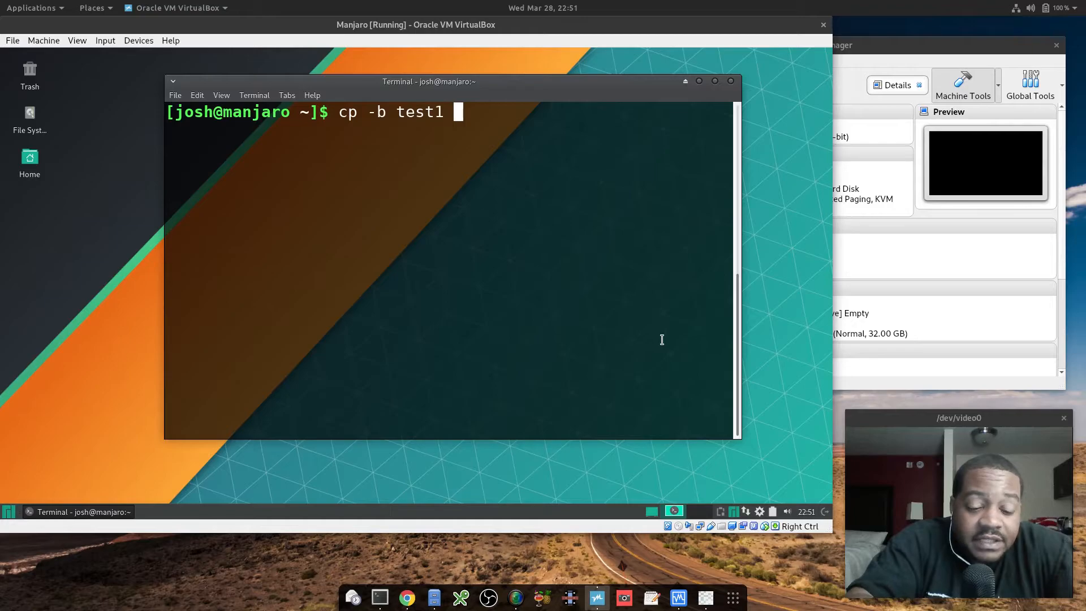
pyautogui.write('test2')
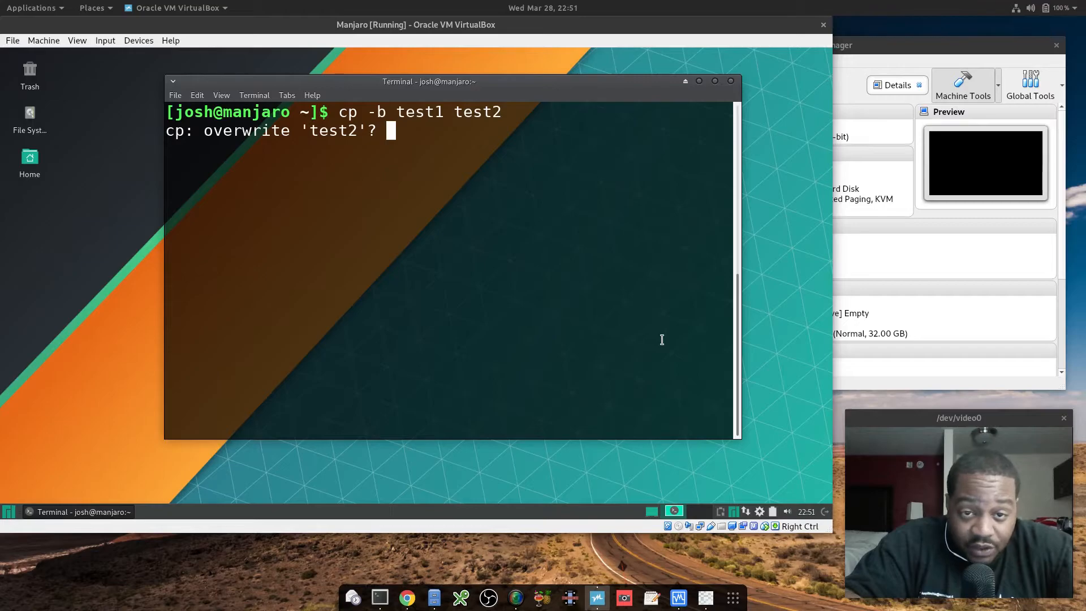
pyautogui.write('y')
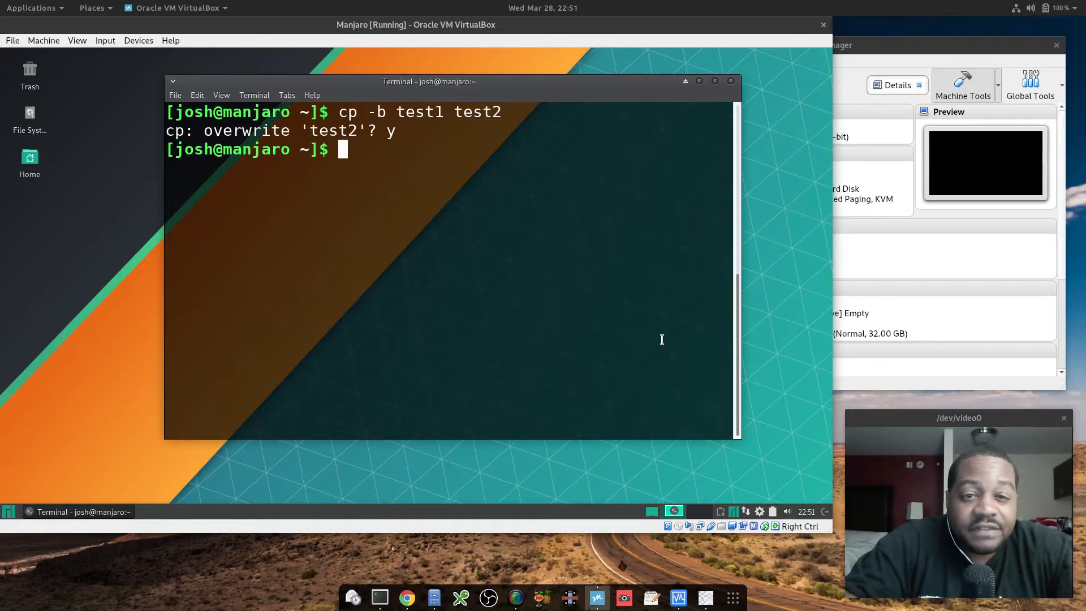
# - List the home directory with ls, showing the new test2~ backup beside test2
pyautogui.write('ls')
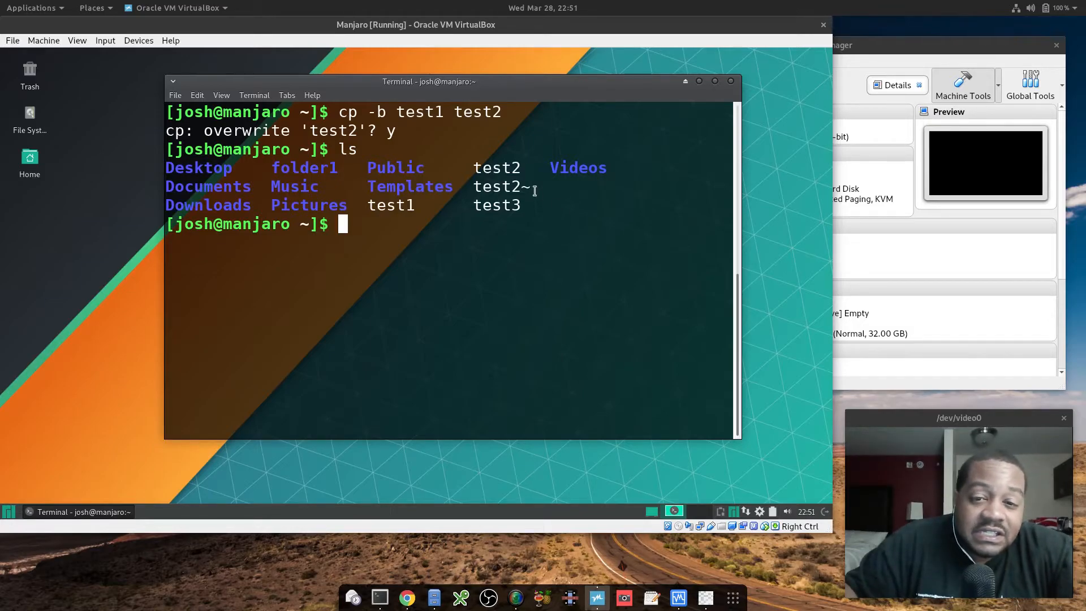
pyautogui.doubleClick(501, 187)
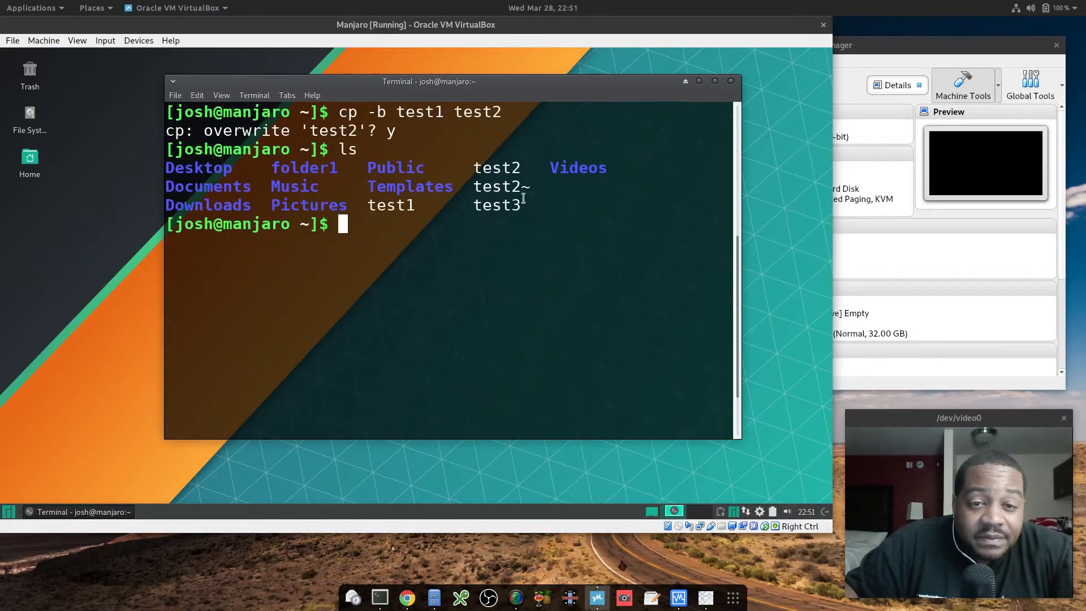
pyautogui.doubleClick(501, 186)
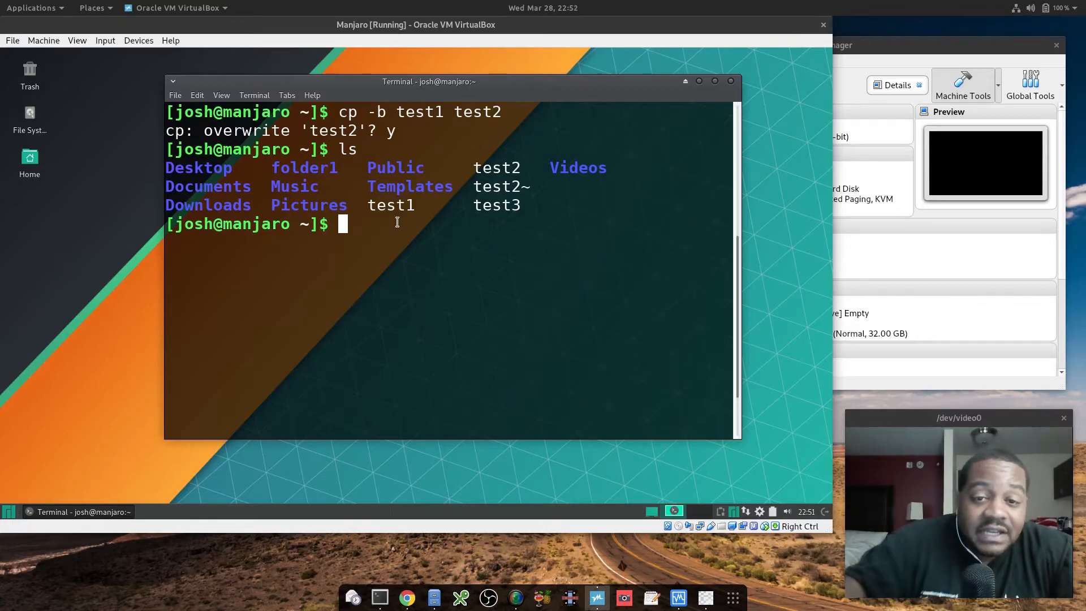
# - Cat test1, test2 and test2~ to compare their text, then clear the screen
pyautogui.write('cat t')
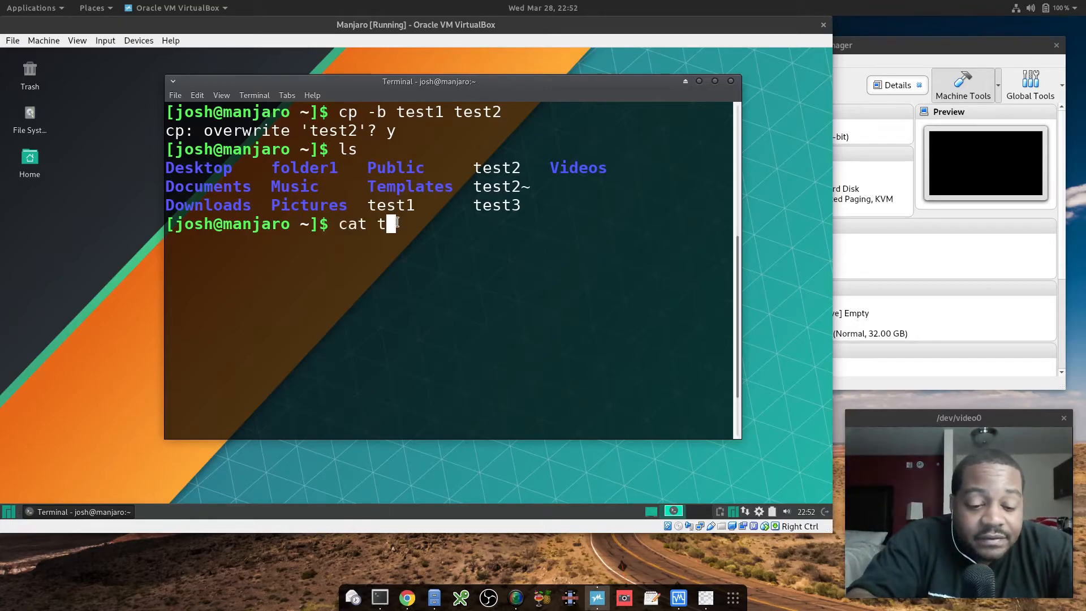
pyautogui.write('est1')
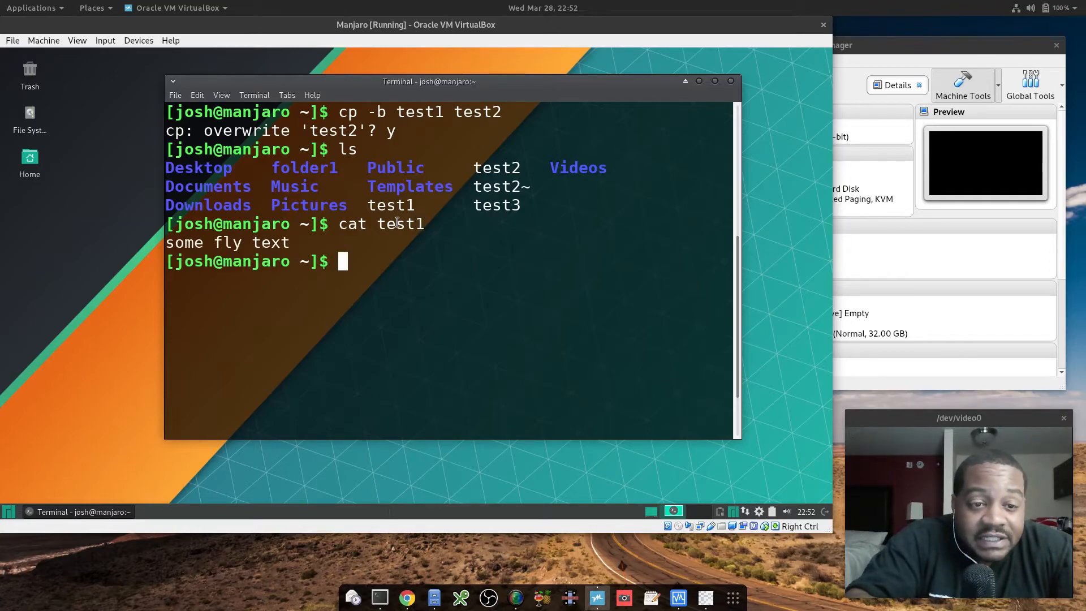
pyautogui.write('cat test2')
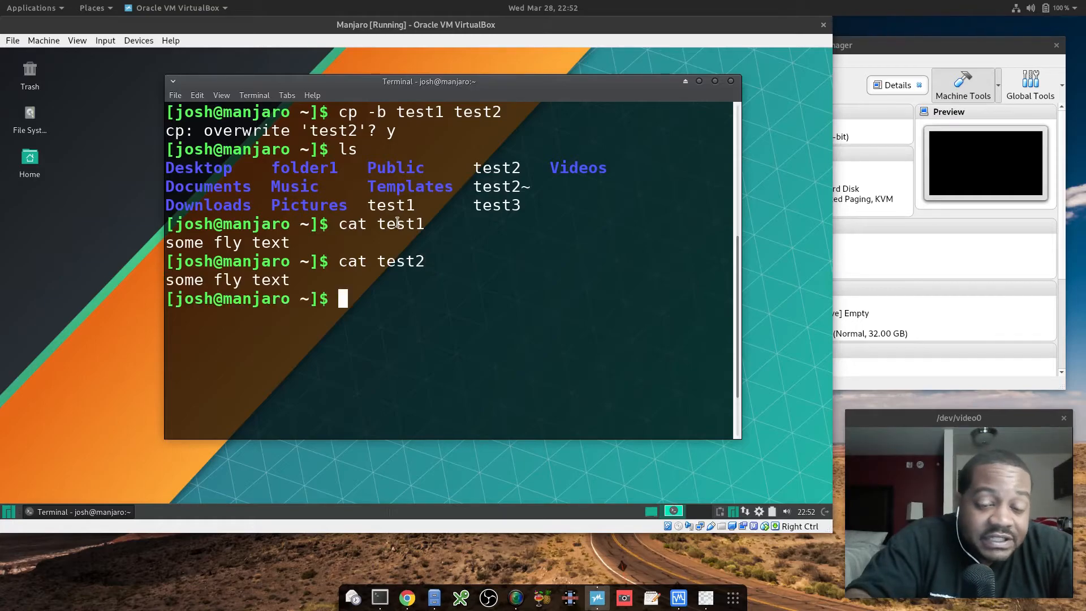
pyautogui.write('cat test2')
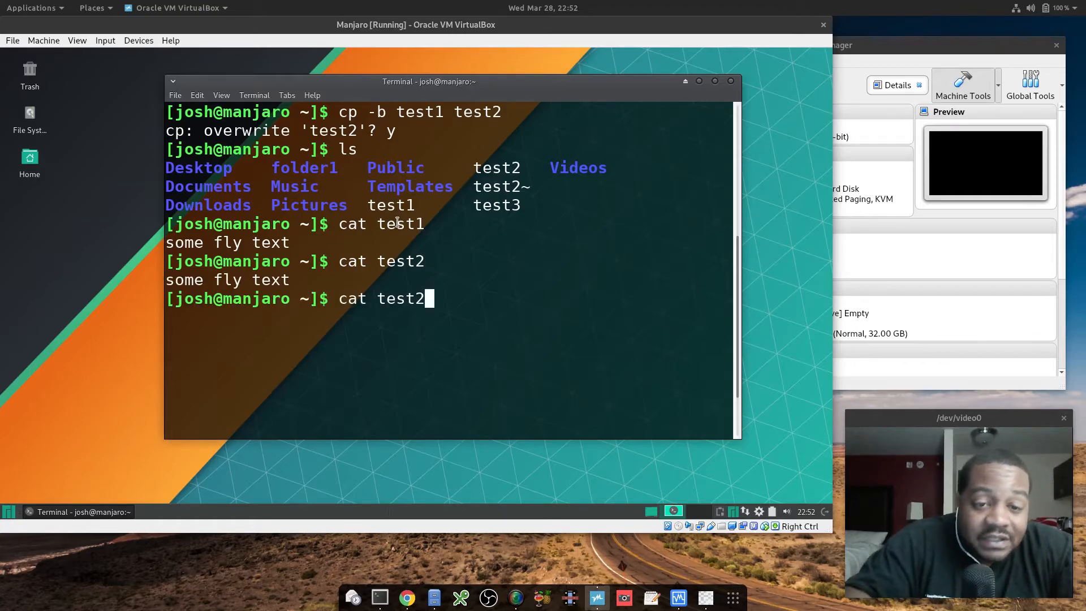
pyautogui.write('~')
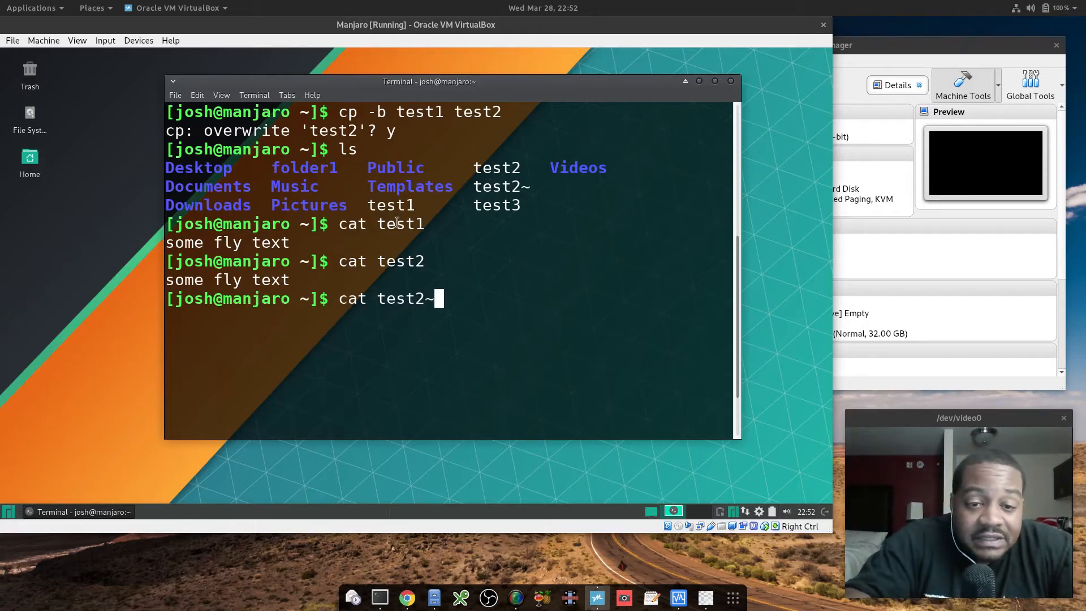
pyautogui.press('Return')
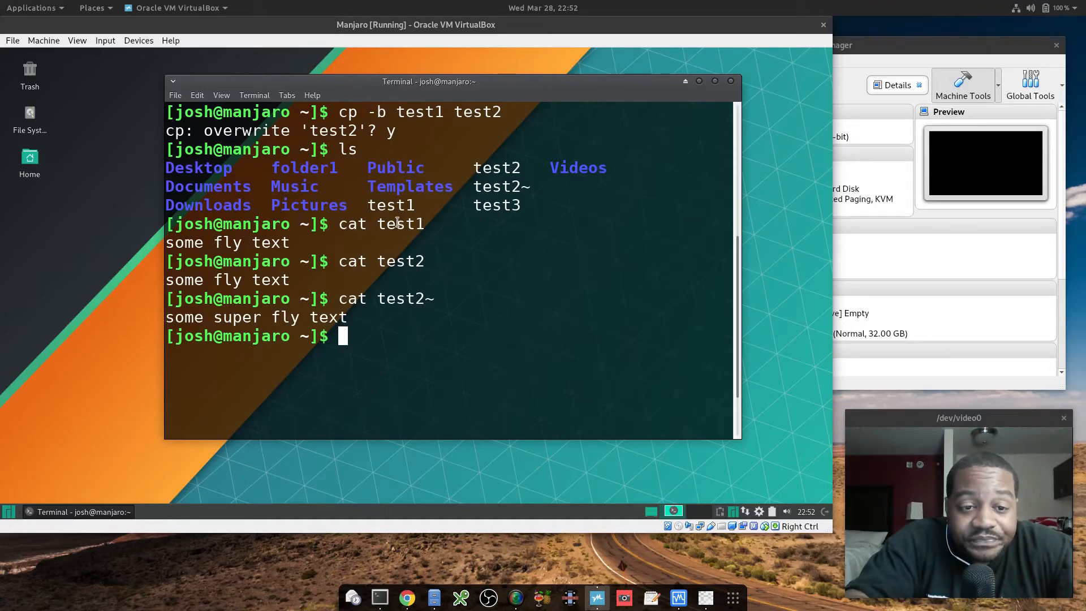
pyautogui.write('clea')
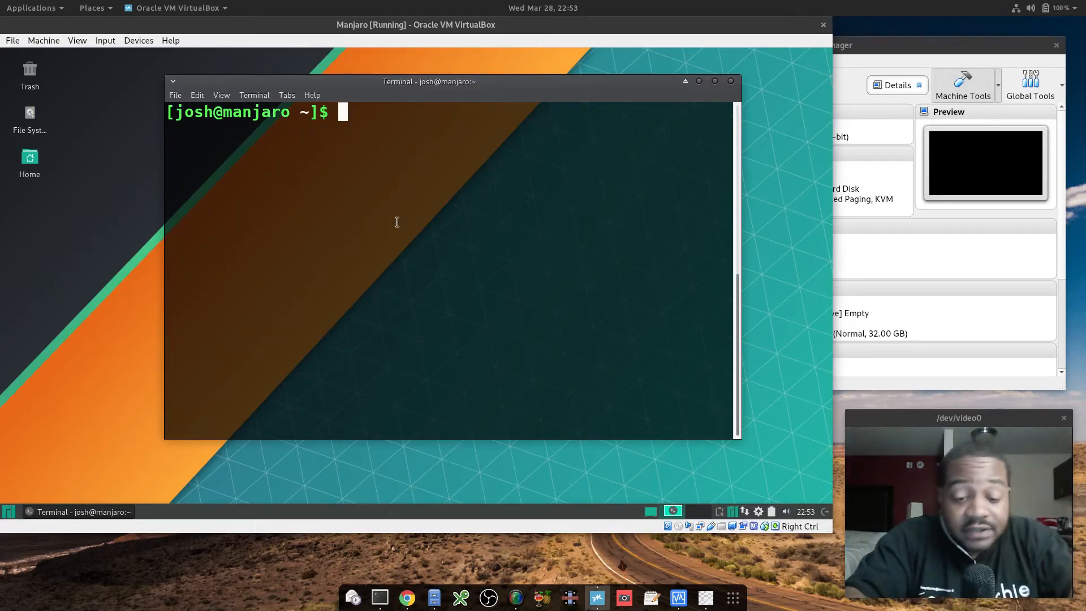
# - List the files with ls and clear the screen before the next copy
pyautogui.write('ls')
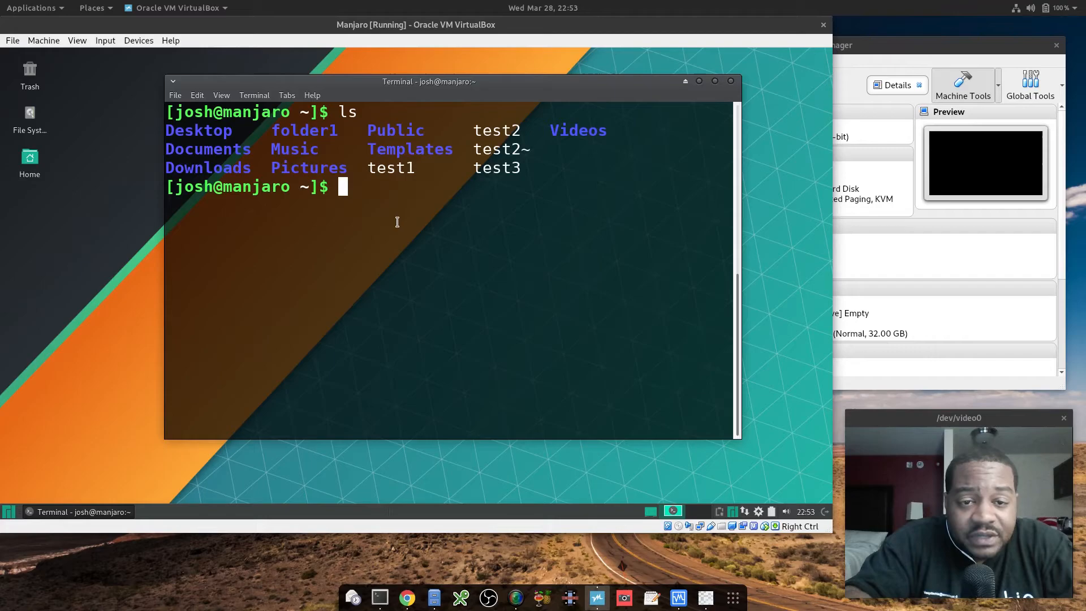
pyautogui.write('ls')
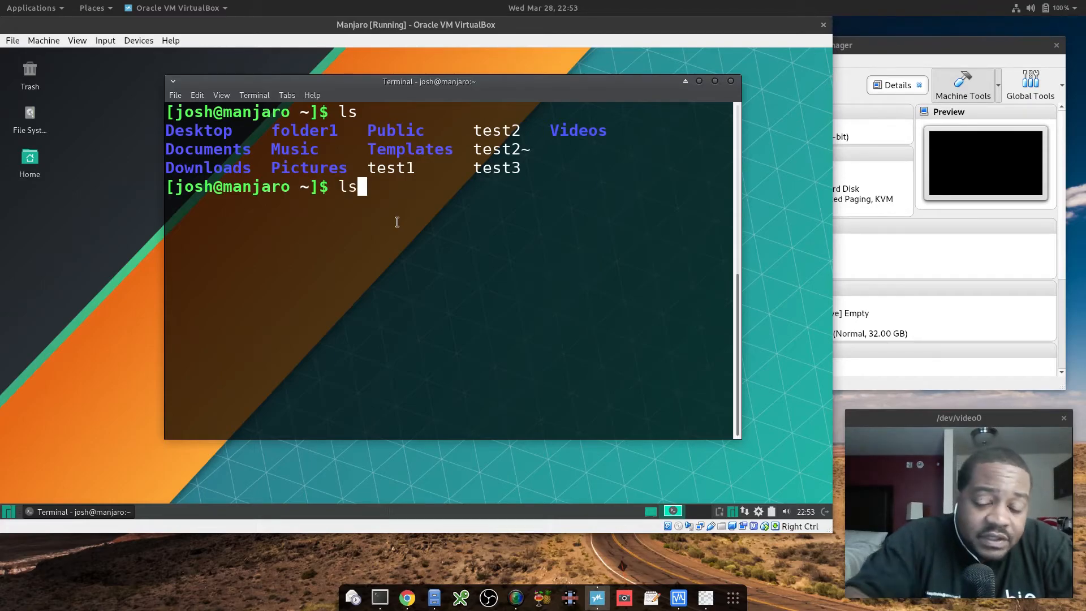
pyautogui.write('clear')
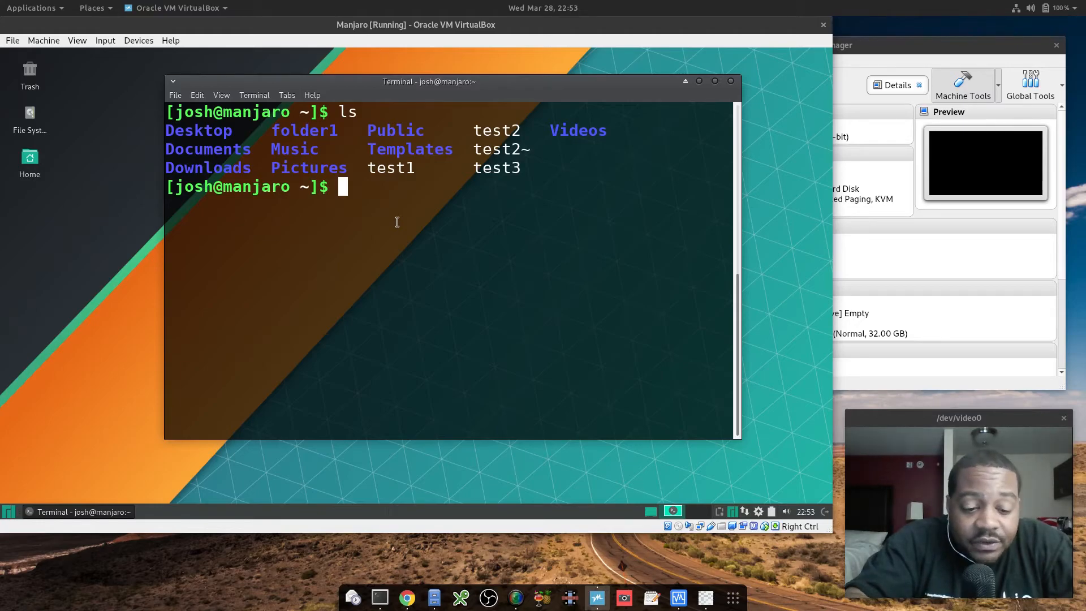
# - Copy test1 over test2 with cp -S .bck, confirm with y, and list to show test2.bck
pyautogui.write('cp -')
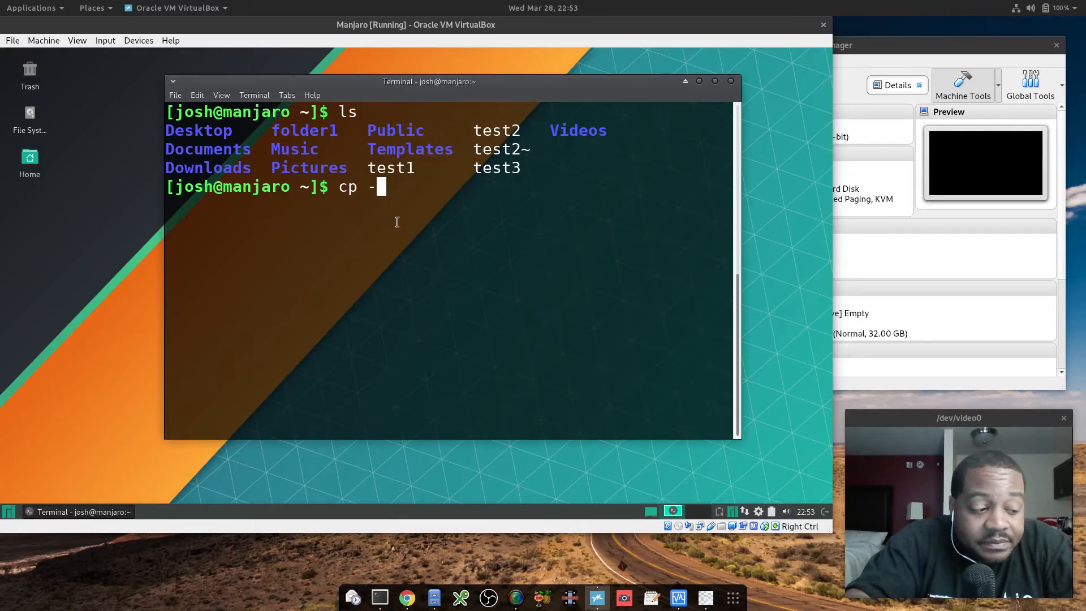
pyautogui.write('S')
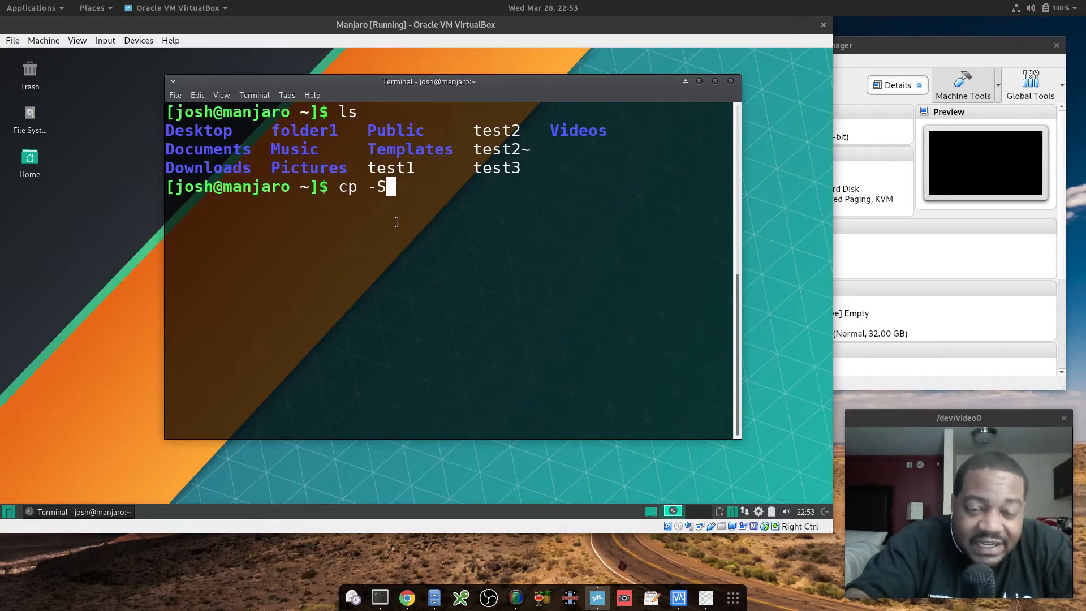
pyautogui.write('" "')
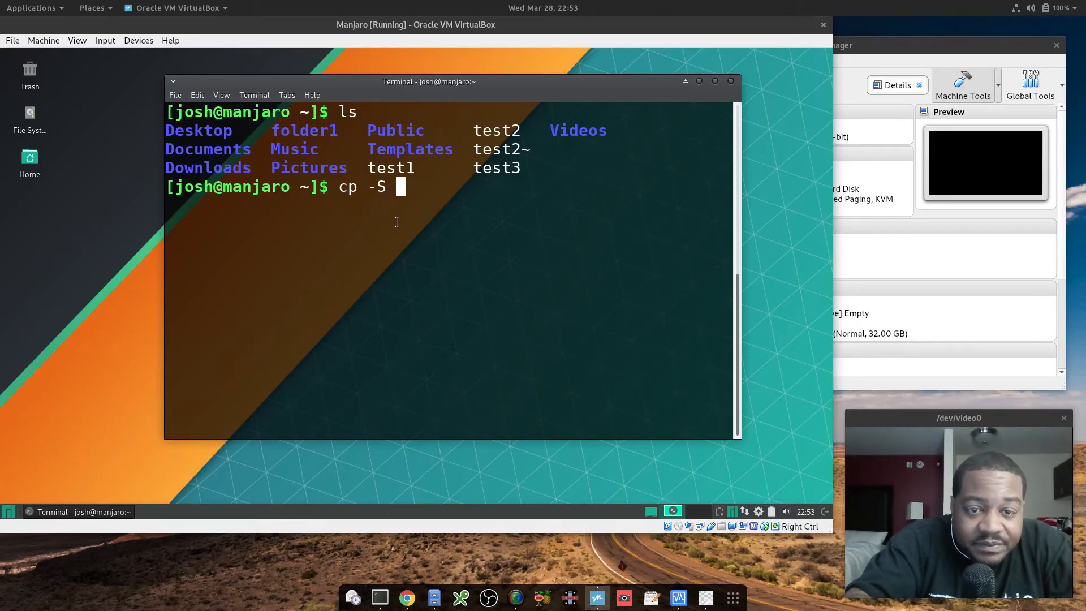
pyautogui.write('.')
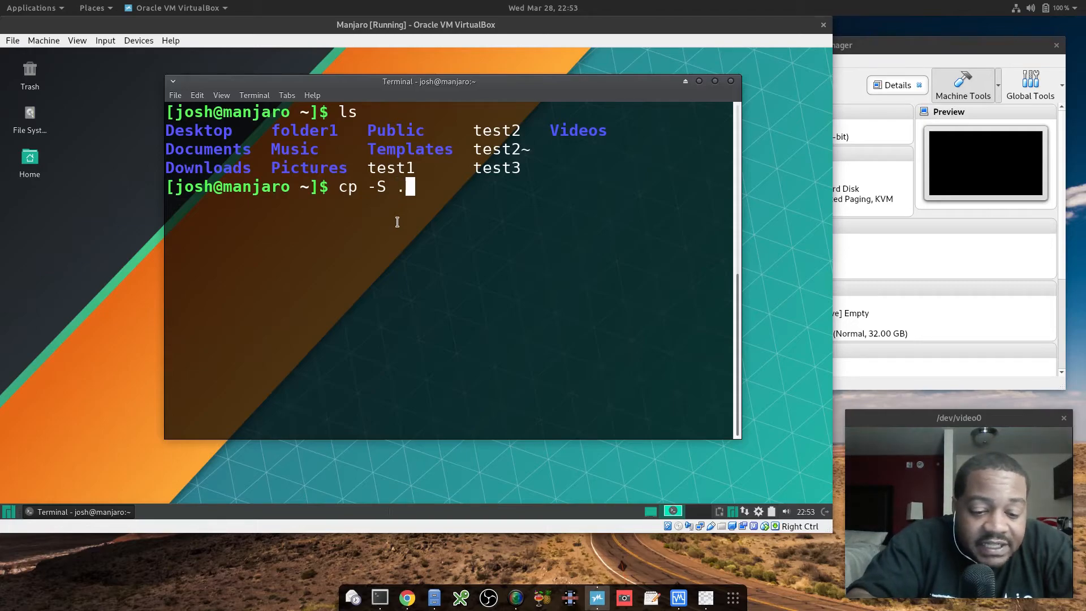
pyautogui.write('bck')
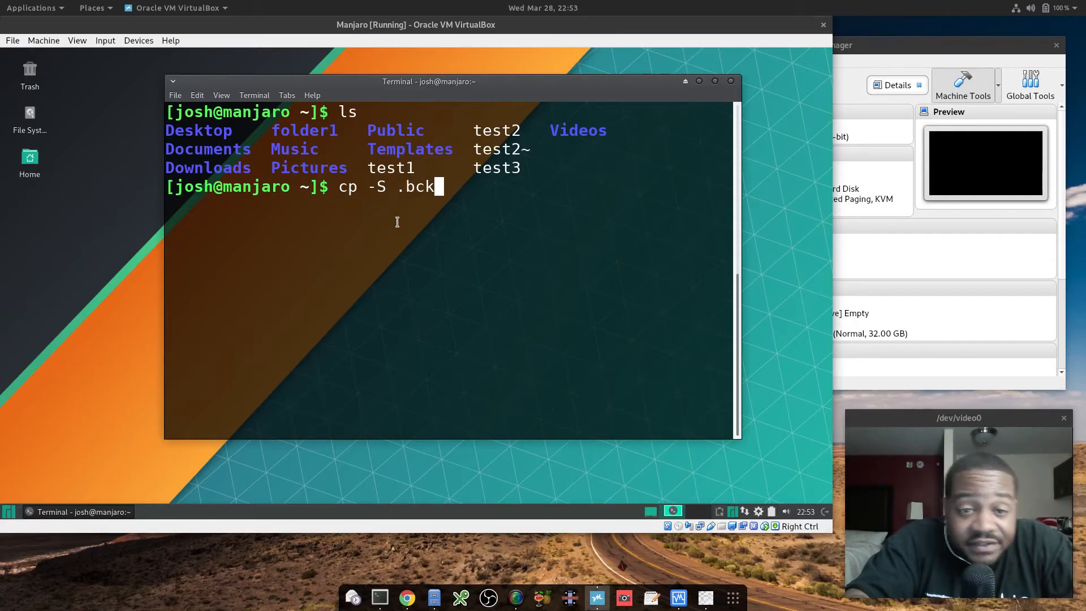
pyautogui.write('" "')
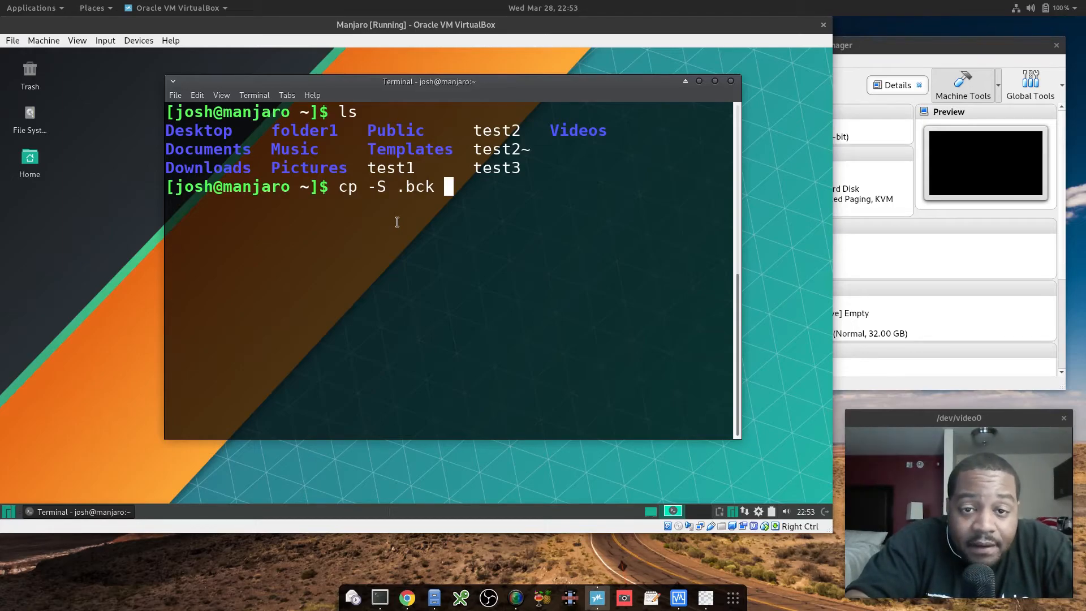
pyautogui.write('test')
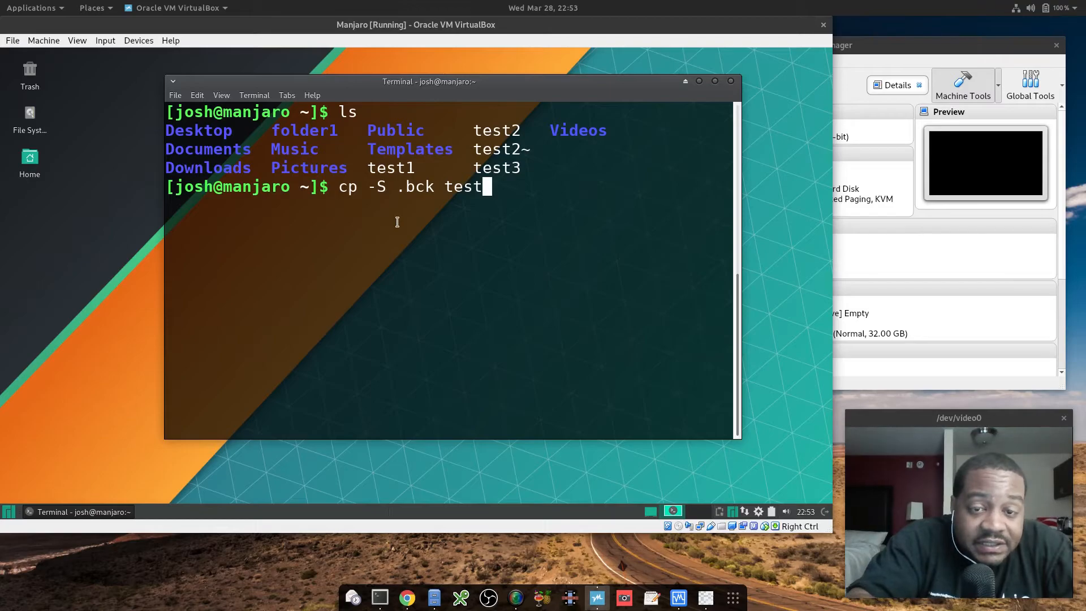
pyautogui.write('1')
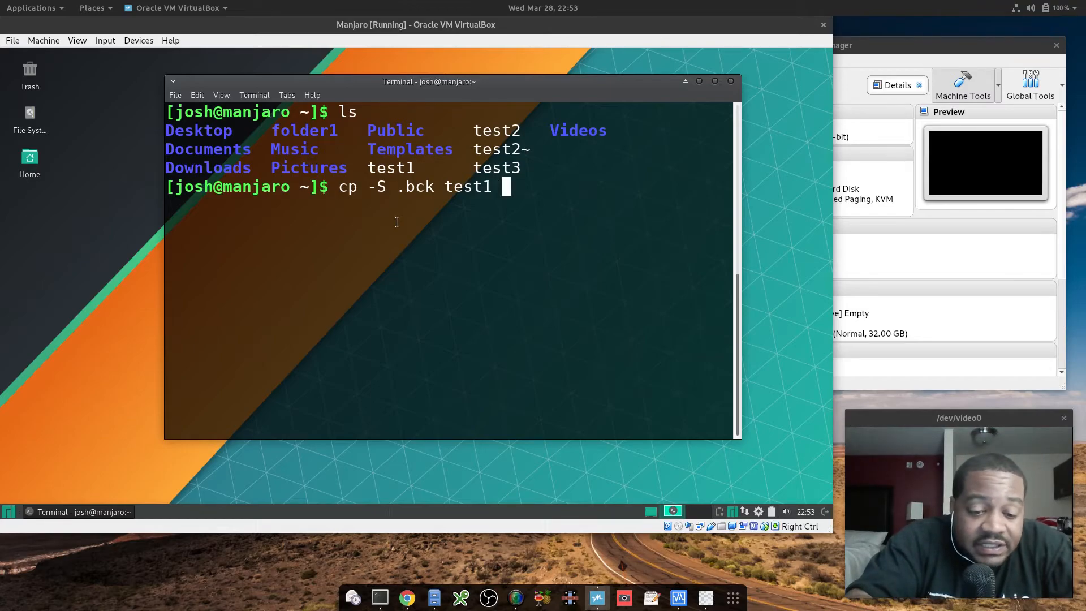
pyautogui.write('tes')
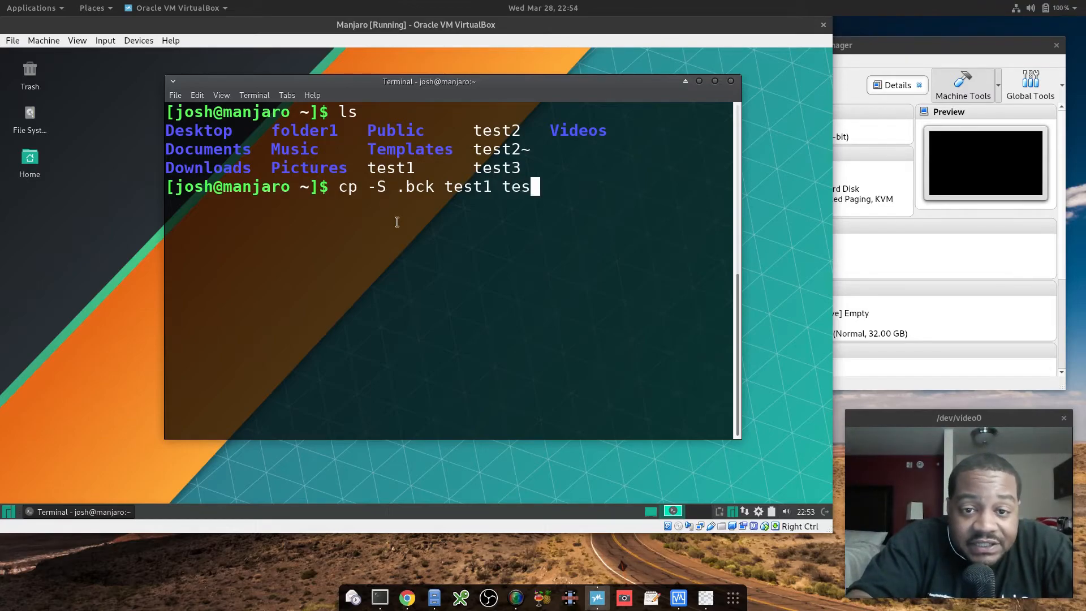
pyautogui.write('t2')
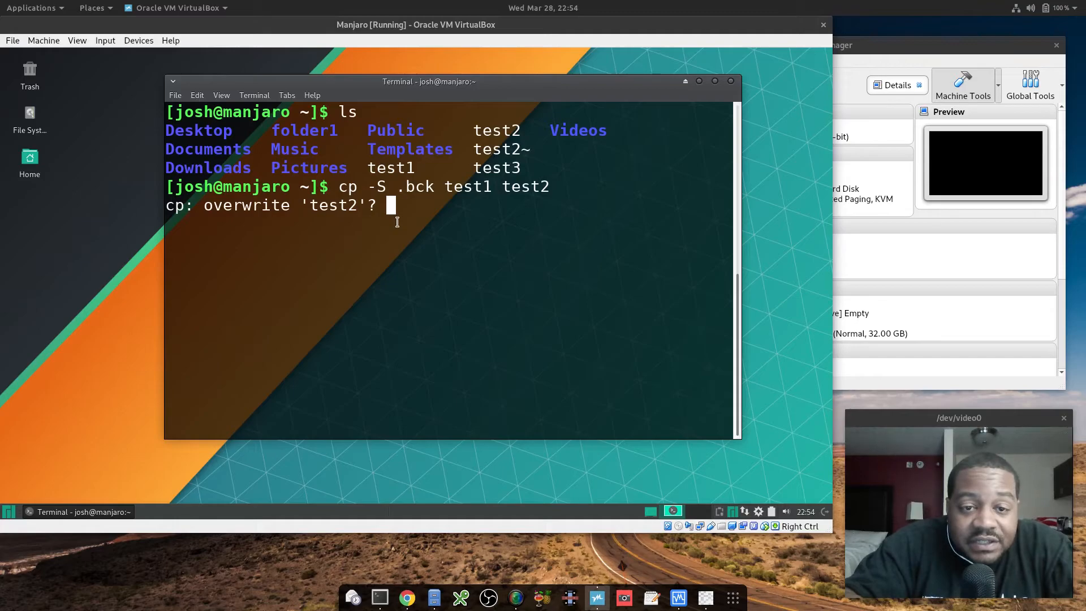
pyautogui.write('y')
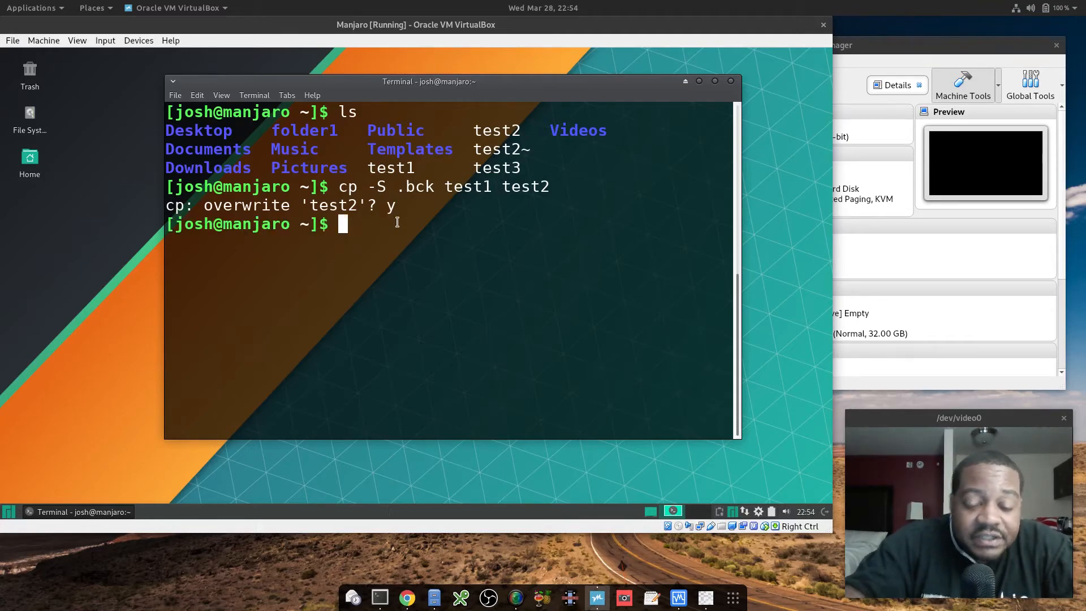
pyautogui.write('ls')
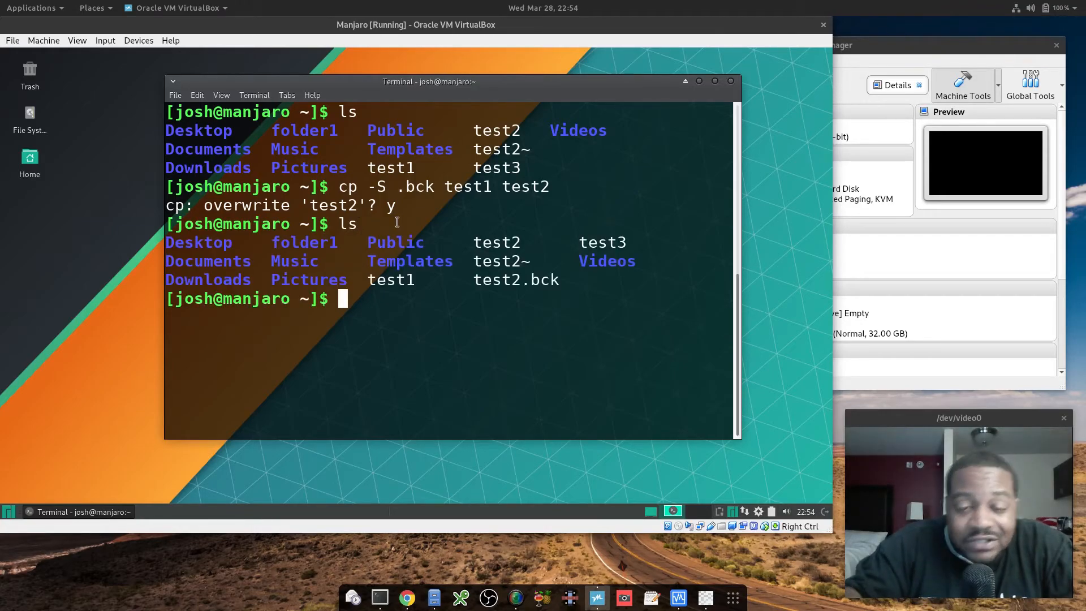
pyautogui.doubleClick(534, 279)
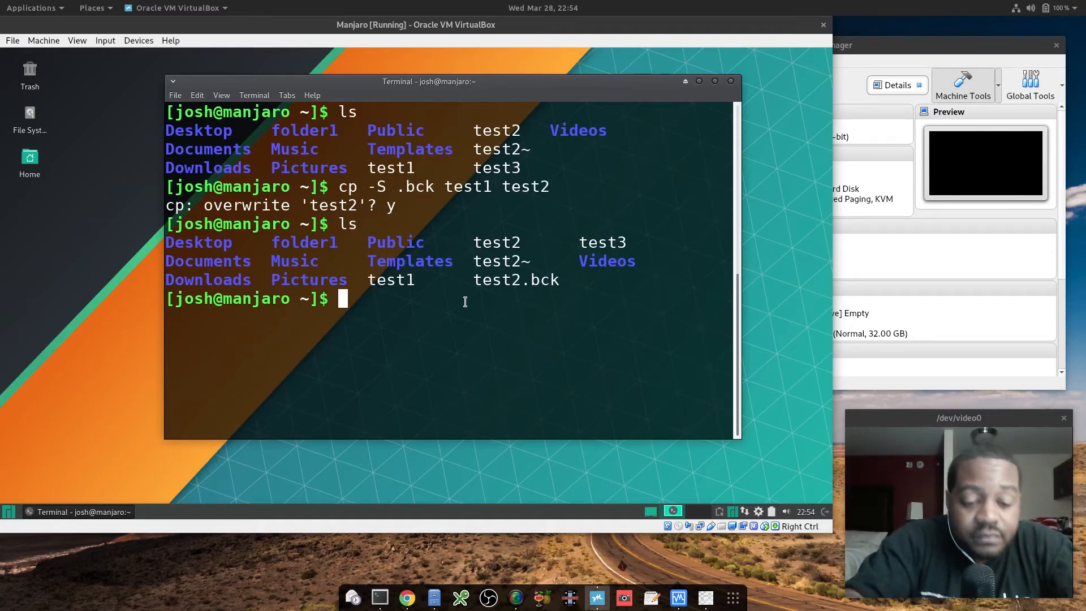
pyautogui.write('cl')
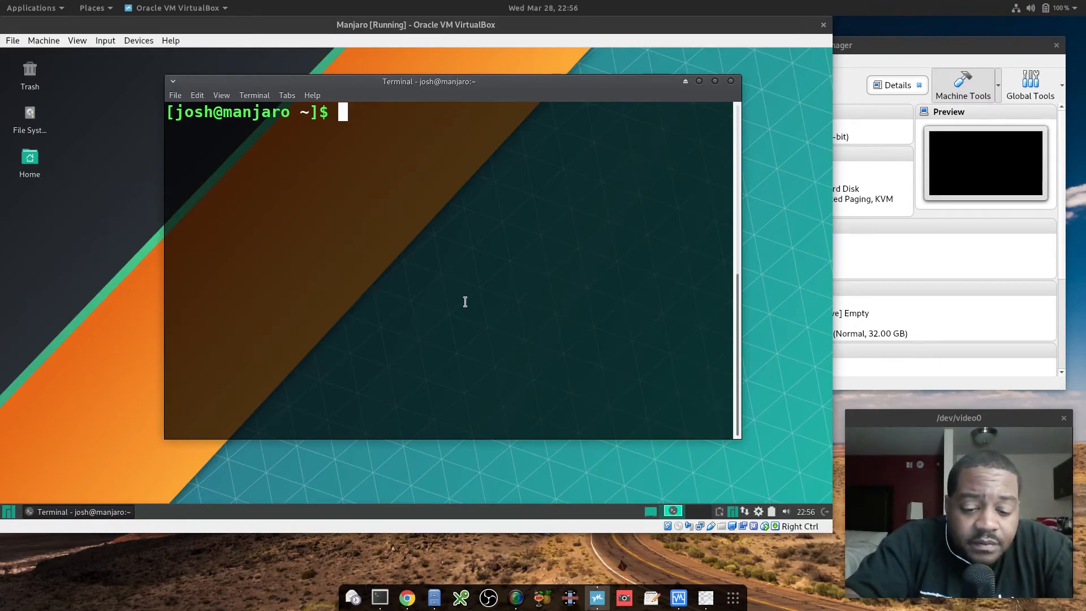
# - Open man cp and page down through the options past -l and -n to the --preserve entry
pyautogui.write('cp')
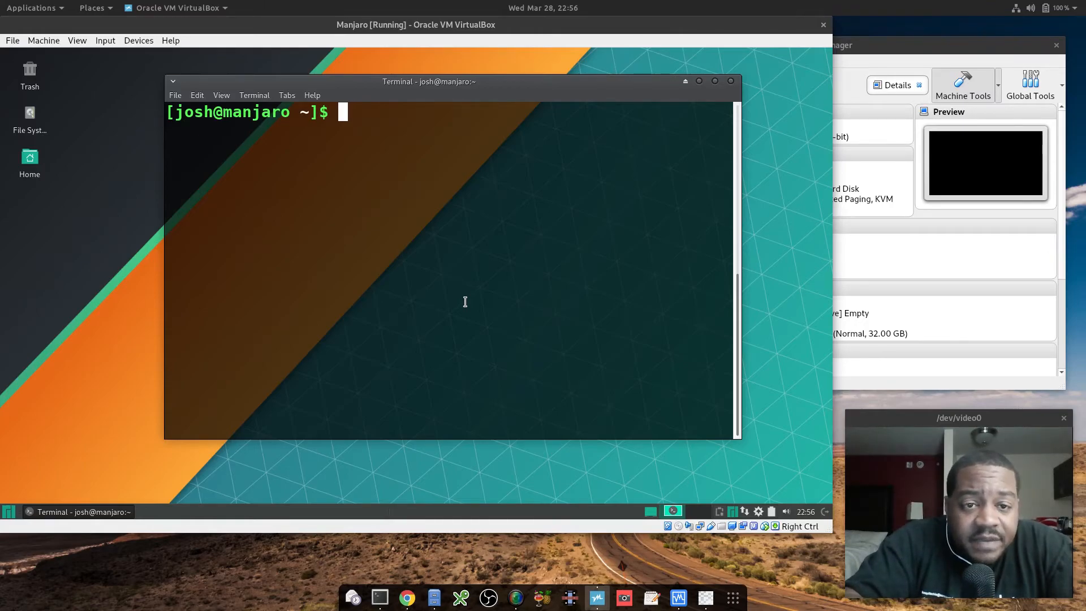
pyautogui.write('man cp')
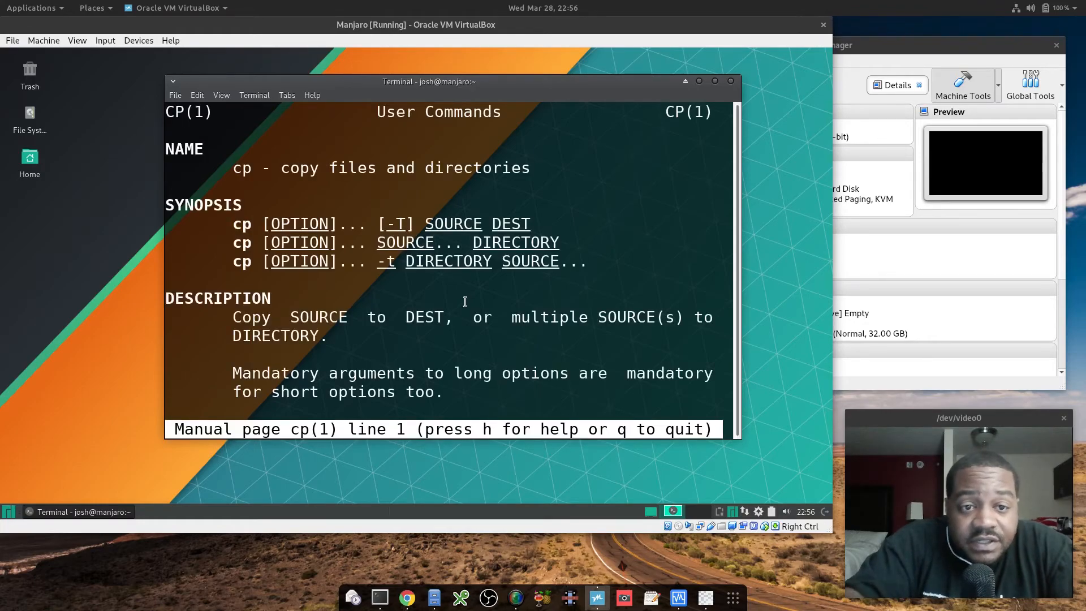
pyautogui.scroll(-3)
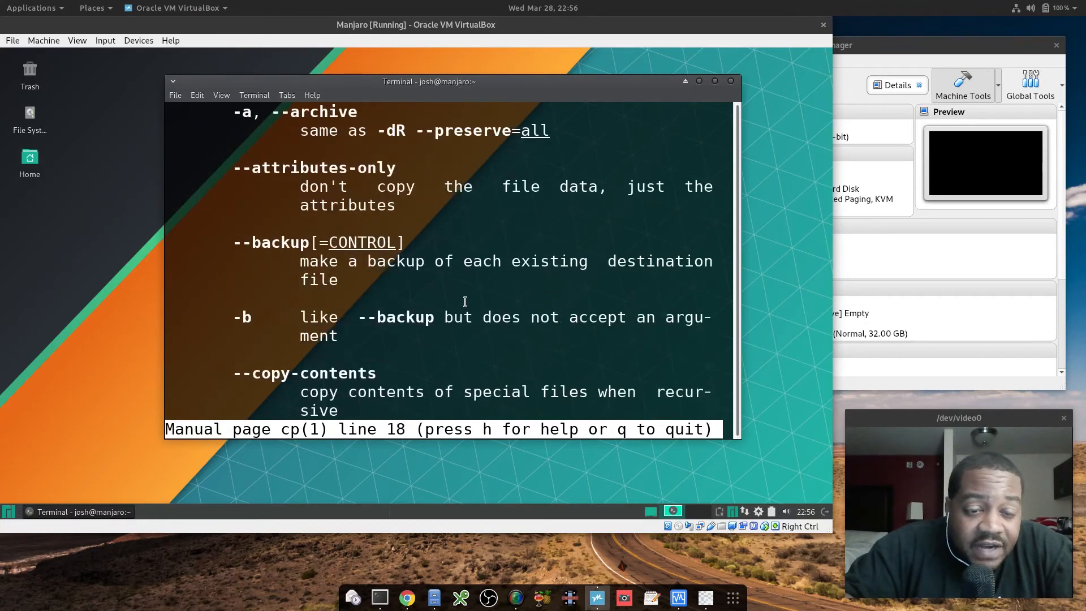
pyautogui.moveTo(477, 265)
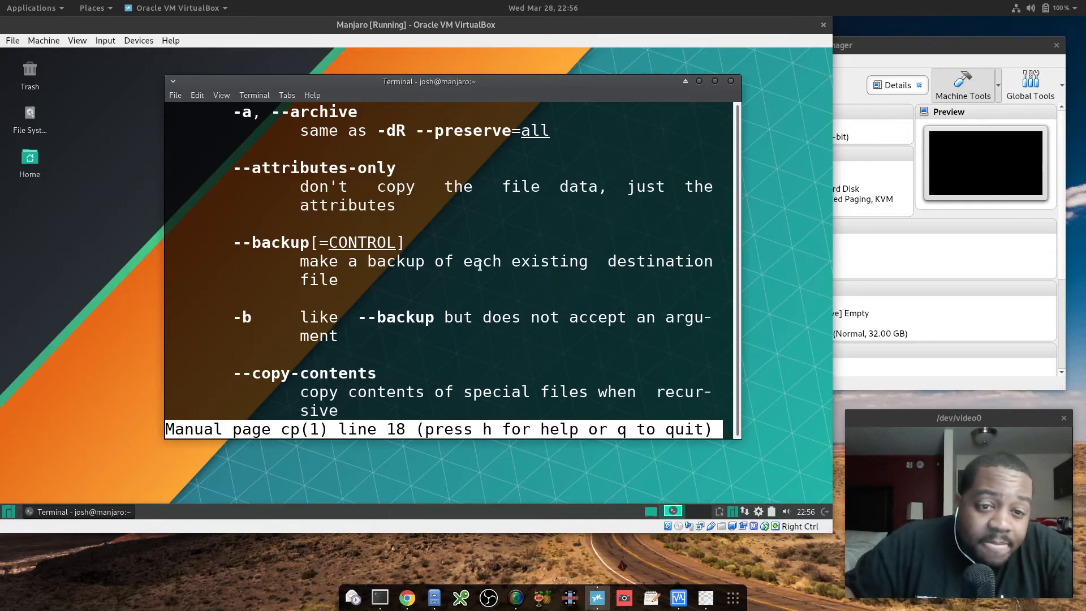
pyautogui.scroll(-3)
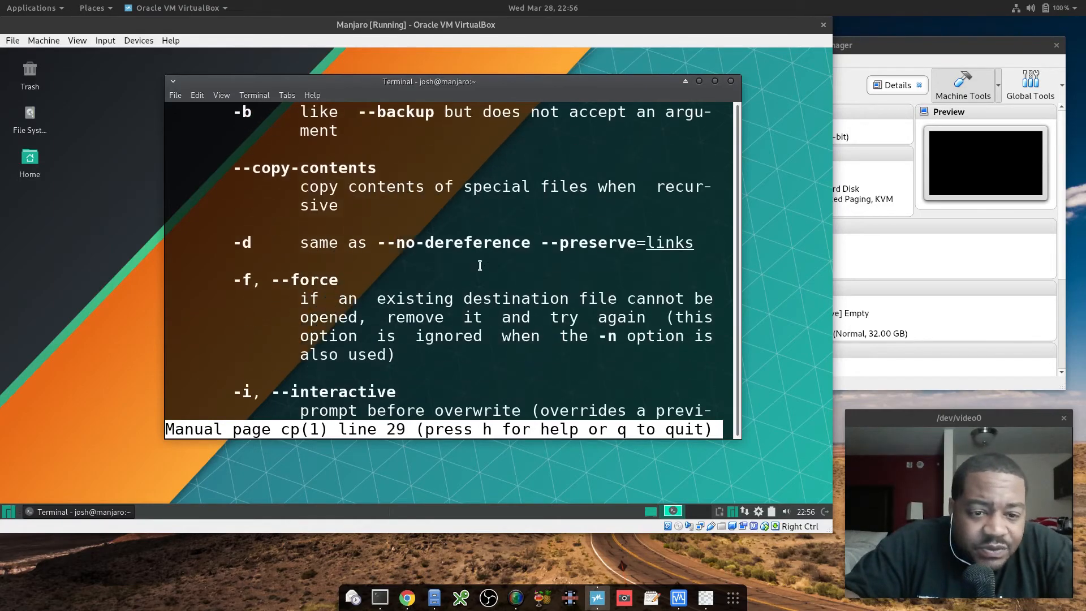
pyautogui.scroll(-3)
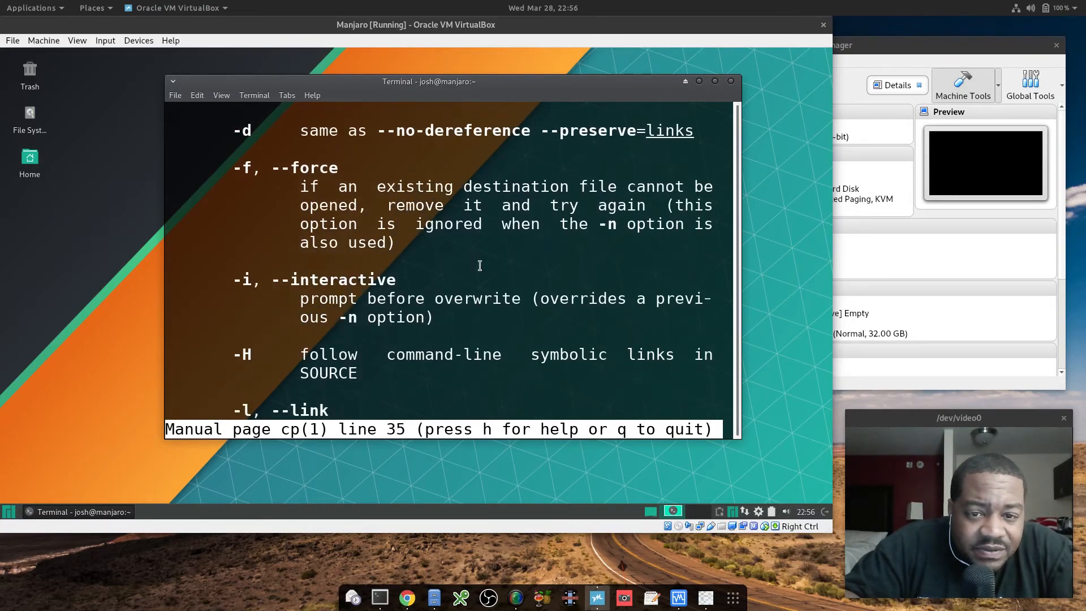
pyautogui.scroll(-3)
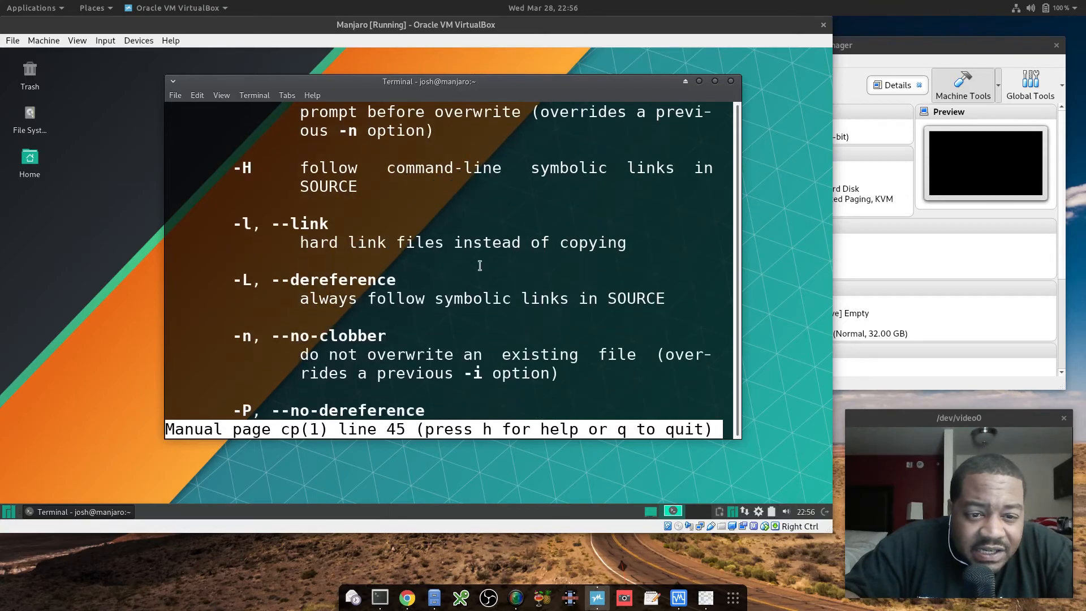
pyautogui.scroll(-3)
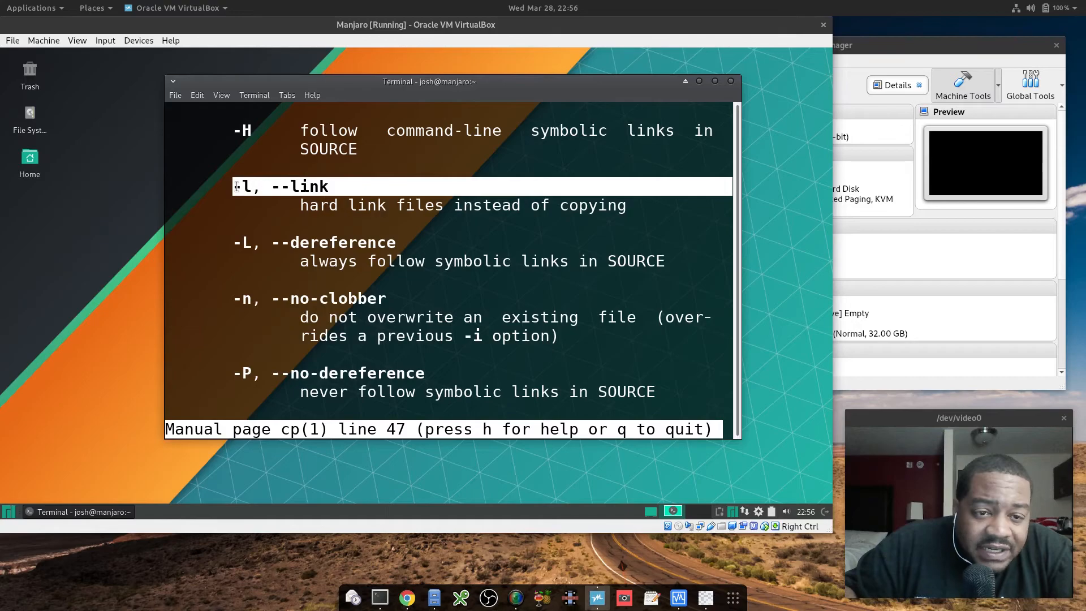
pyautogui.moveTo(366, 260)
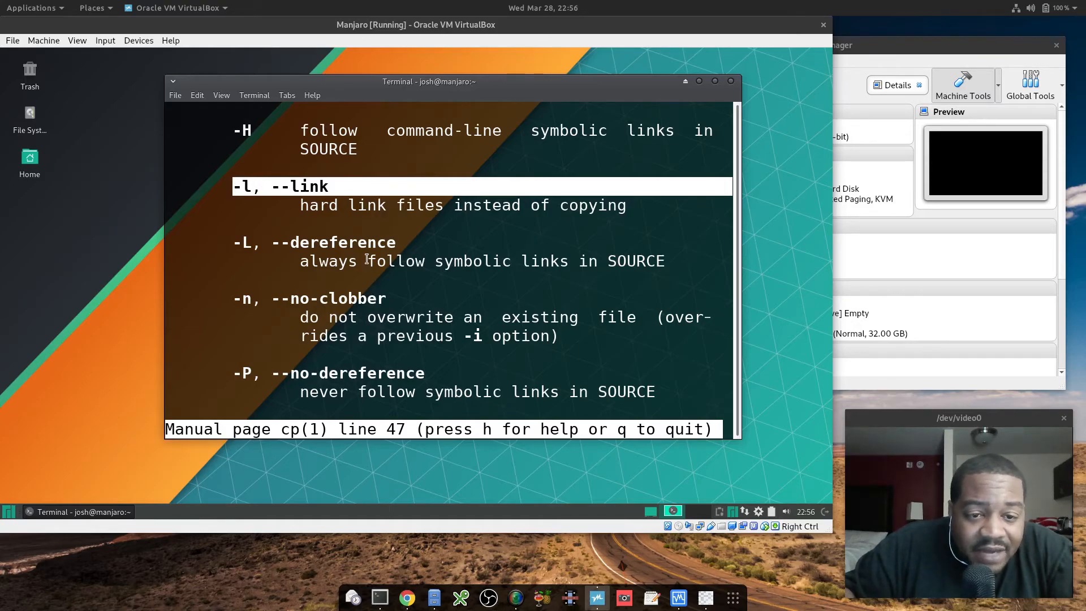
pyautogui.scroll(-3)
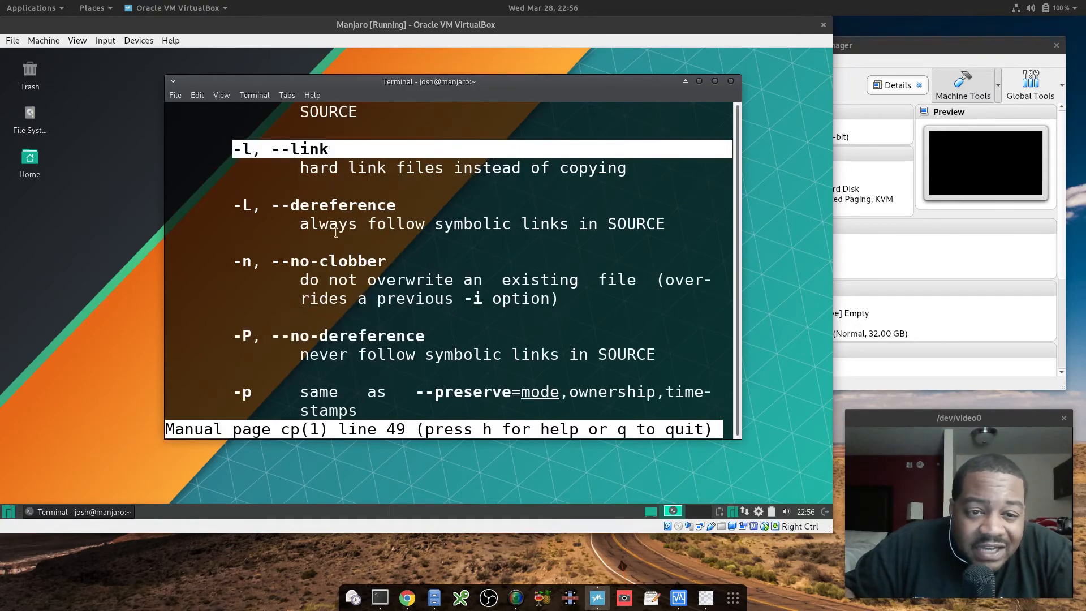
pyautogui.moveTo(339, 261)
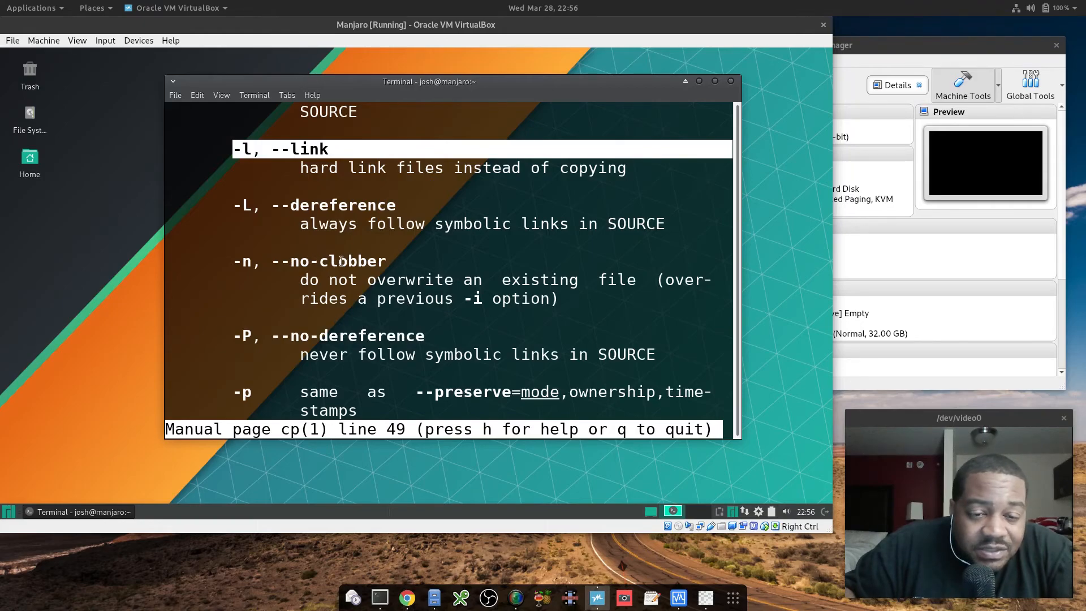
pyautogui.scroll(-3)
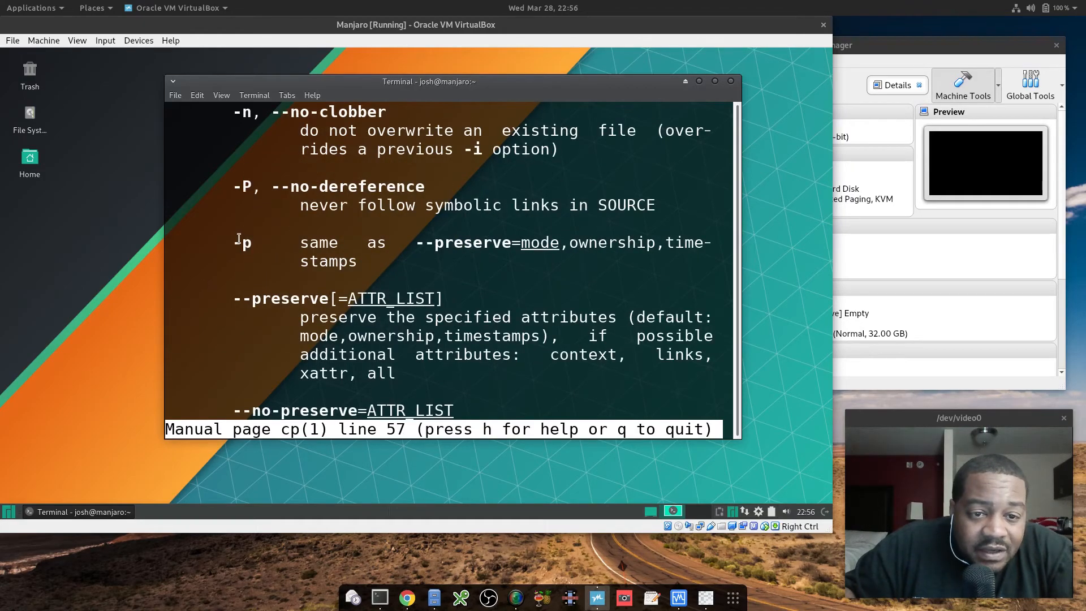
# - Highlight the -p option description, then move down to the -R, -r, --recursive entry
pyautogui.doubleClick(244, 242)
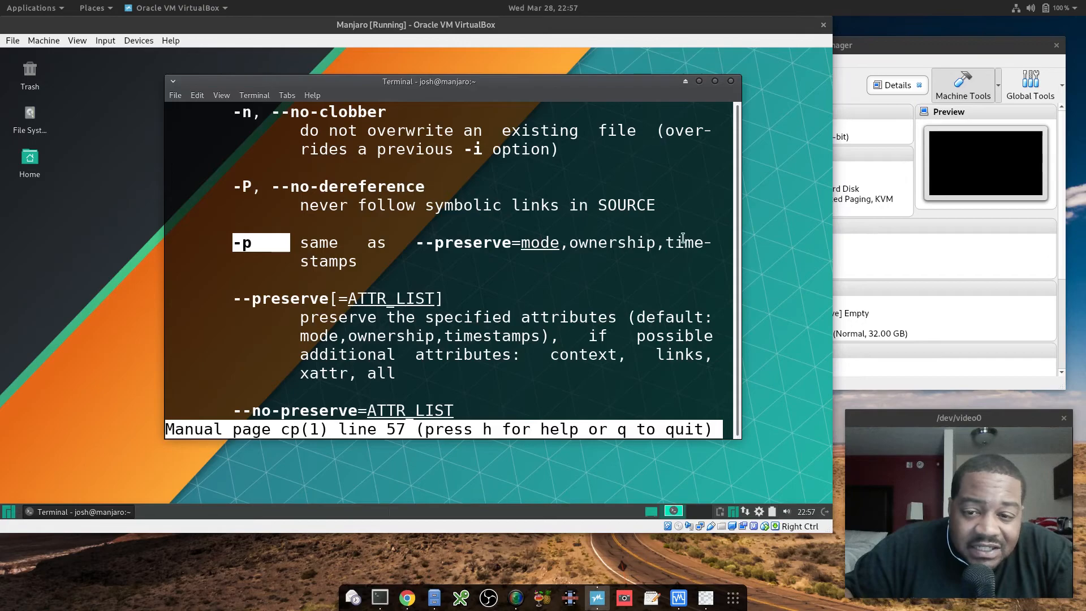
pyautogui.moveTo(451, 248)
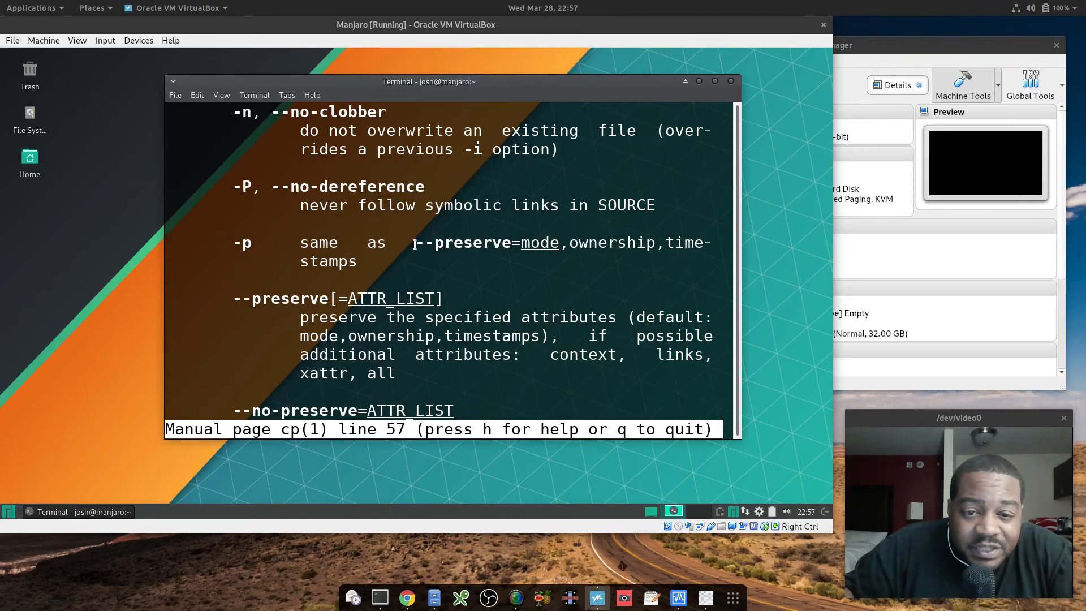
pyautogui.doubleClick(464, 243)
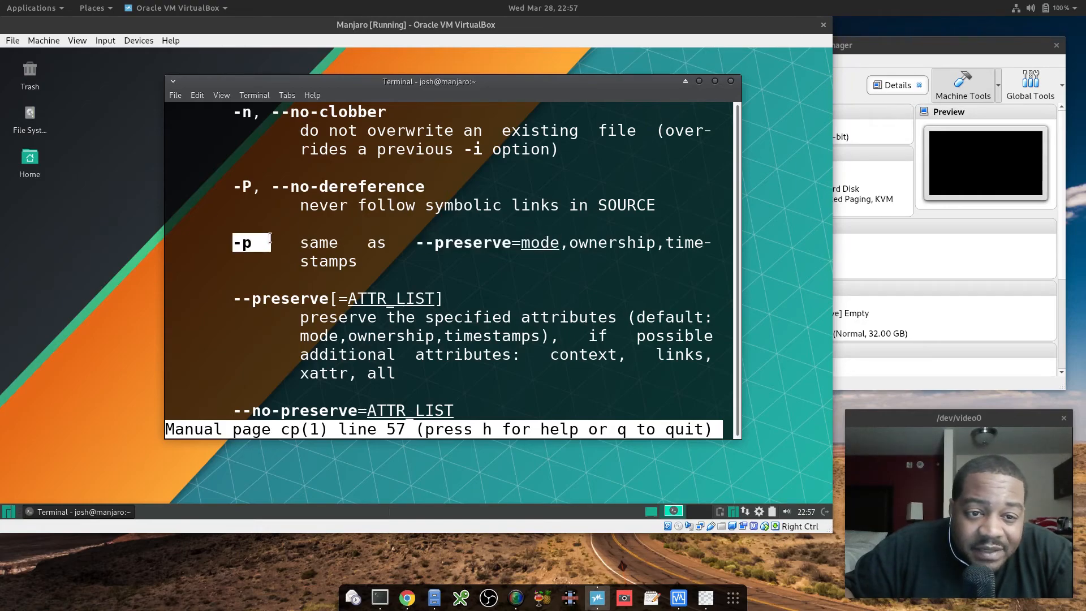
pyautogui.moveTo(236, 242); pyautogui.dragTo(578, 242)
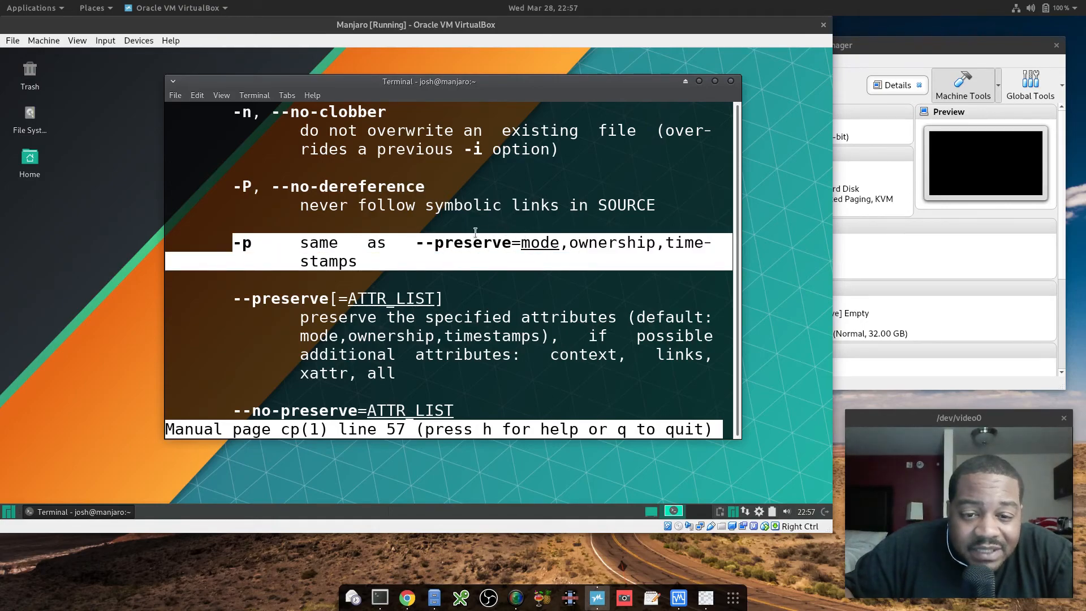
pyautogui.scroll(-3)
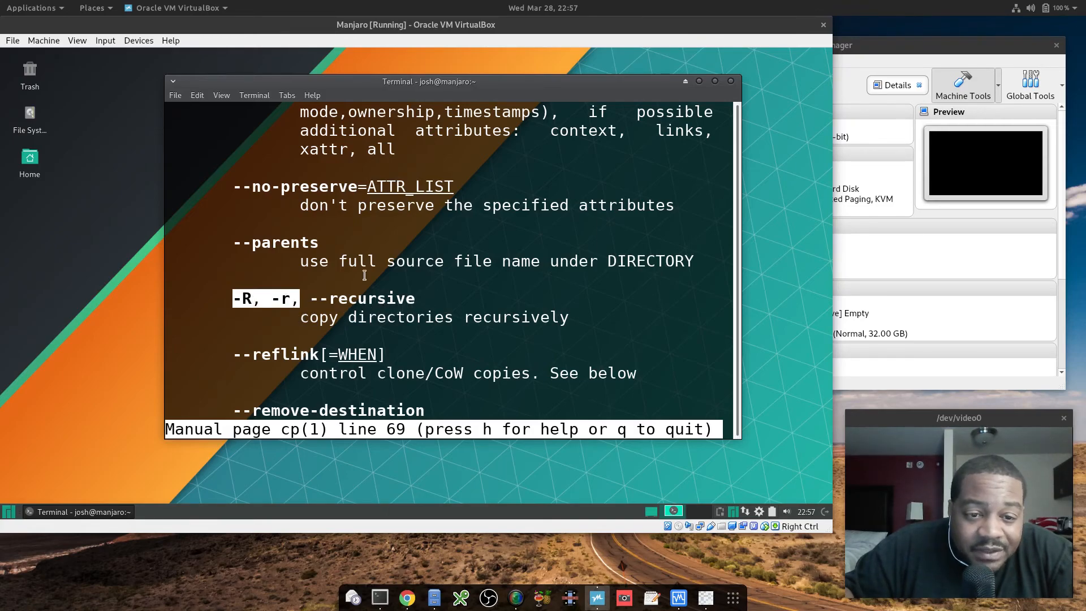
# - Page to the end of the cp manual and quit with q back to the shell prompt
pyautogui.scroll(-3)
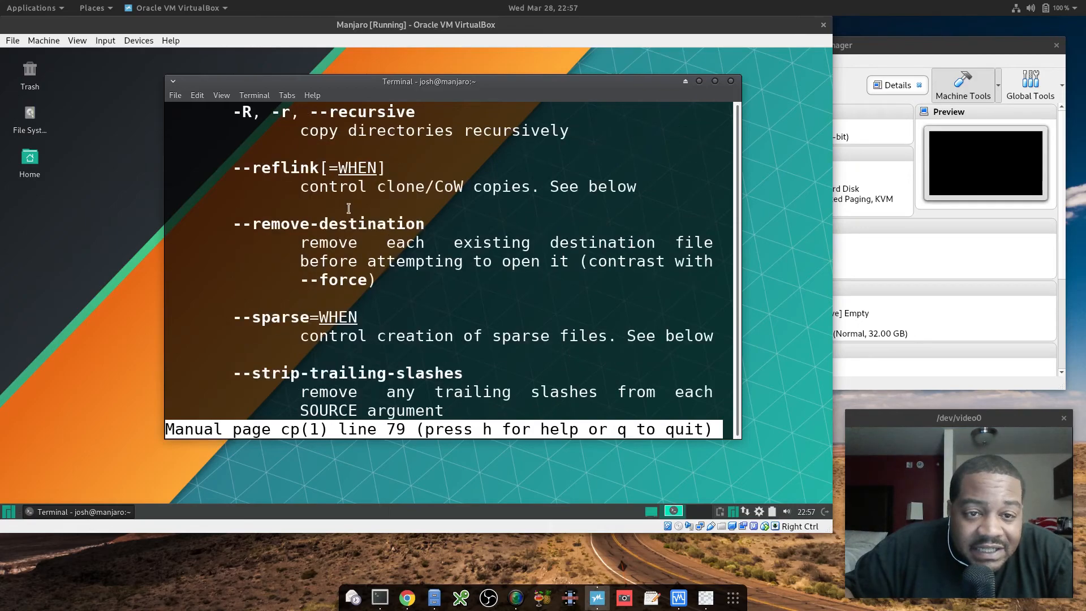
pyautogui.scroll(-3)
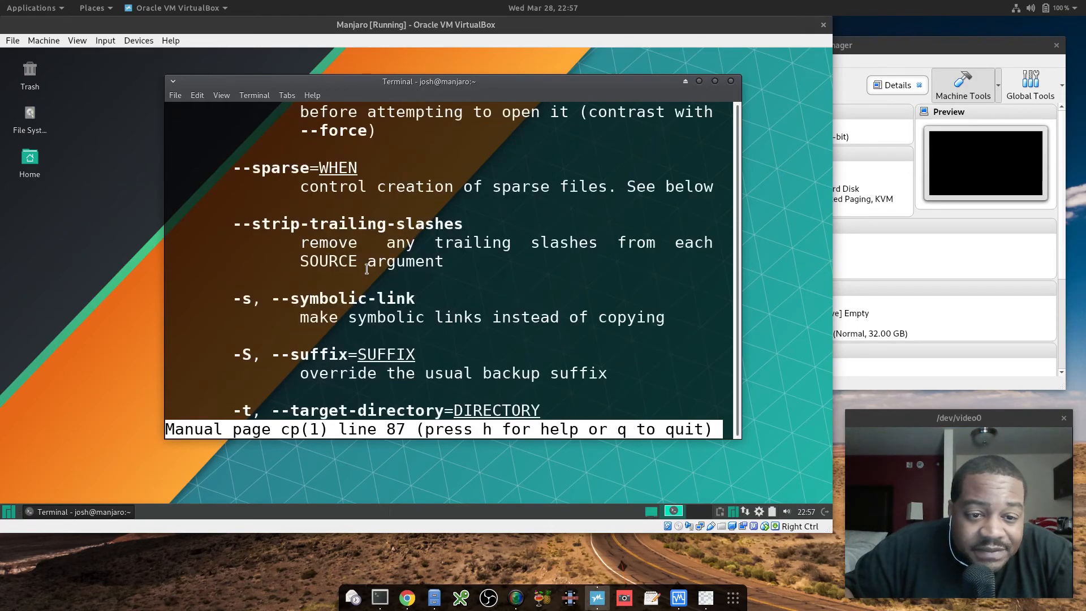
pyautogui.scroll(-3)
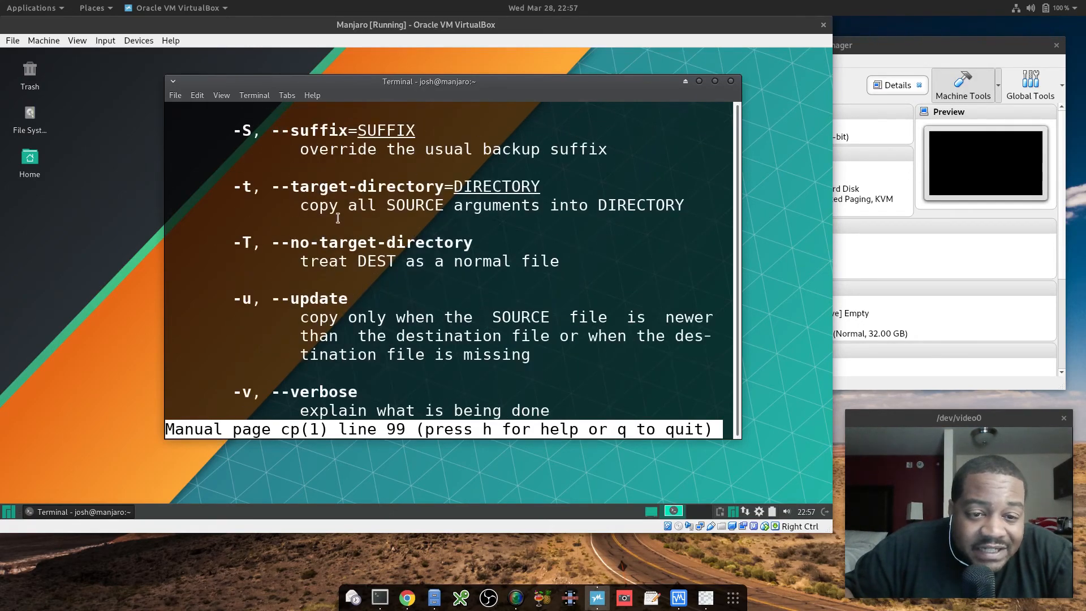
pyautogui.scroll(-3)
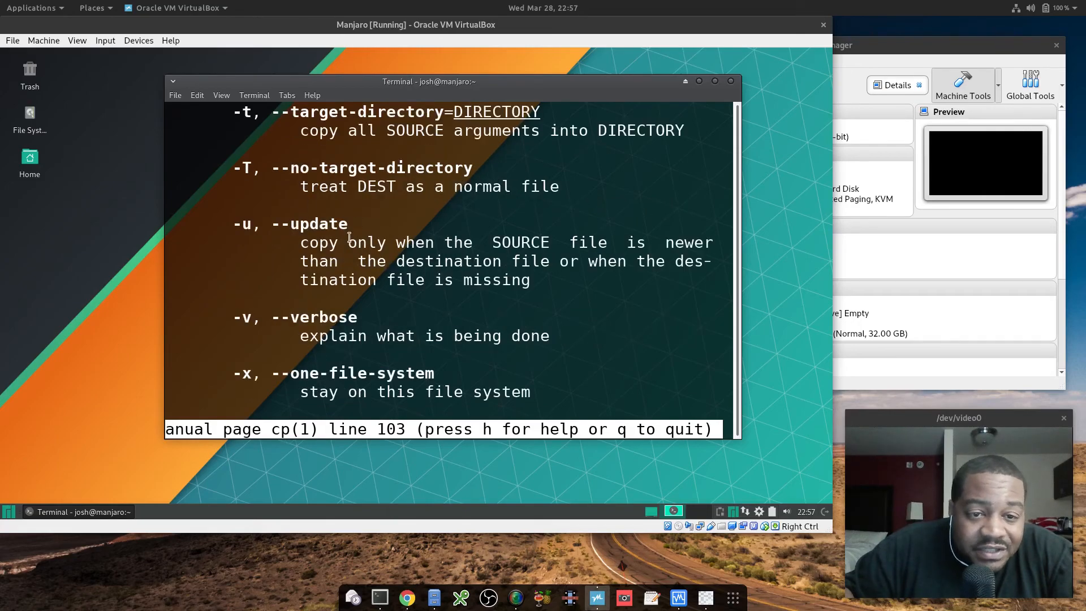
pyautogui.scroll(-3)
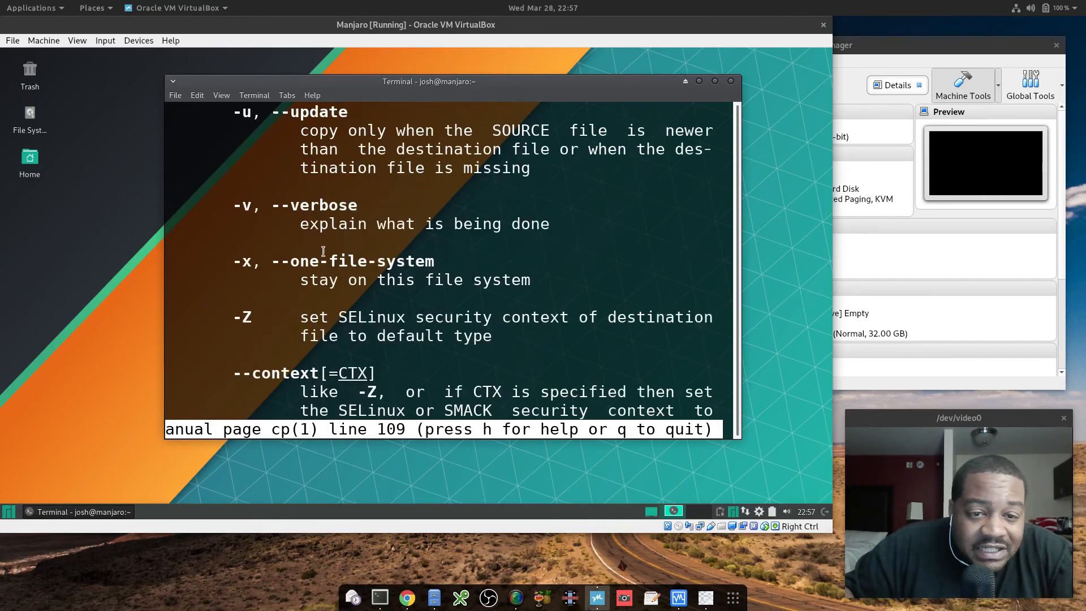
pyautogui.scroll(-3)
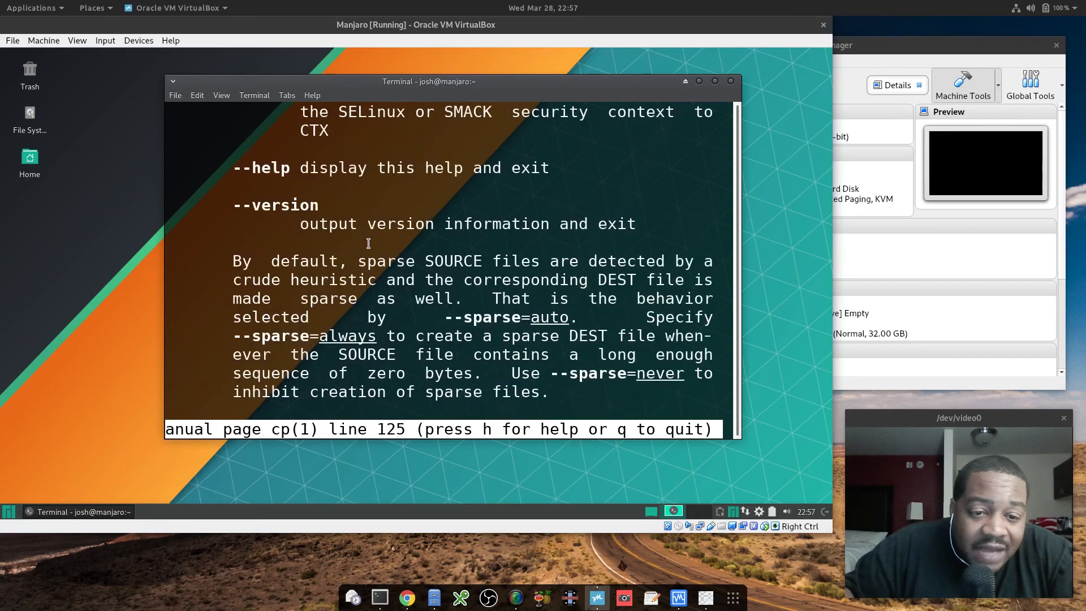
pyautogui.scroll(-3)
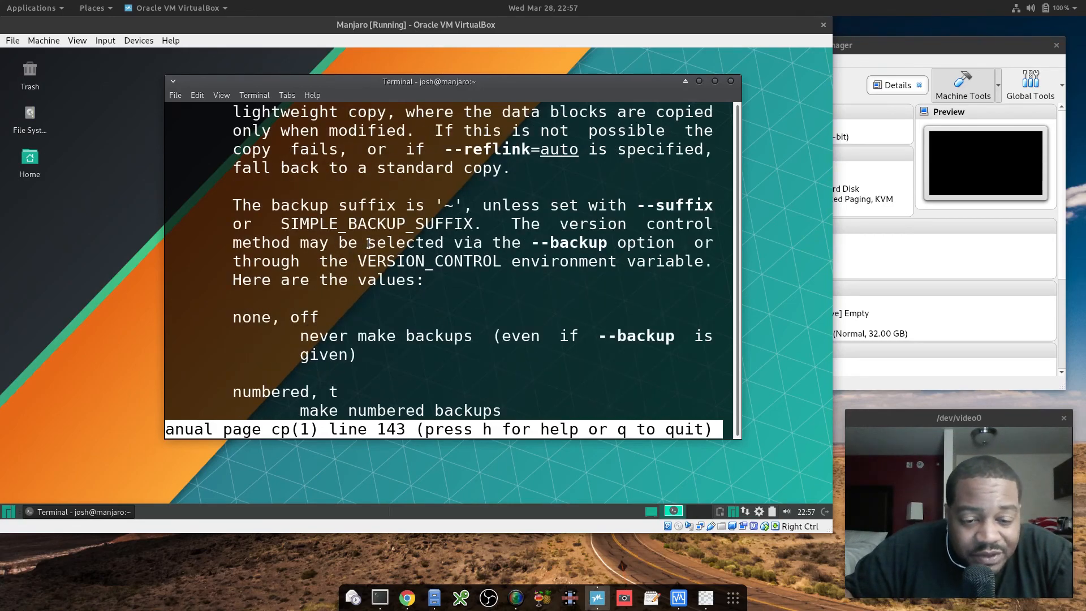
pyautogui.scroll(-3)
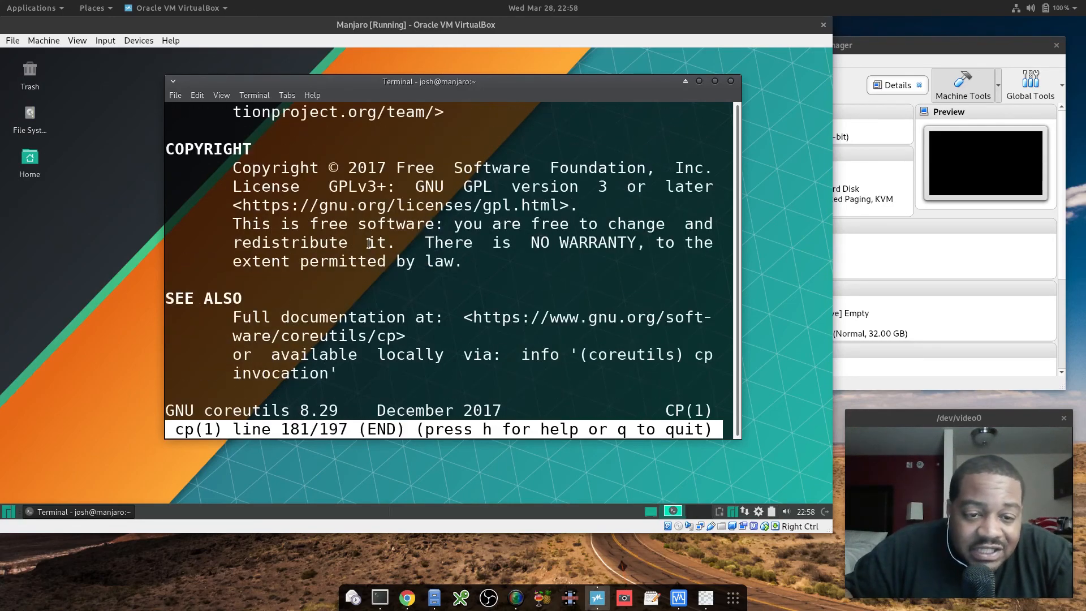
pyautogui.press('q')
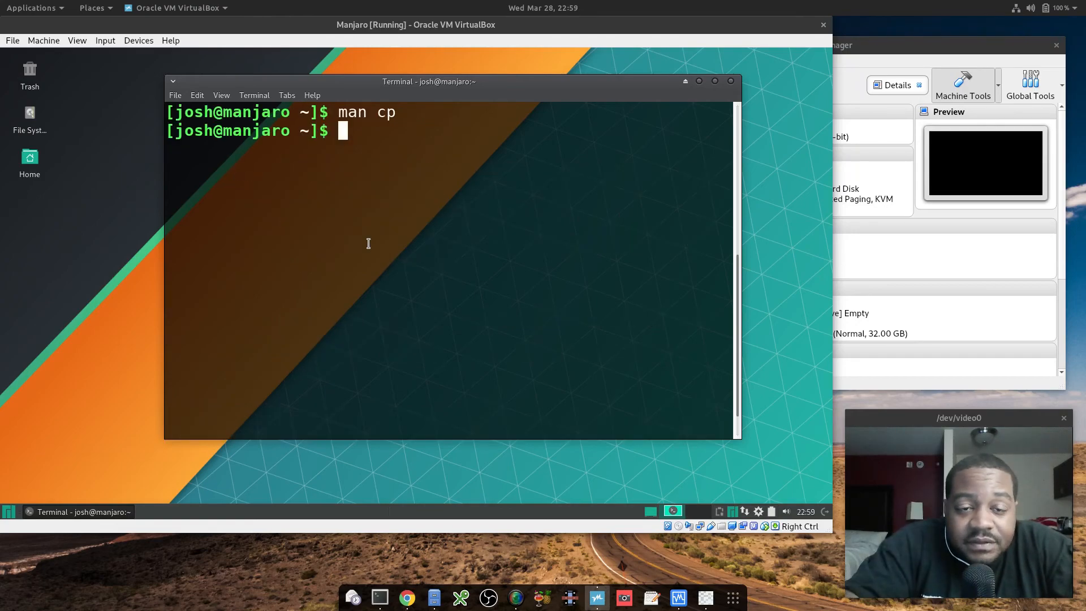